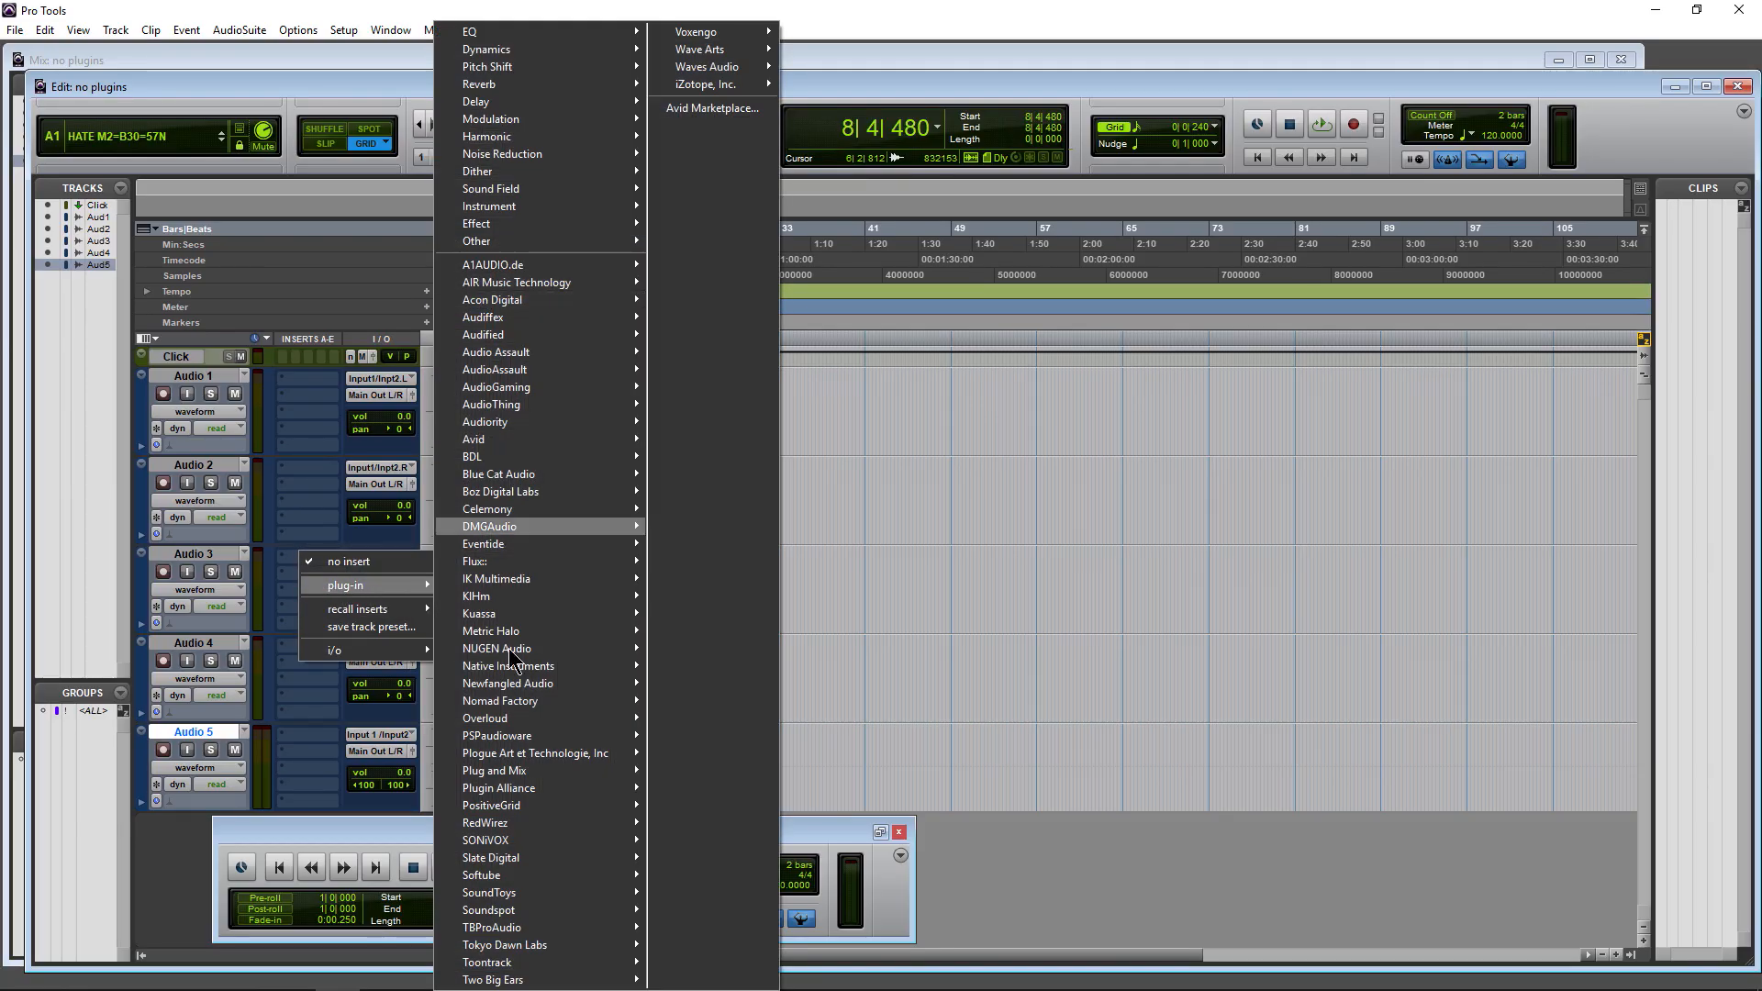
{"action": "mouse_move", "coordinate": [485, 136]}
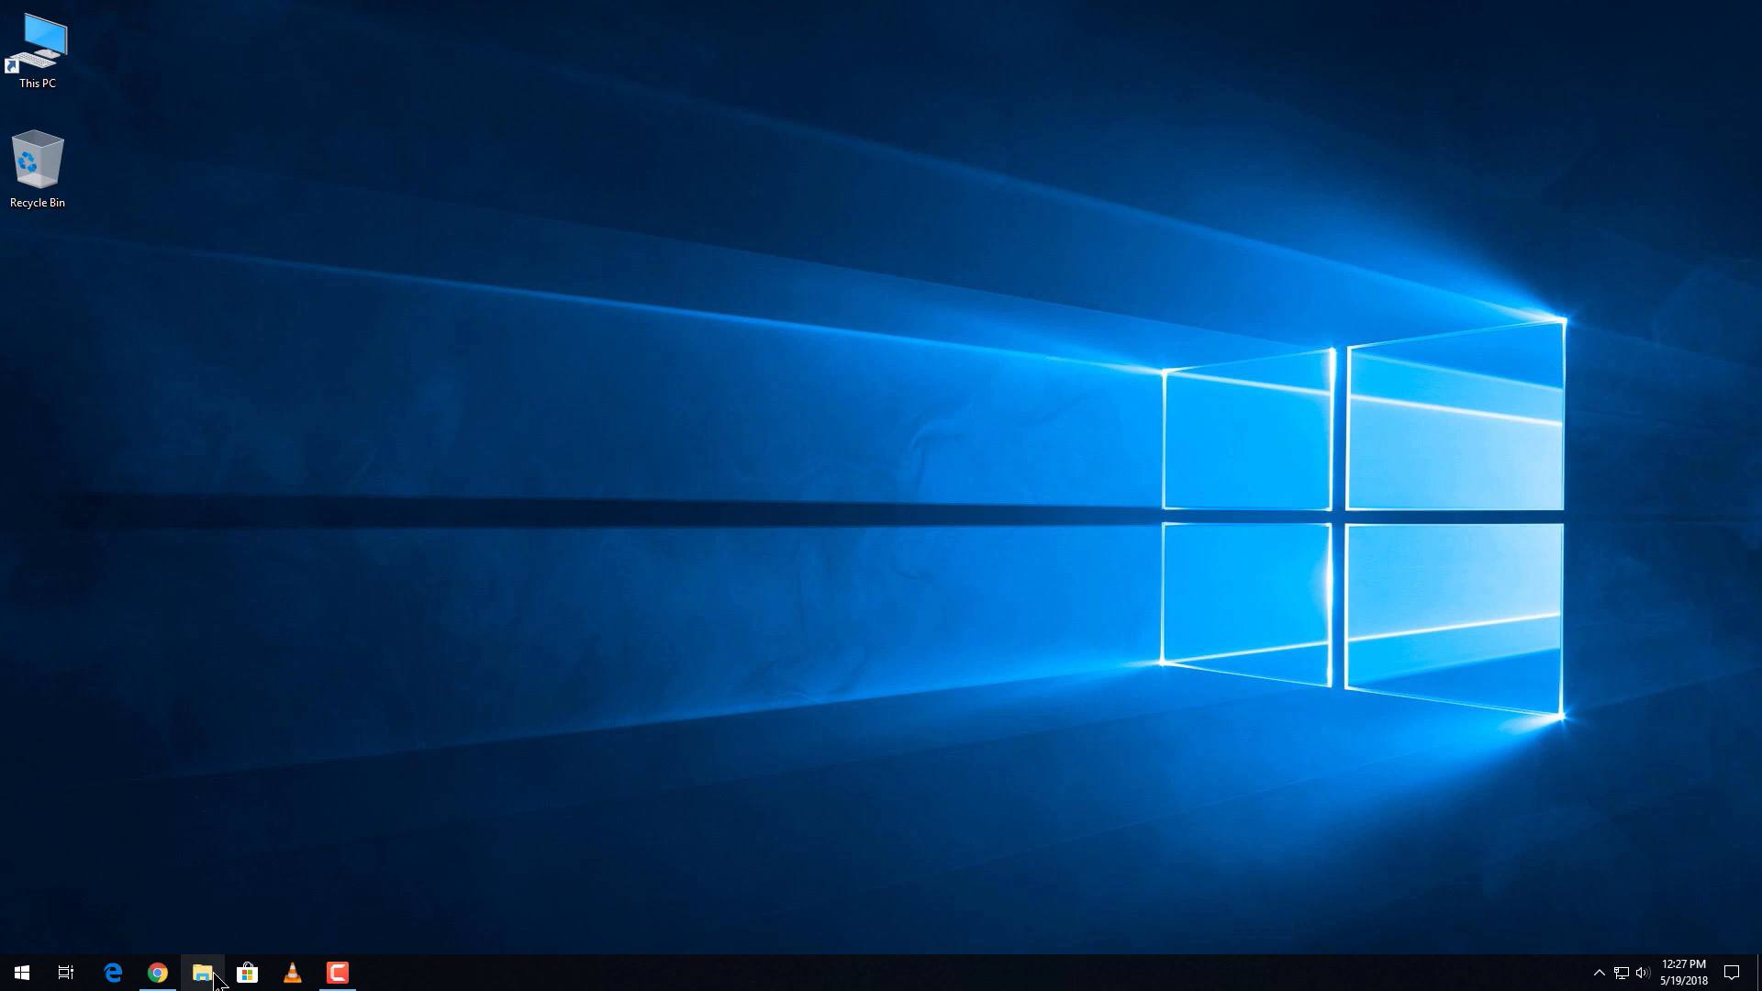
Browse from This PC through Local Disk (C:) to Program Files\Common Files\Avid\Audio
{"action": "left_click", "coordinate": [20, 972]}
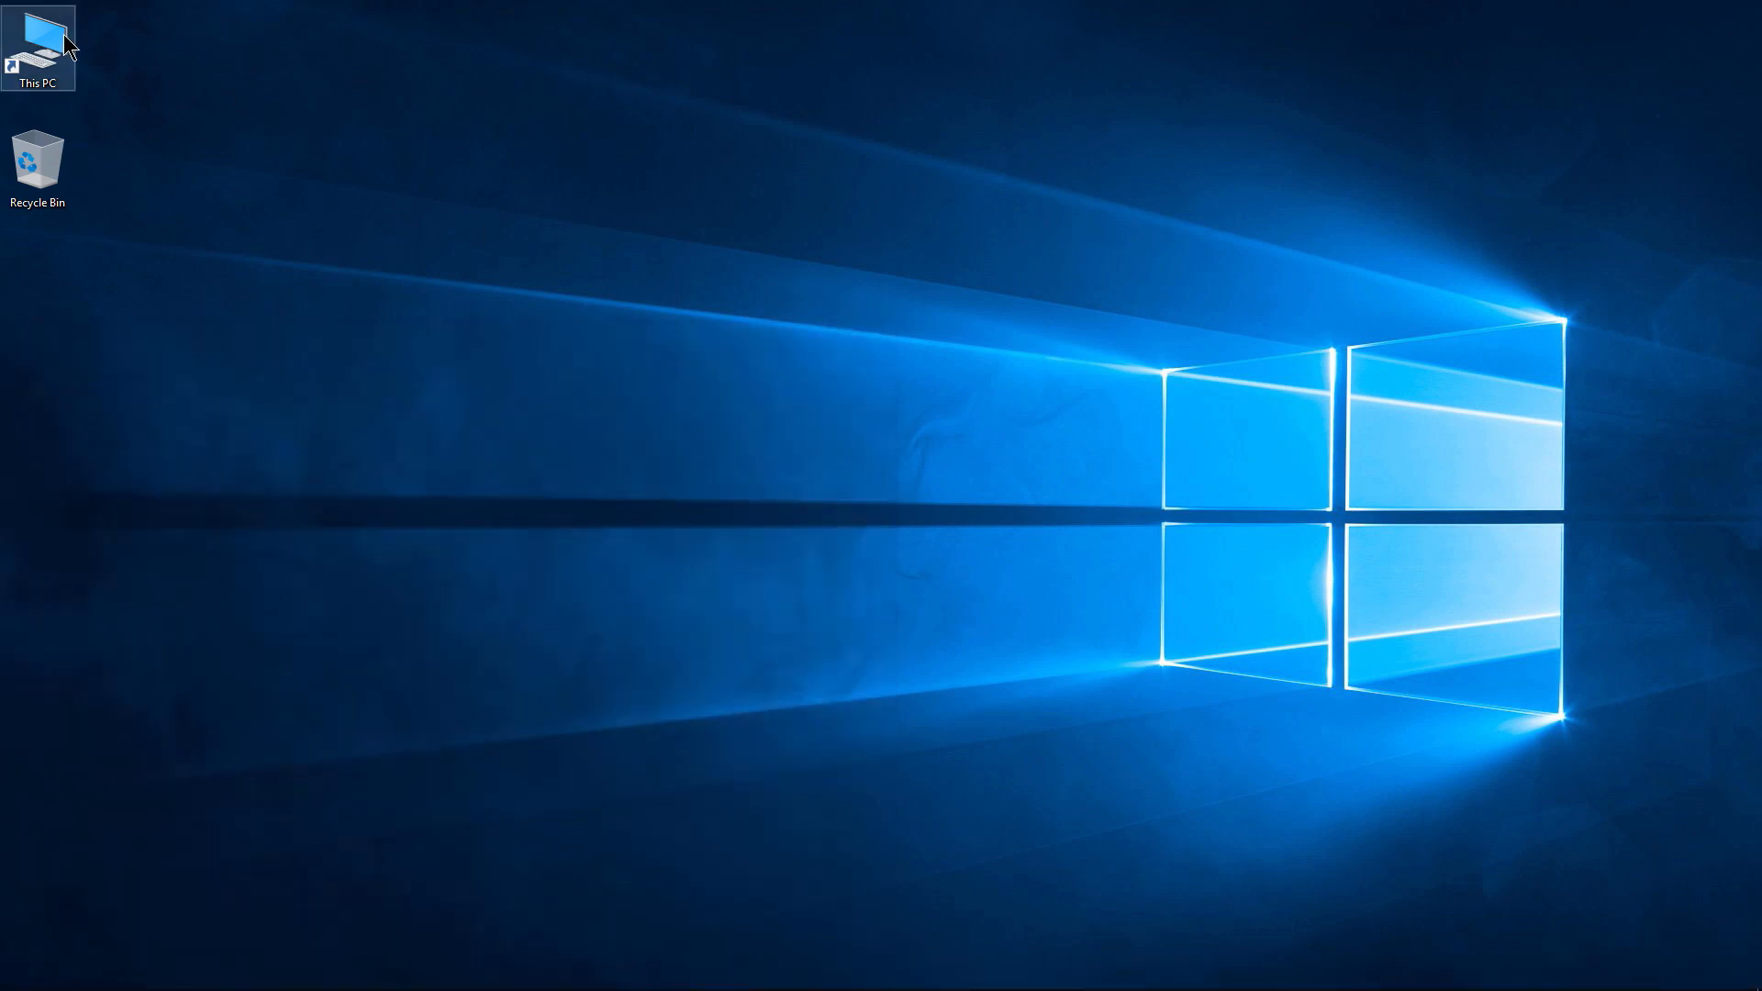
{"action": "double_click", "coordinate": [36, 49]}
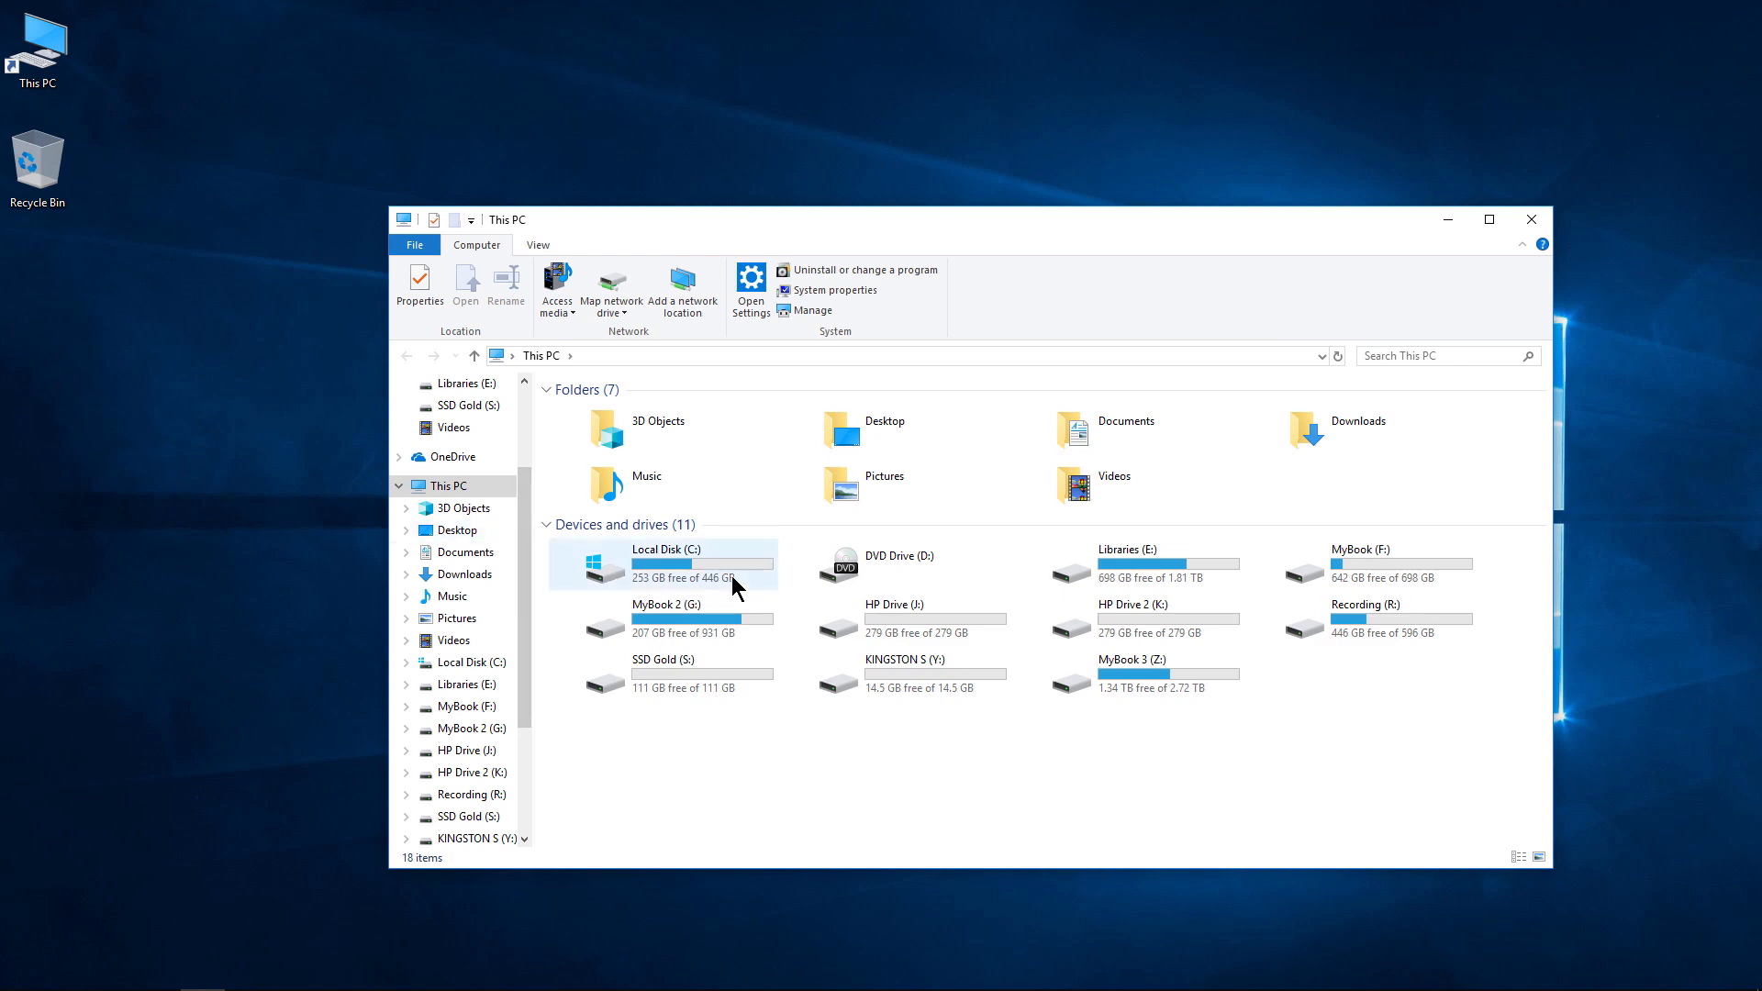
{"action": "double_click", "coordinate": [665, 562]}
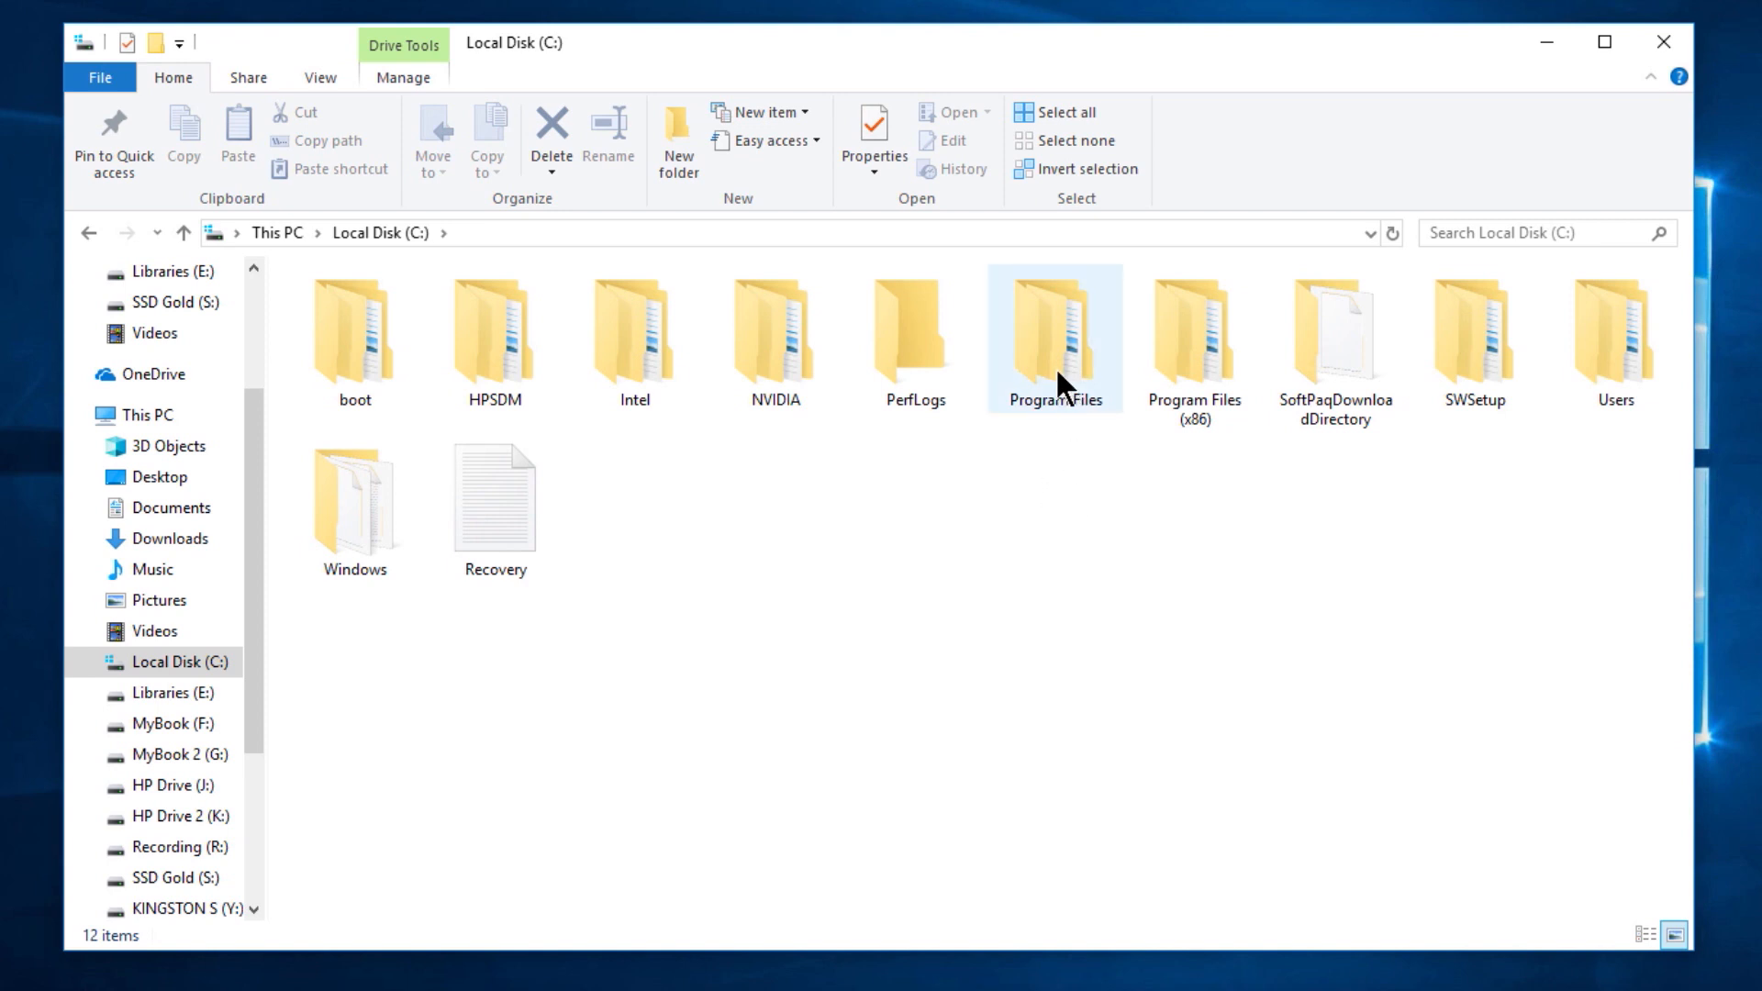
{"action": "double_click", "coordinate": [1053, 336]}
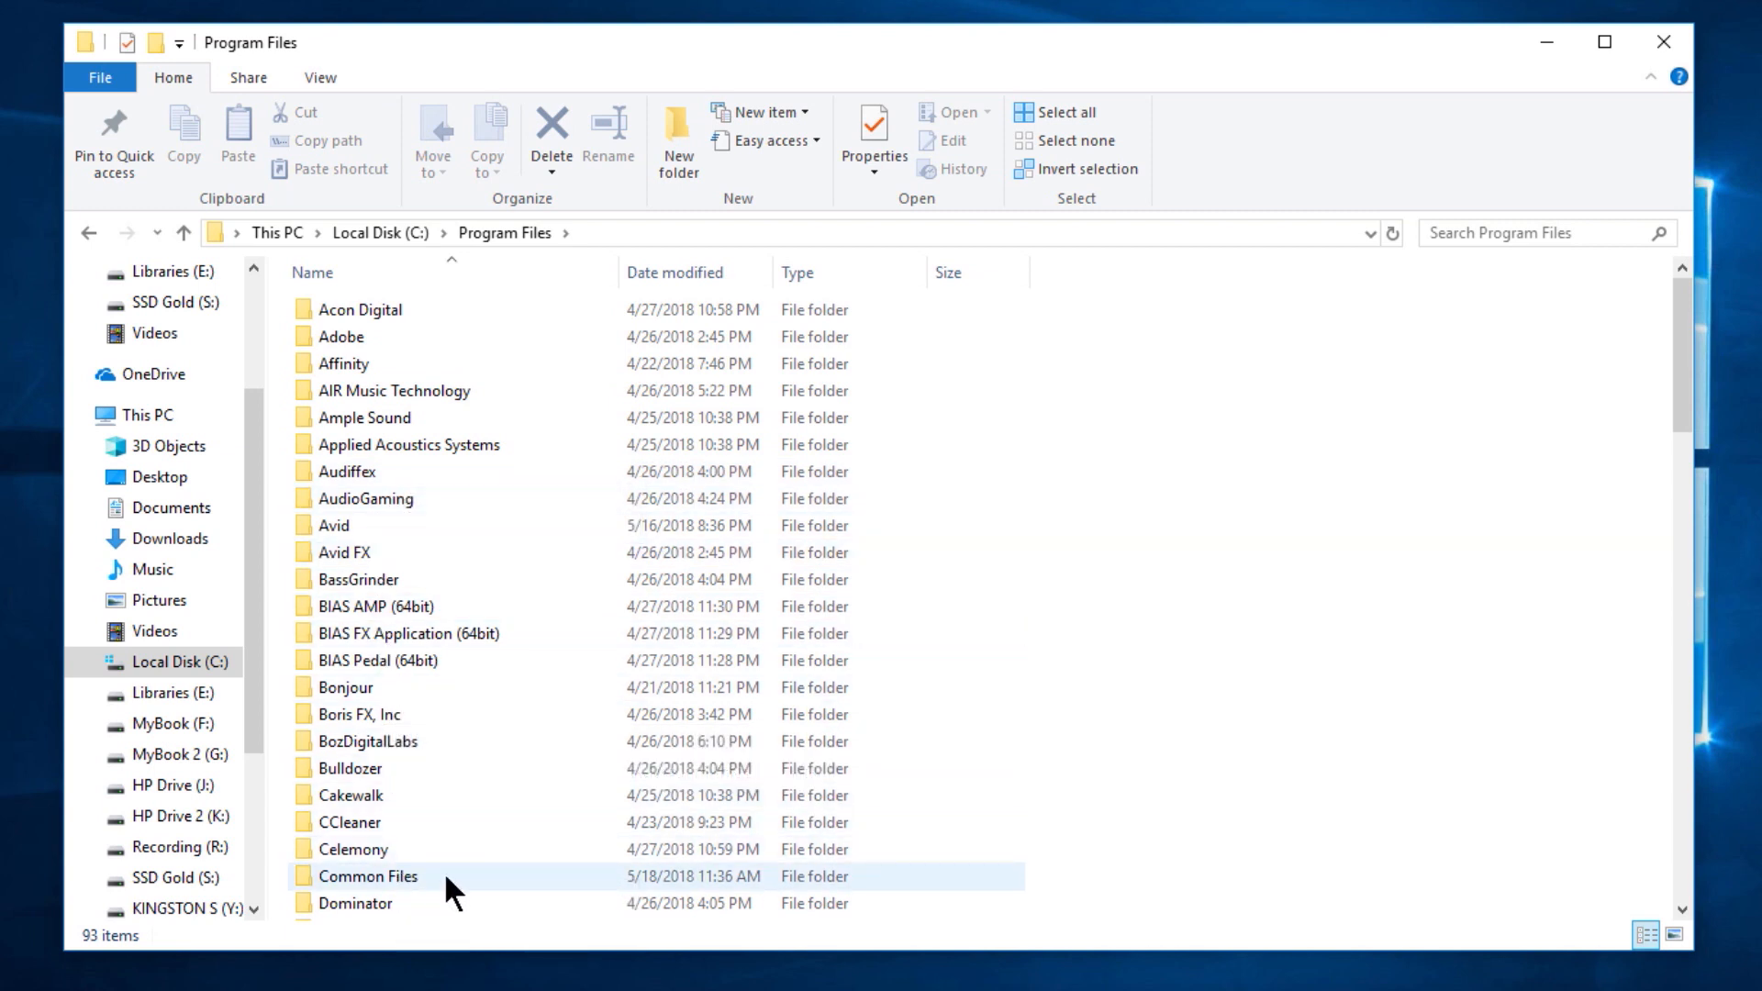
{"action": "double_click", "coordinate": [366, 875]}
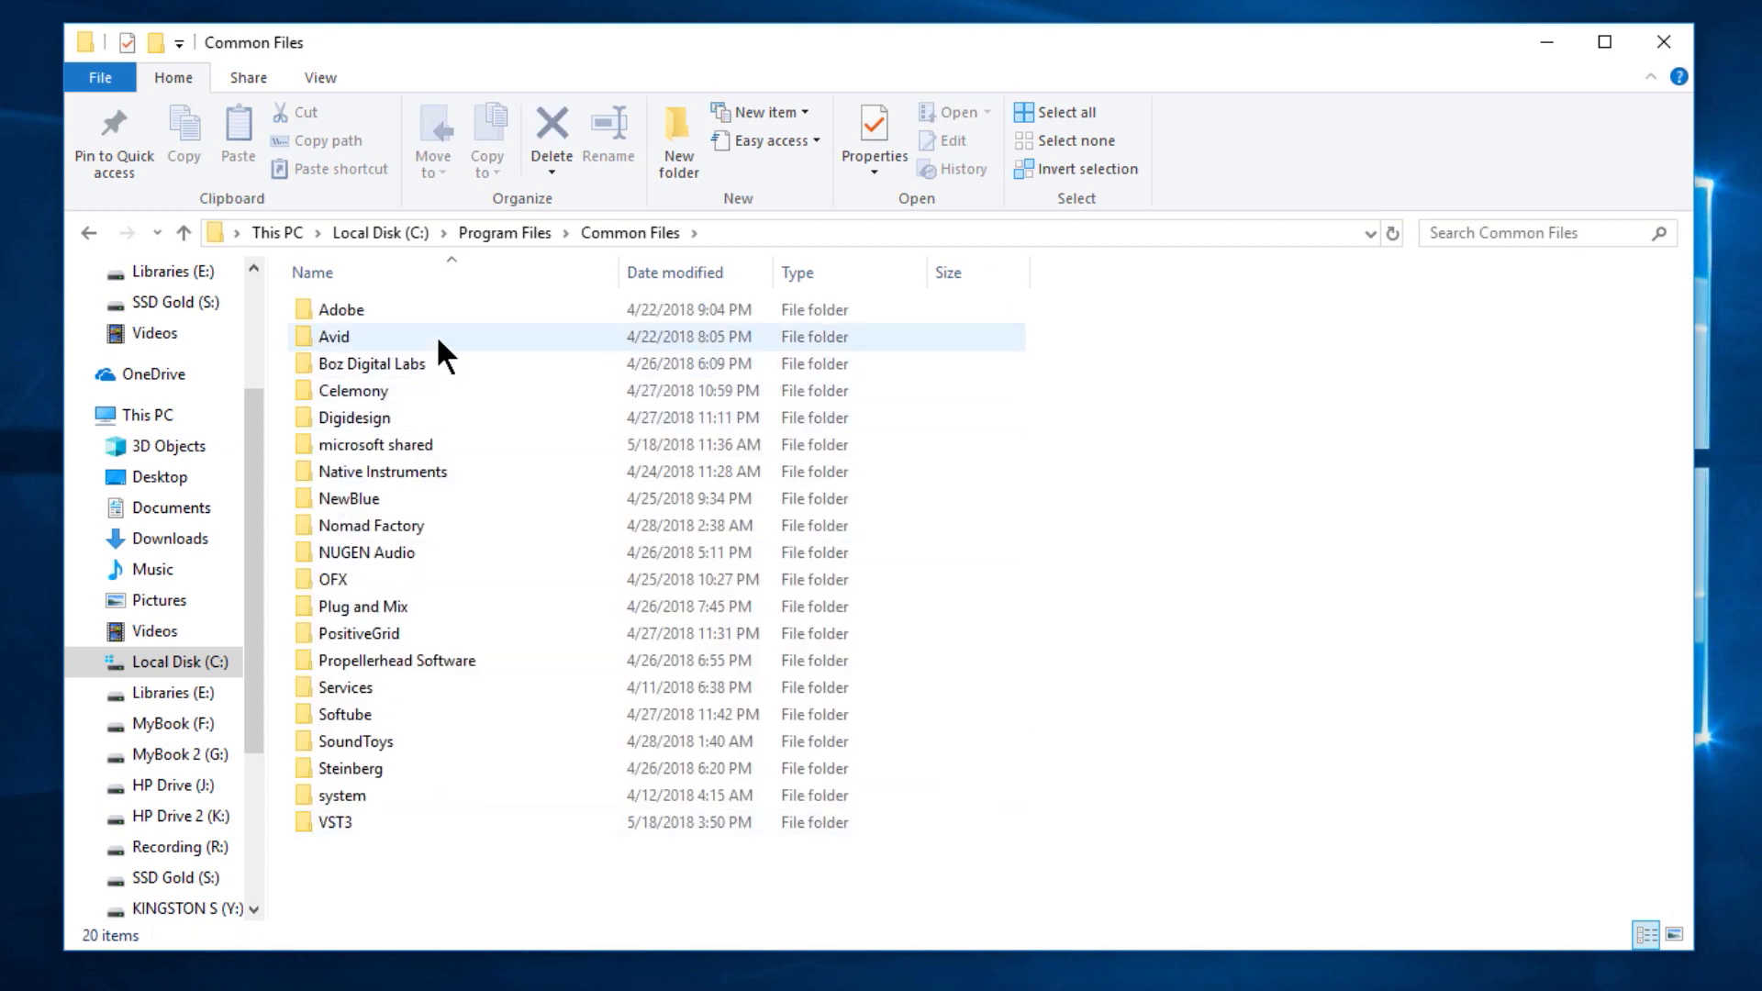
{"action": "double_click", "coordinate": [334, 336]}
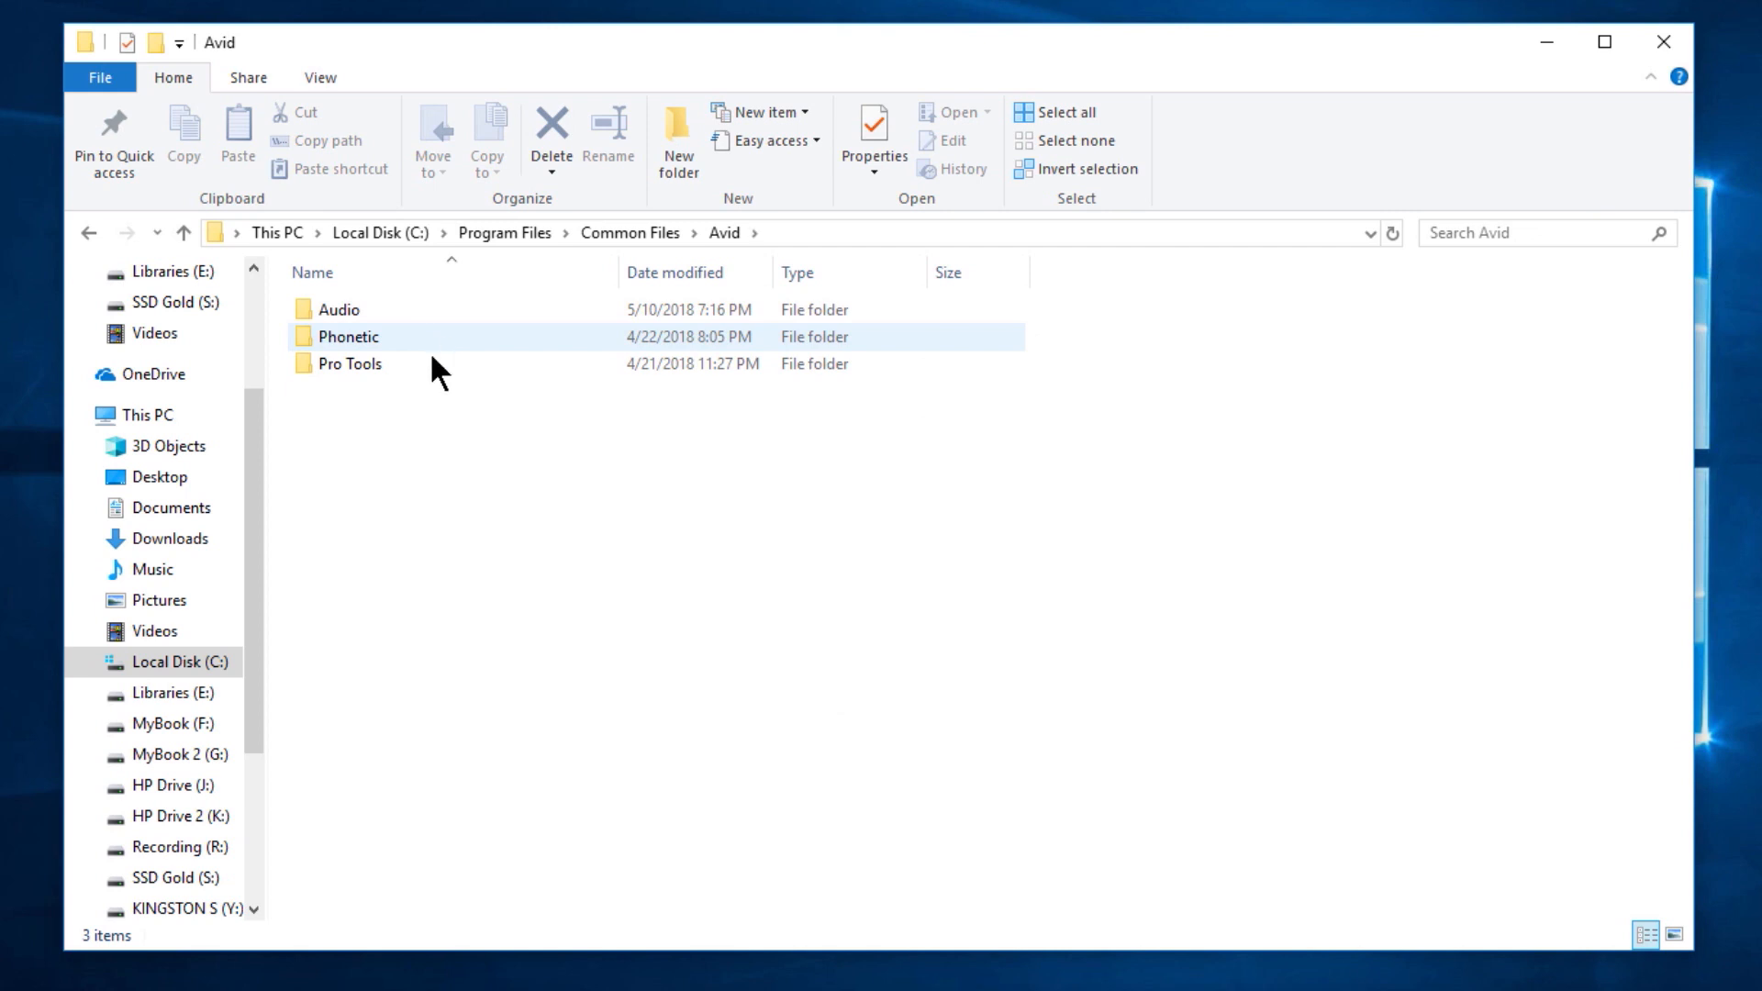
{"action": "double_click", "coordinate": [336, 310]}
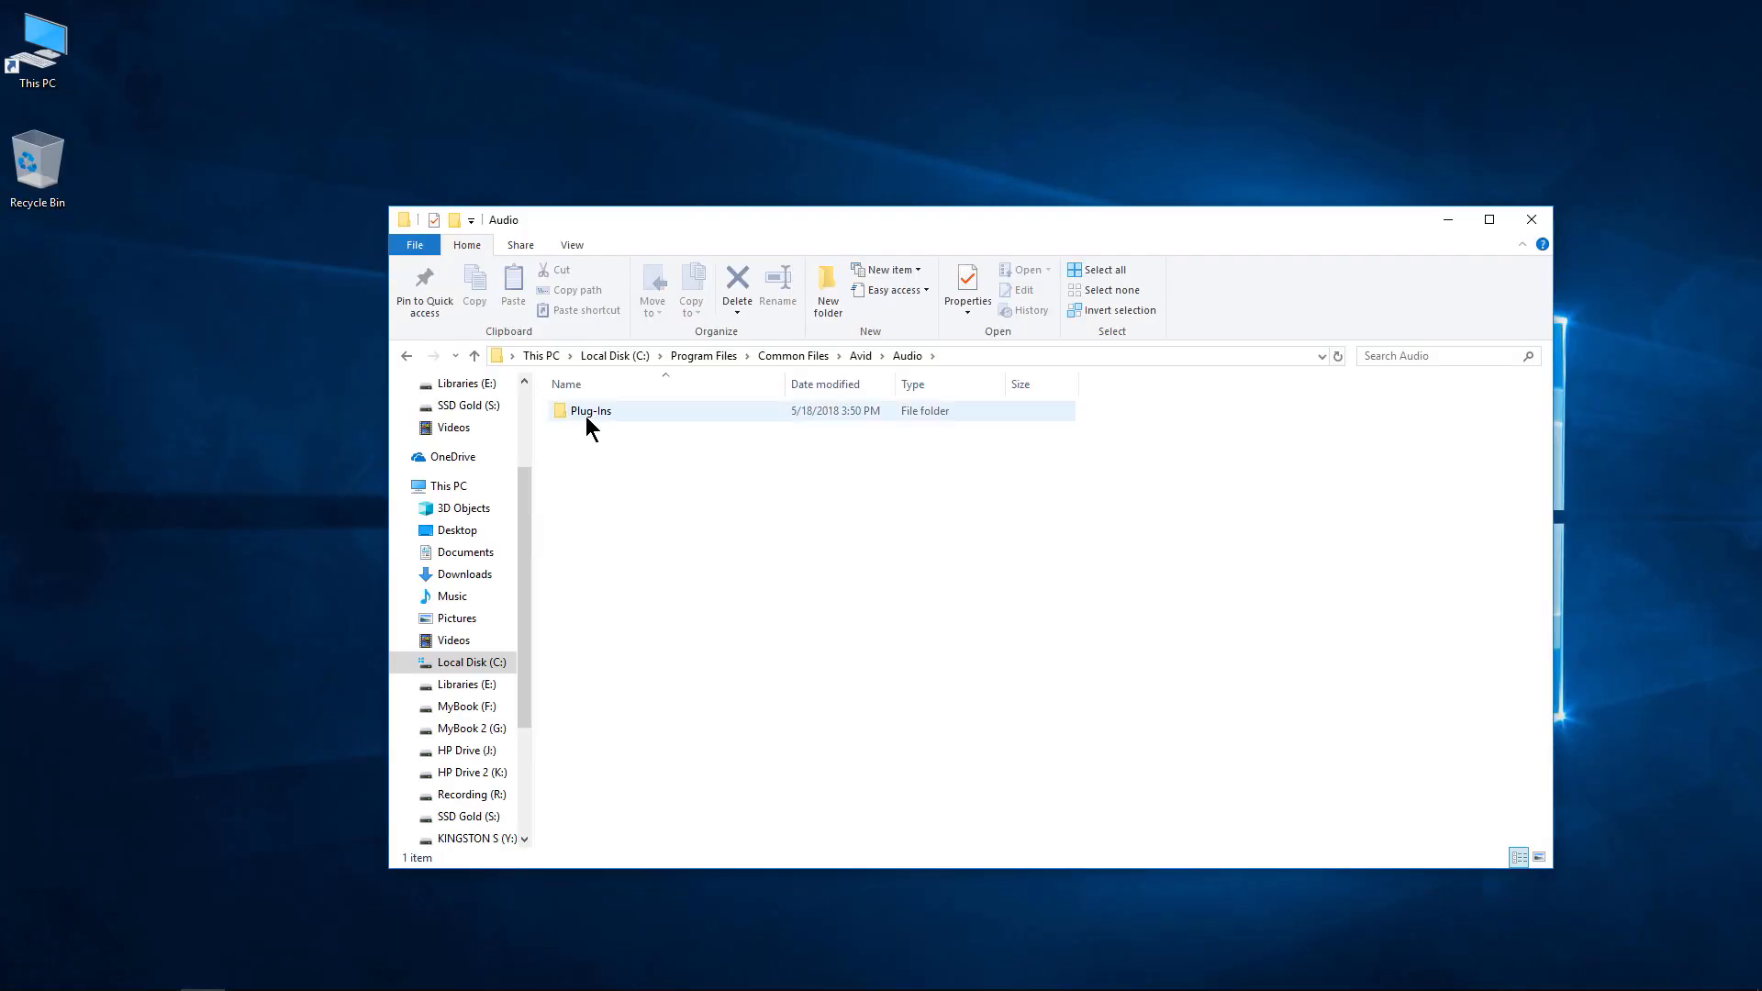
Open the Plug-Ins folder and scroll through its 367 AAX plug-in items
{"action": "double_click", "coordinate": [591, 411]}
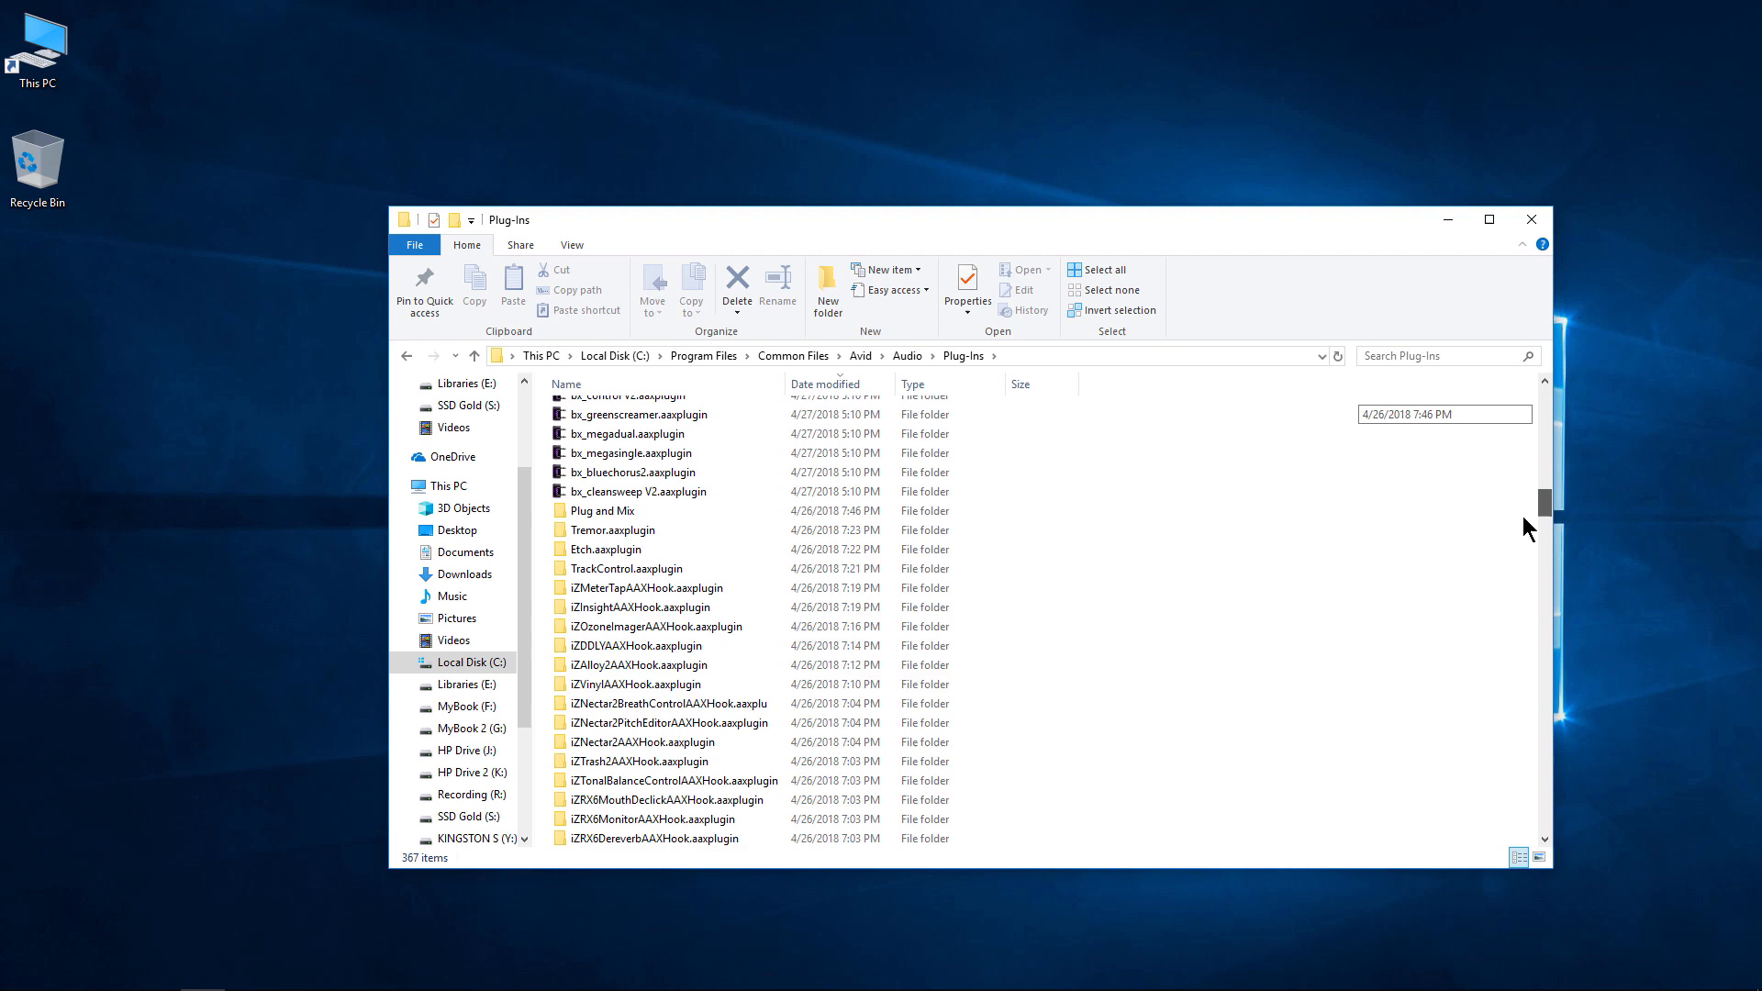
{"action": "scroll", "scroll_direction": "down", "scroll_amount": 3}
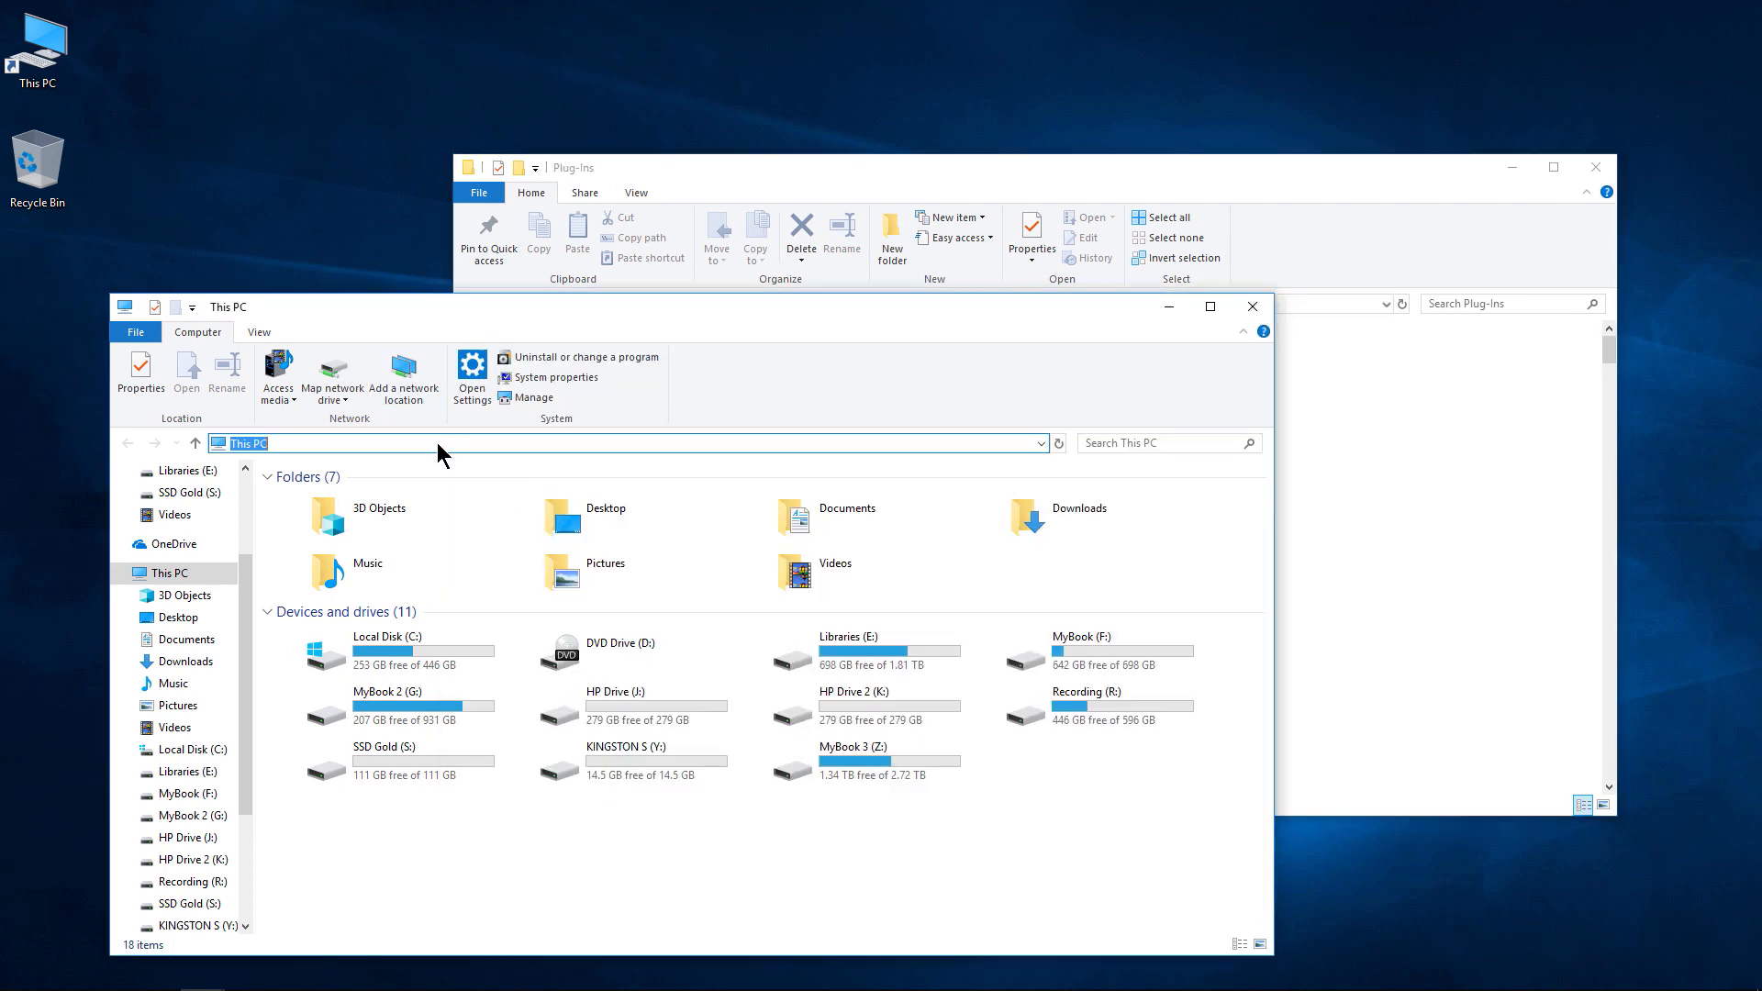
From the pasted Plug-Ins path, go up to Audio and create a 'Plug-Ins (Unused)' folder
{"action": "type", "text": "C:\\Program Files\\Common Files\\Avid\\Audio\\Plug-Ins"}
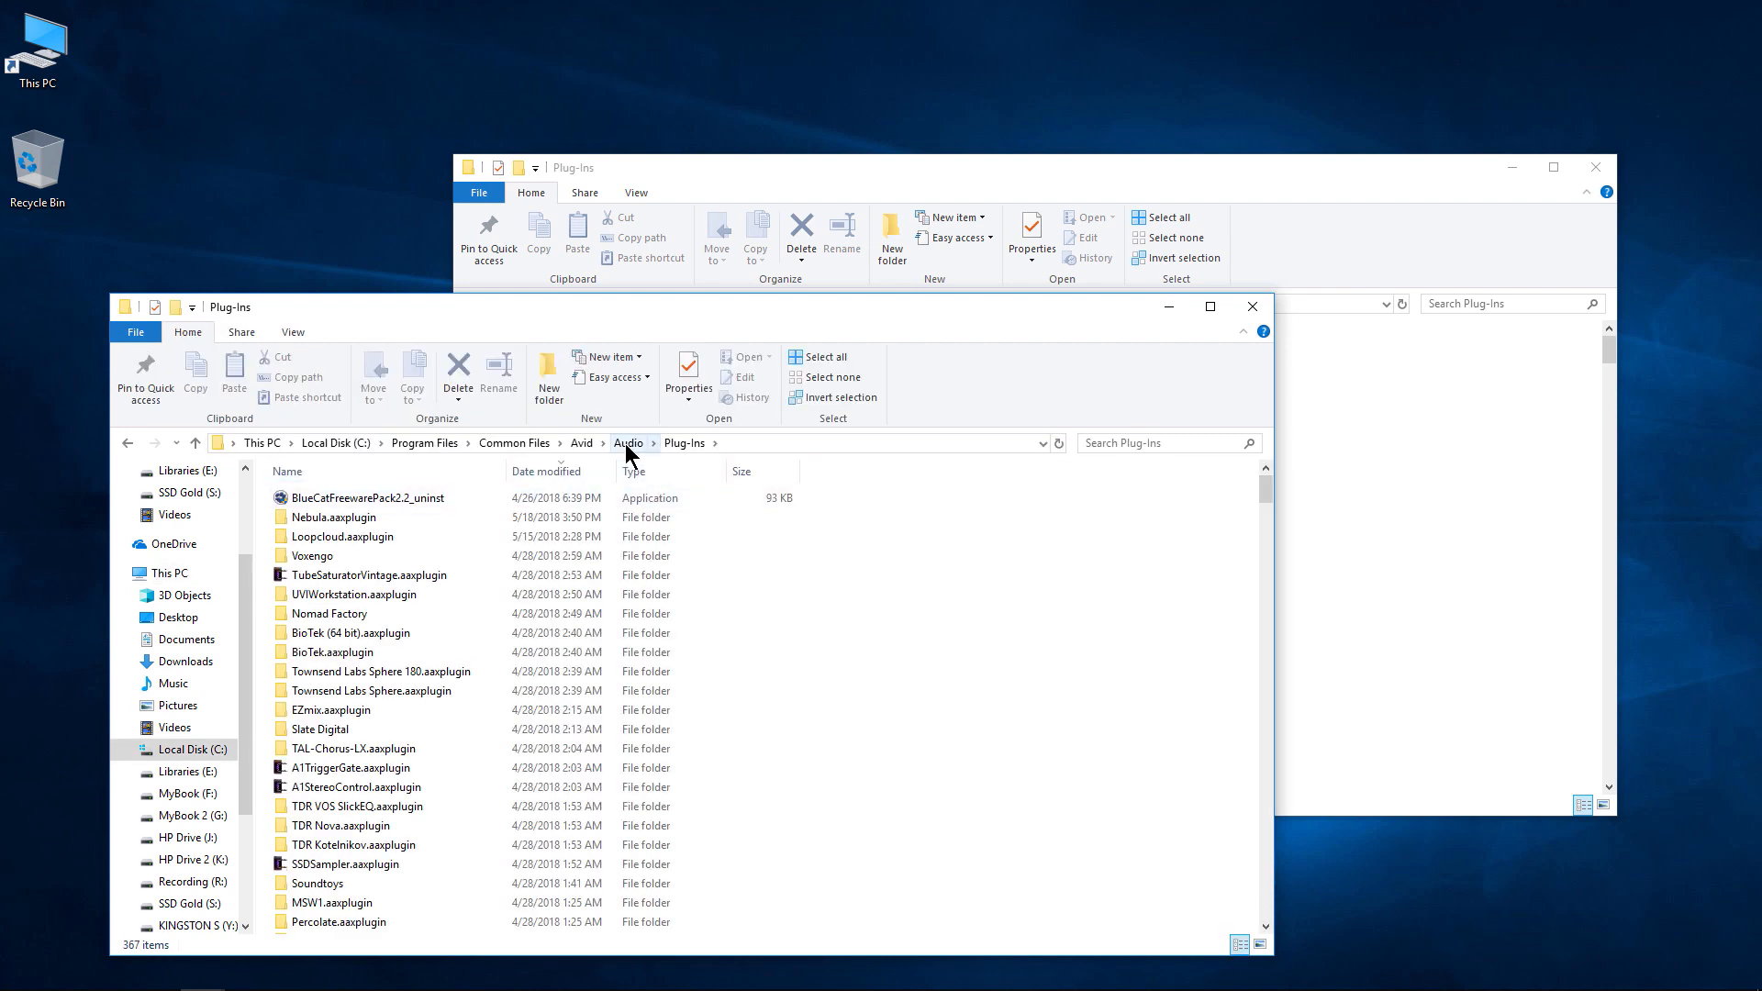
{"action": "left_click", "coordinate": [628, 443]}
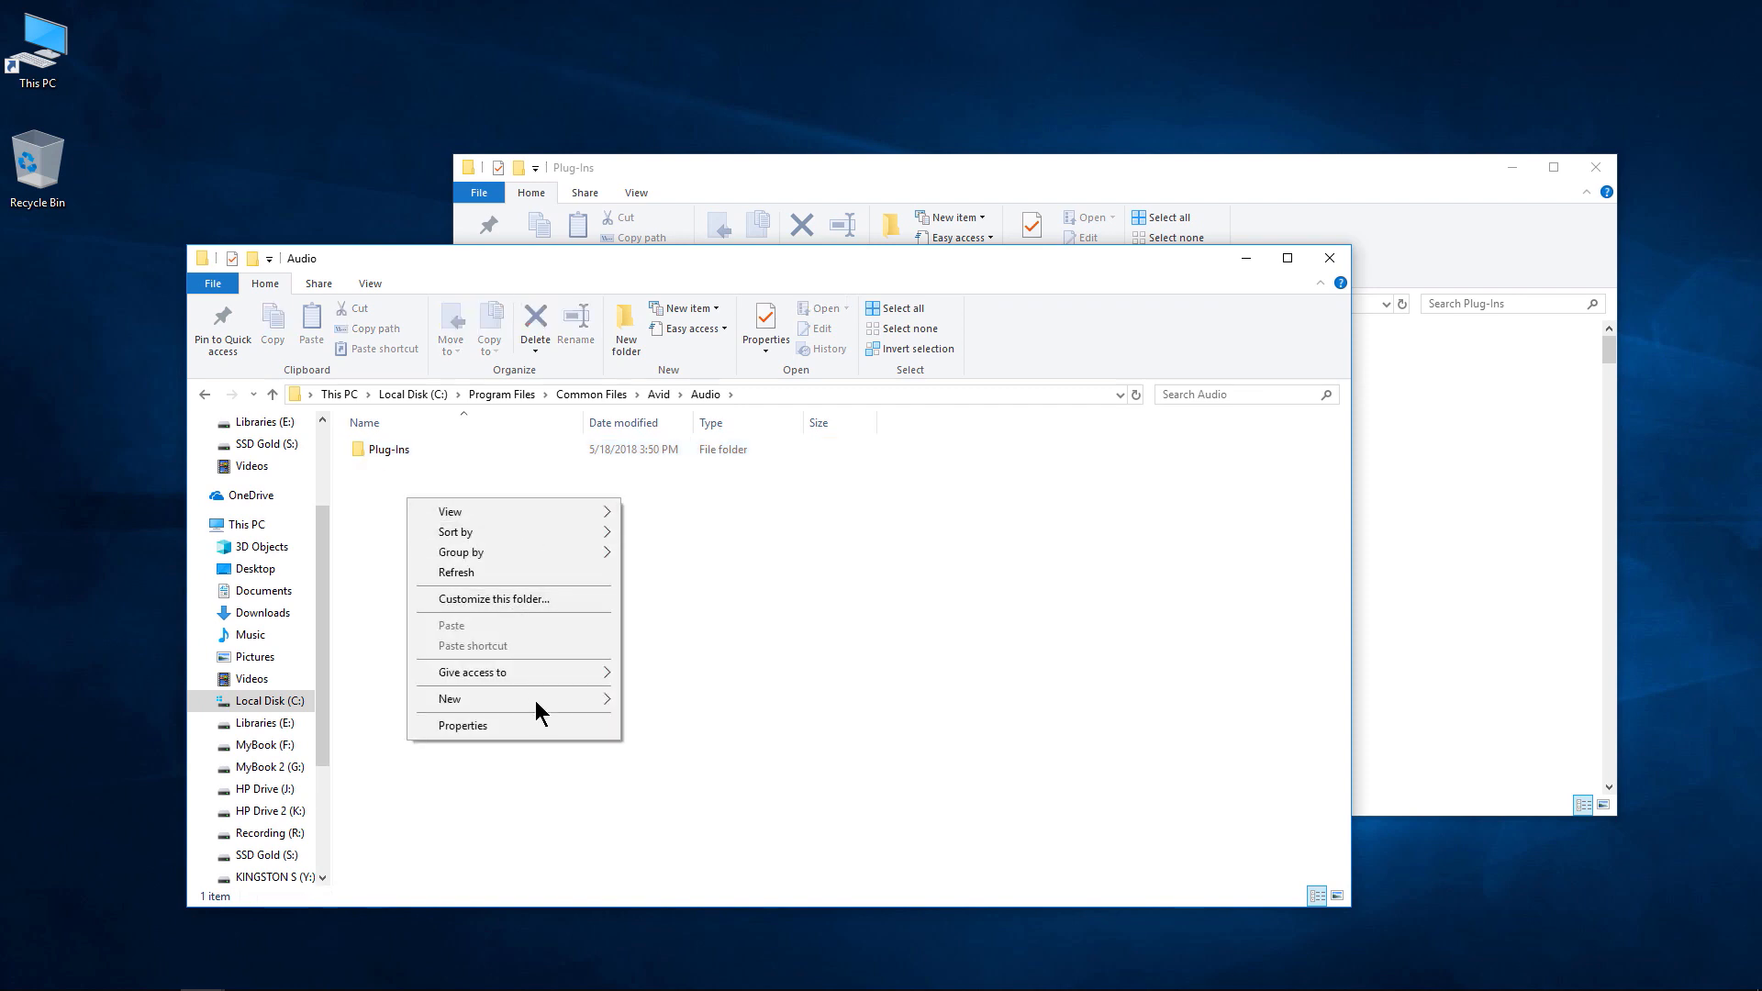
{"action": "left_click", "coordinate": [448, 697]}
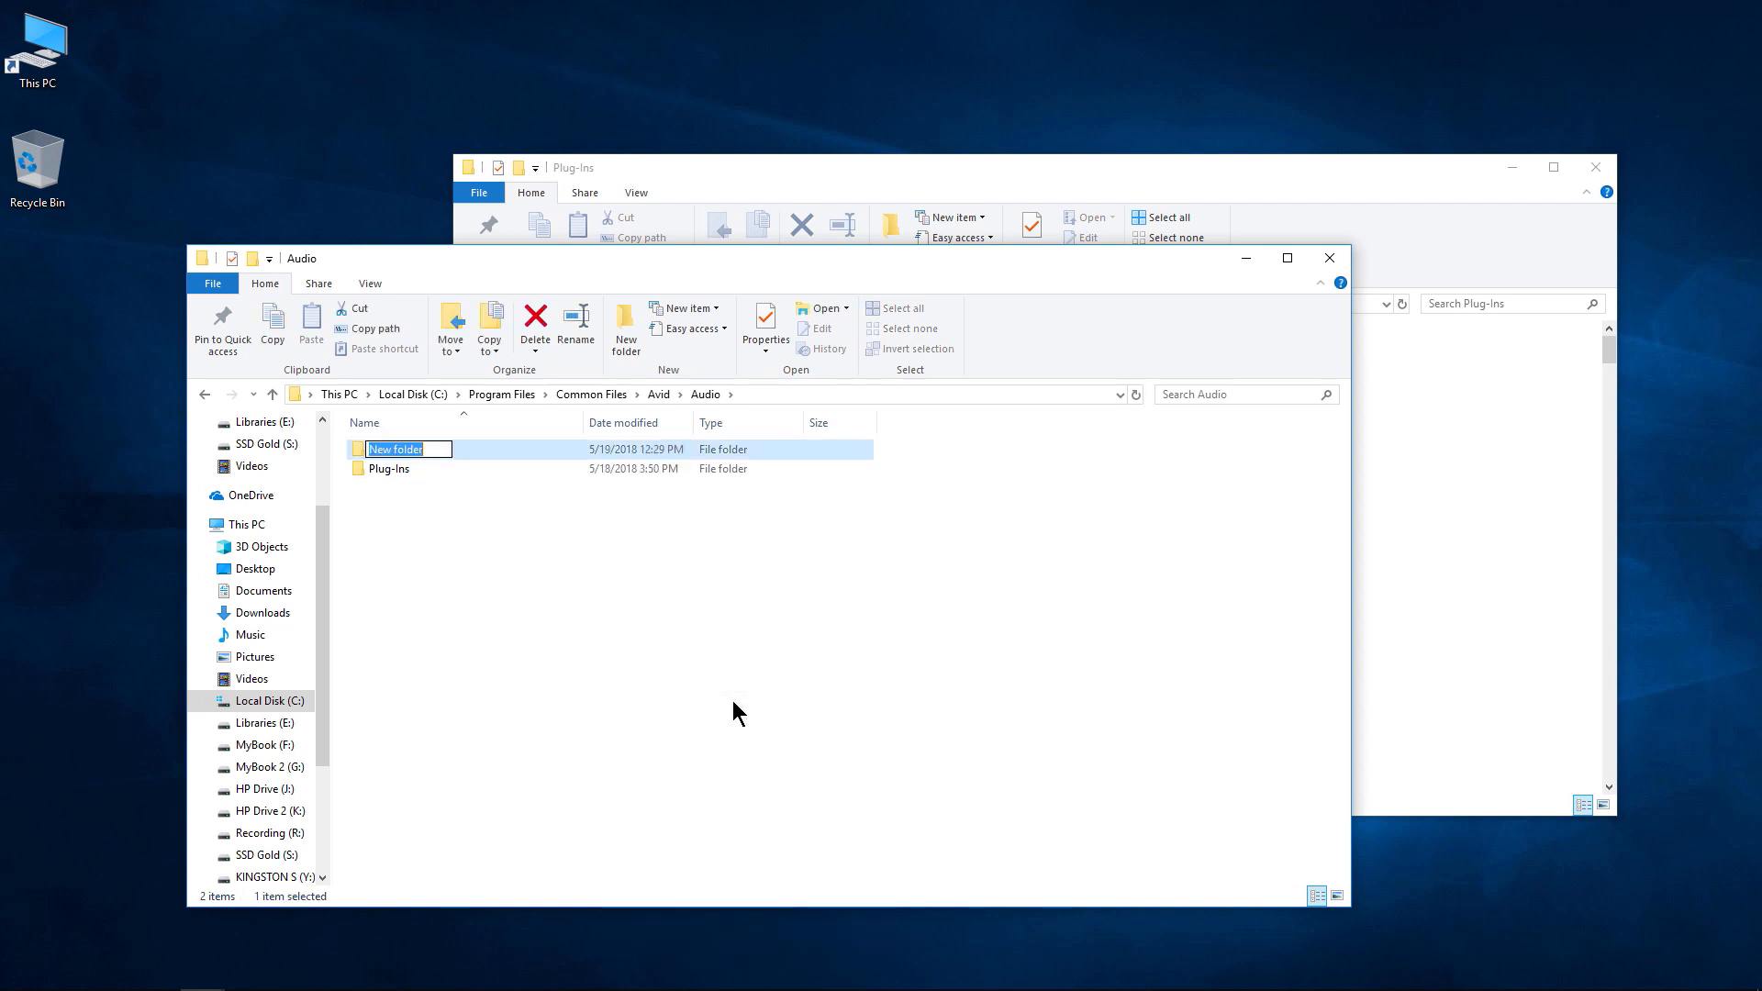
{"action": "type", "text": "P"}
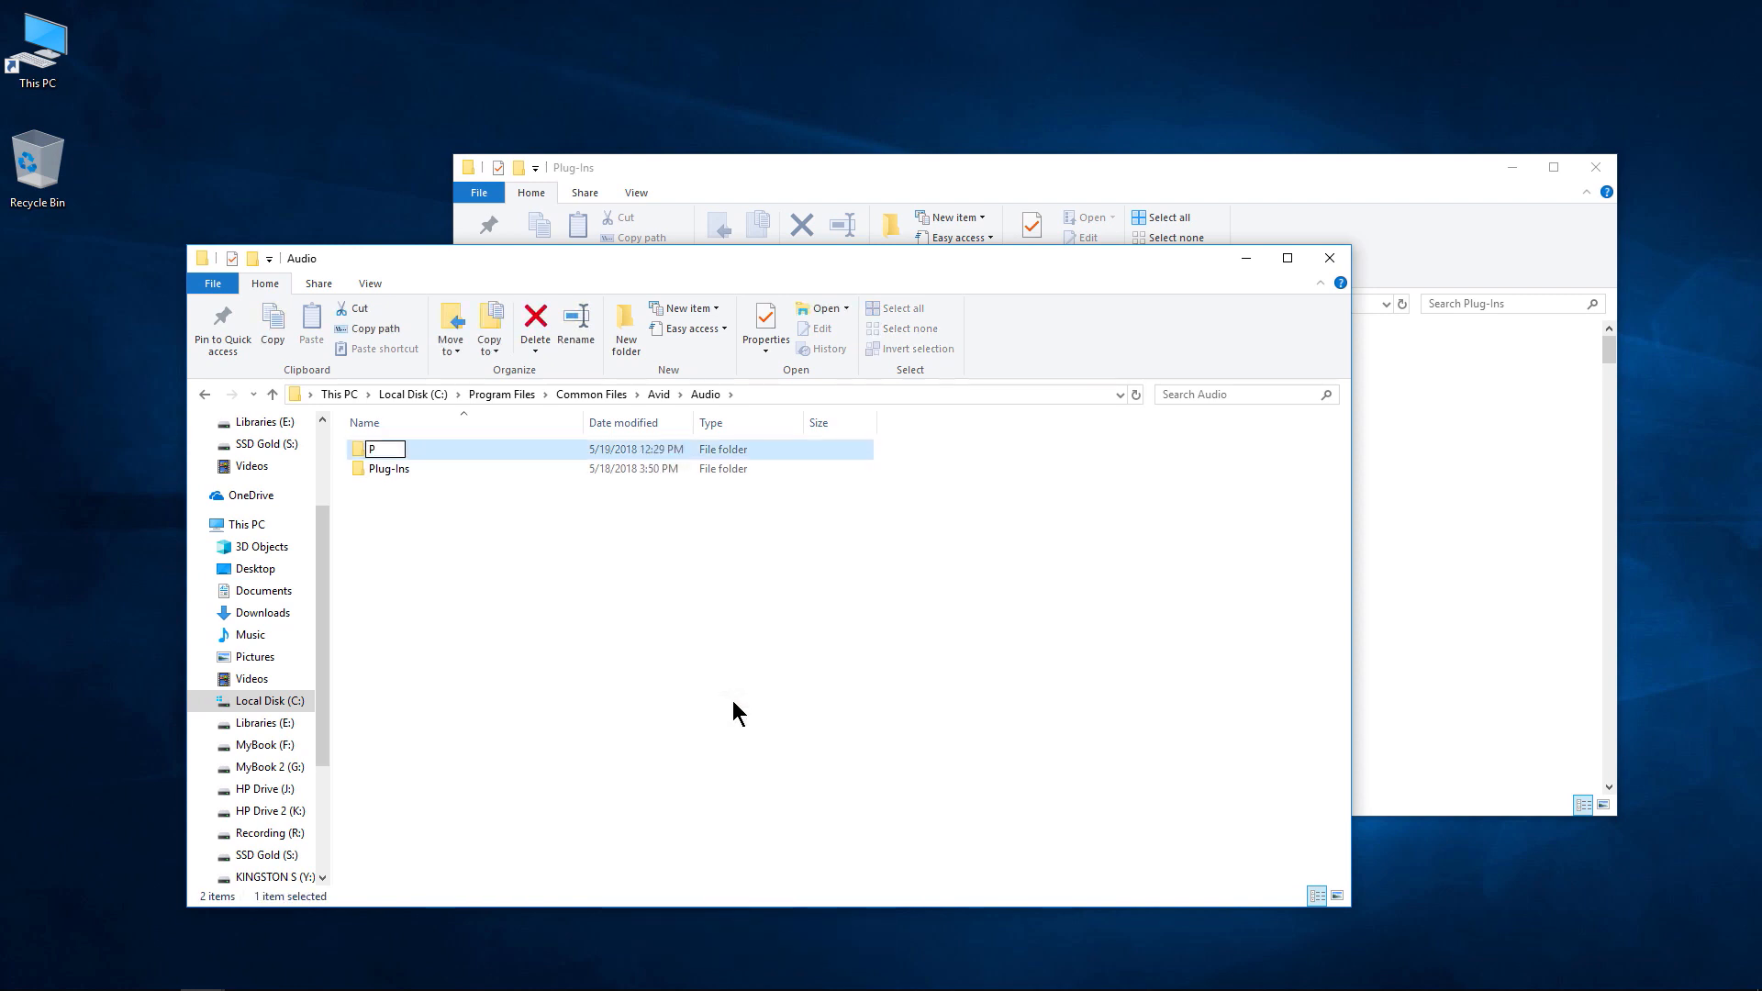
{"action": "type", "text": "lug-Ins (Unused"}
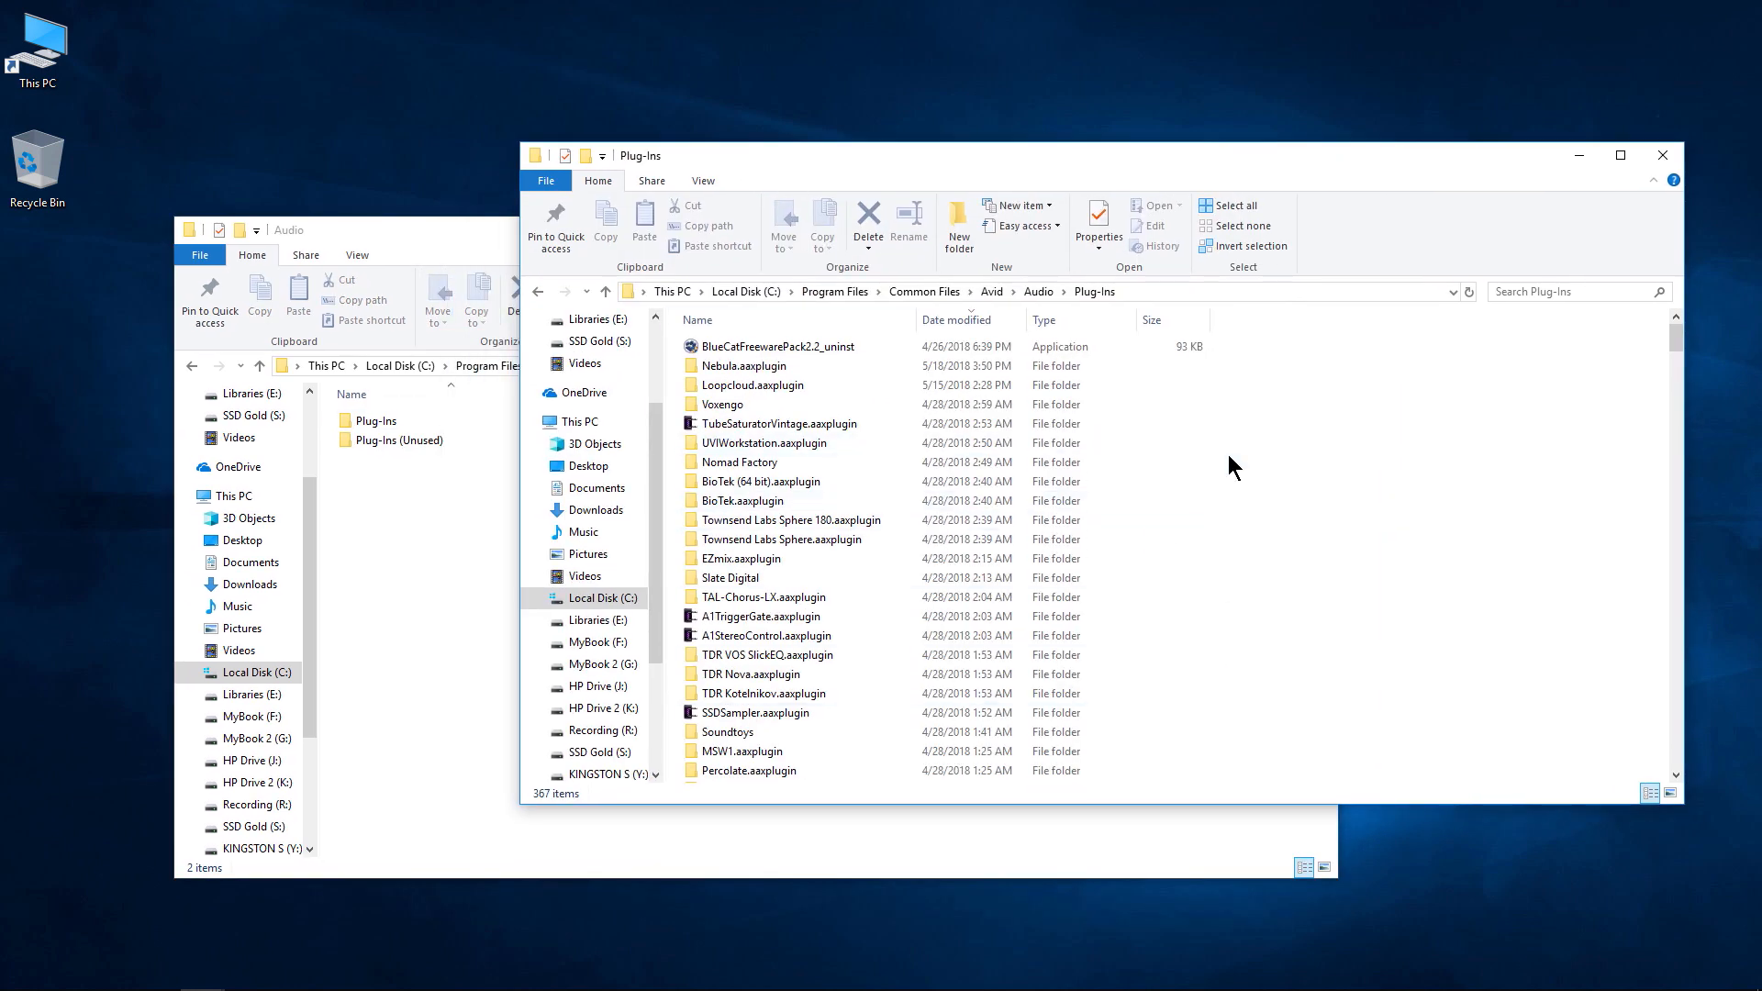
{"action": "mouse_move", "coordinate": [1298, 536]}
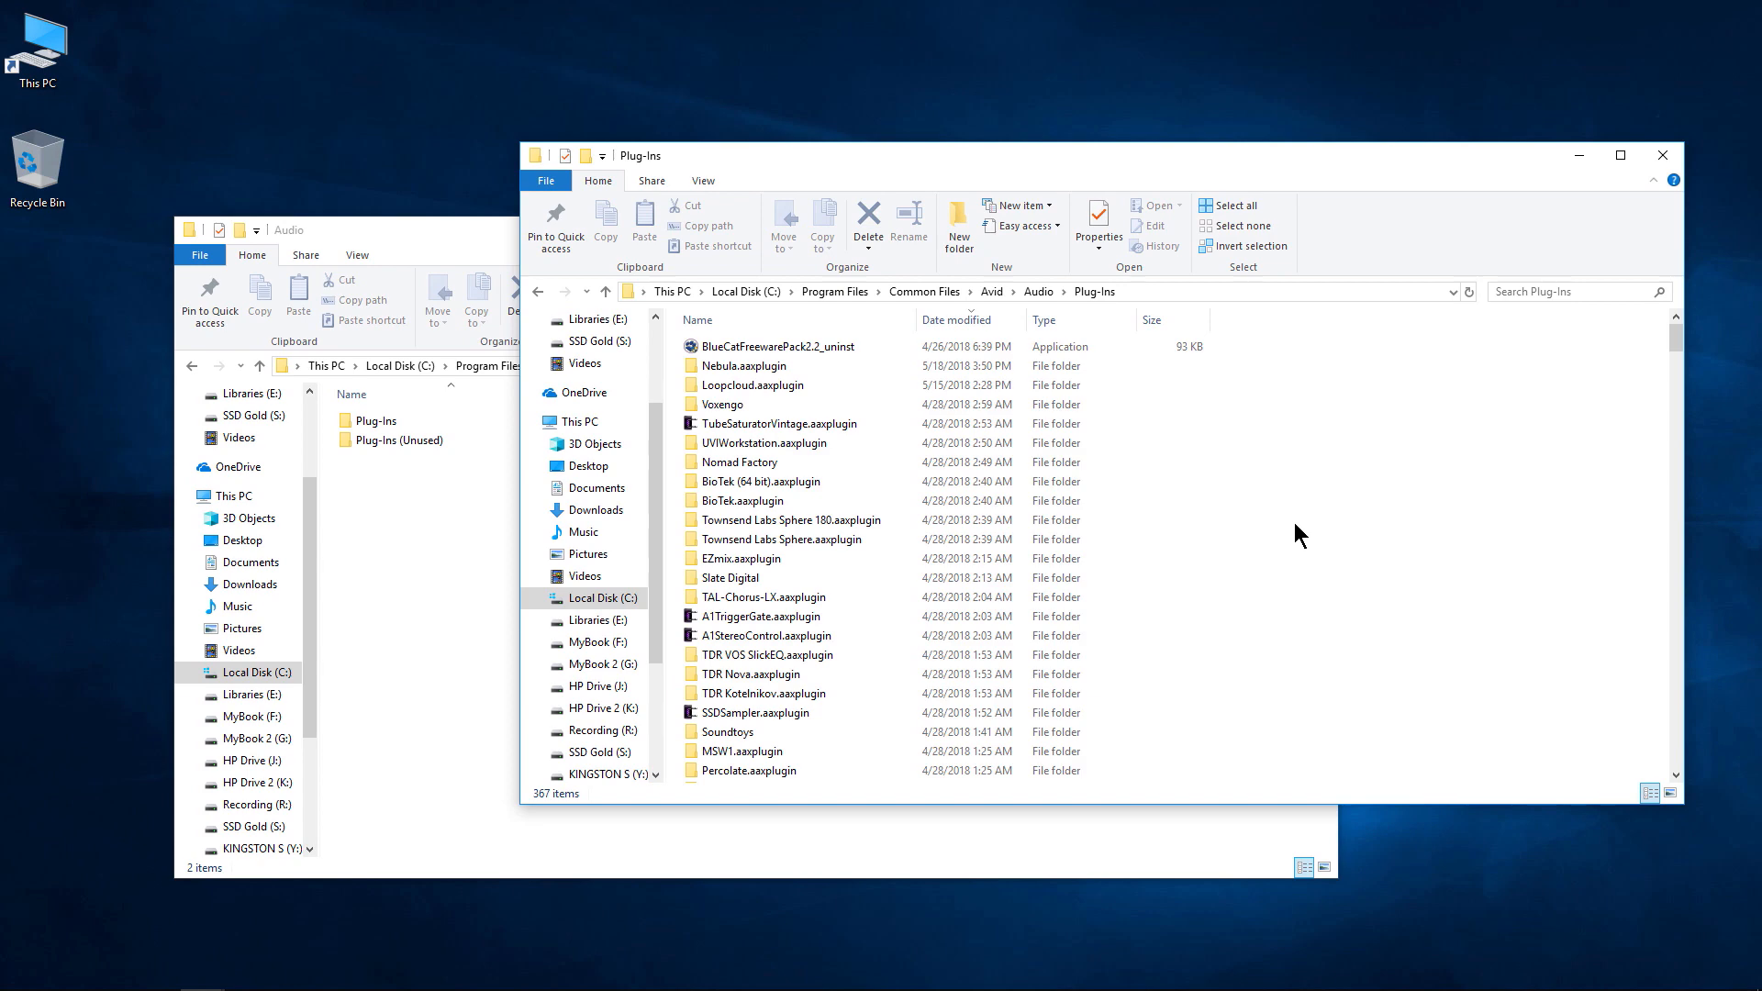
{"action": "key", "text": "ctrl+a"}
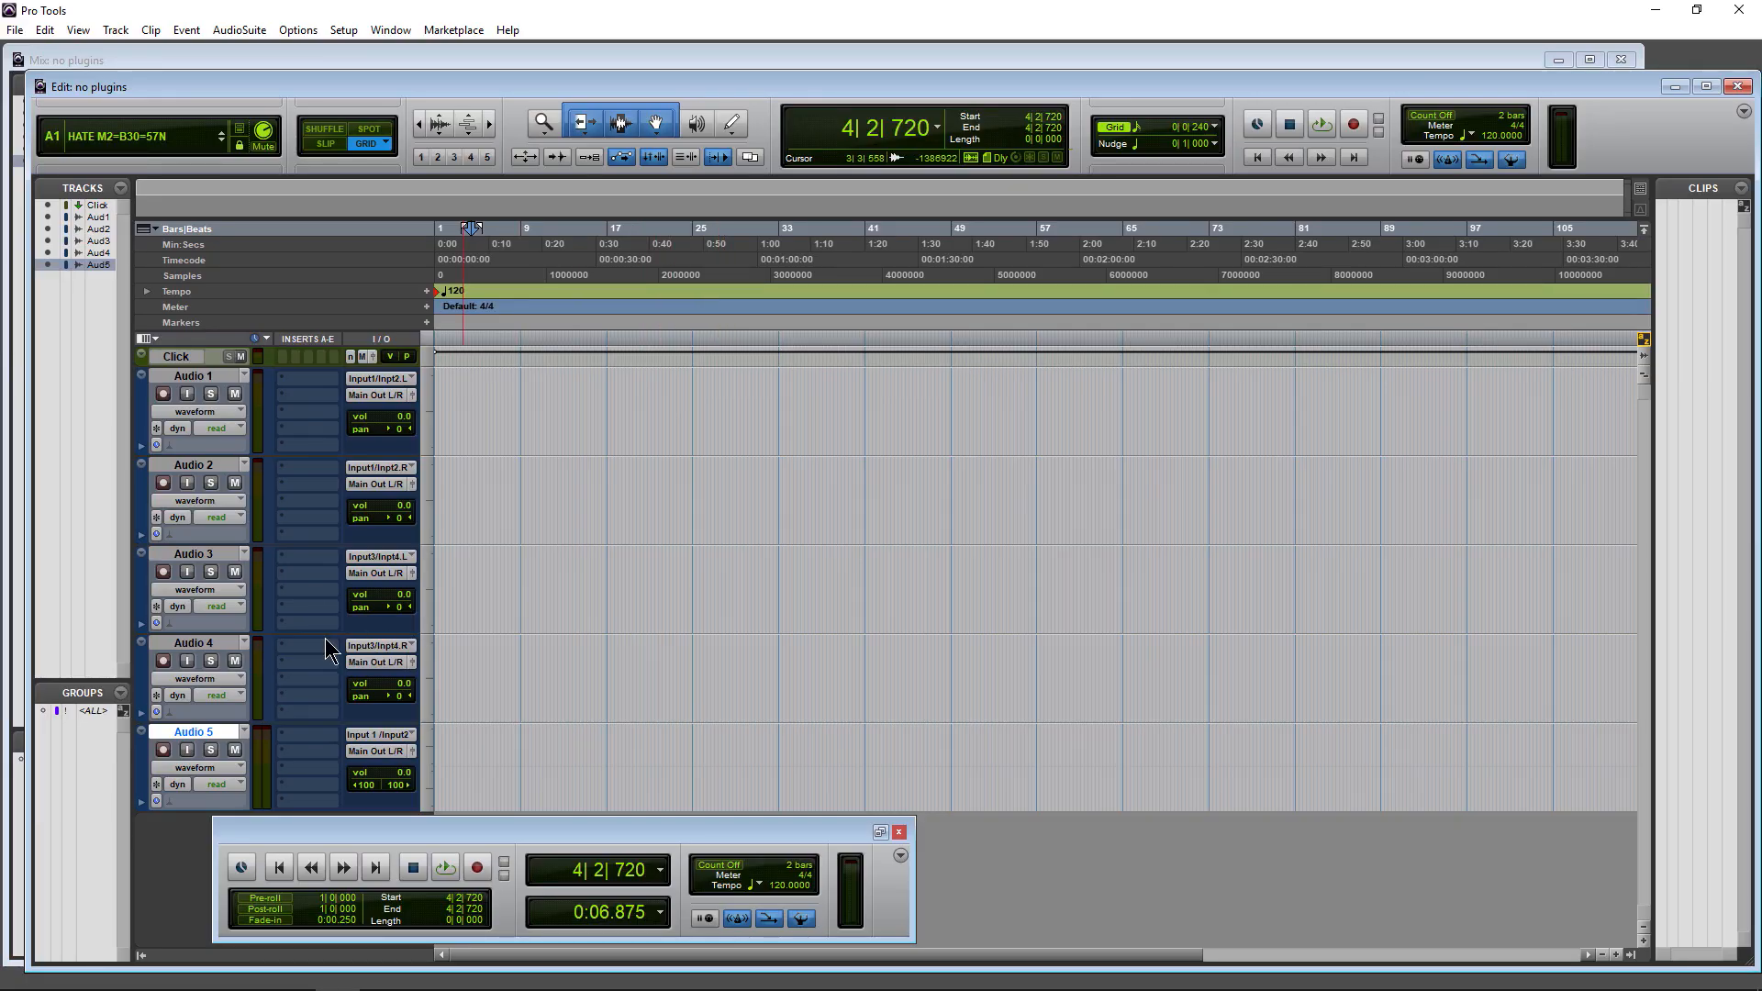
{"action": "left_click", "coordinate": [304, 646]}
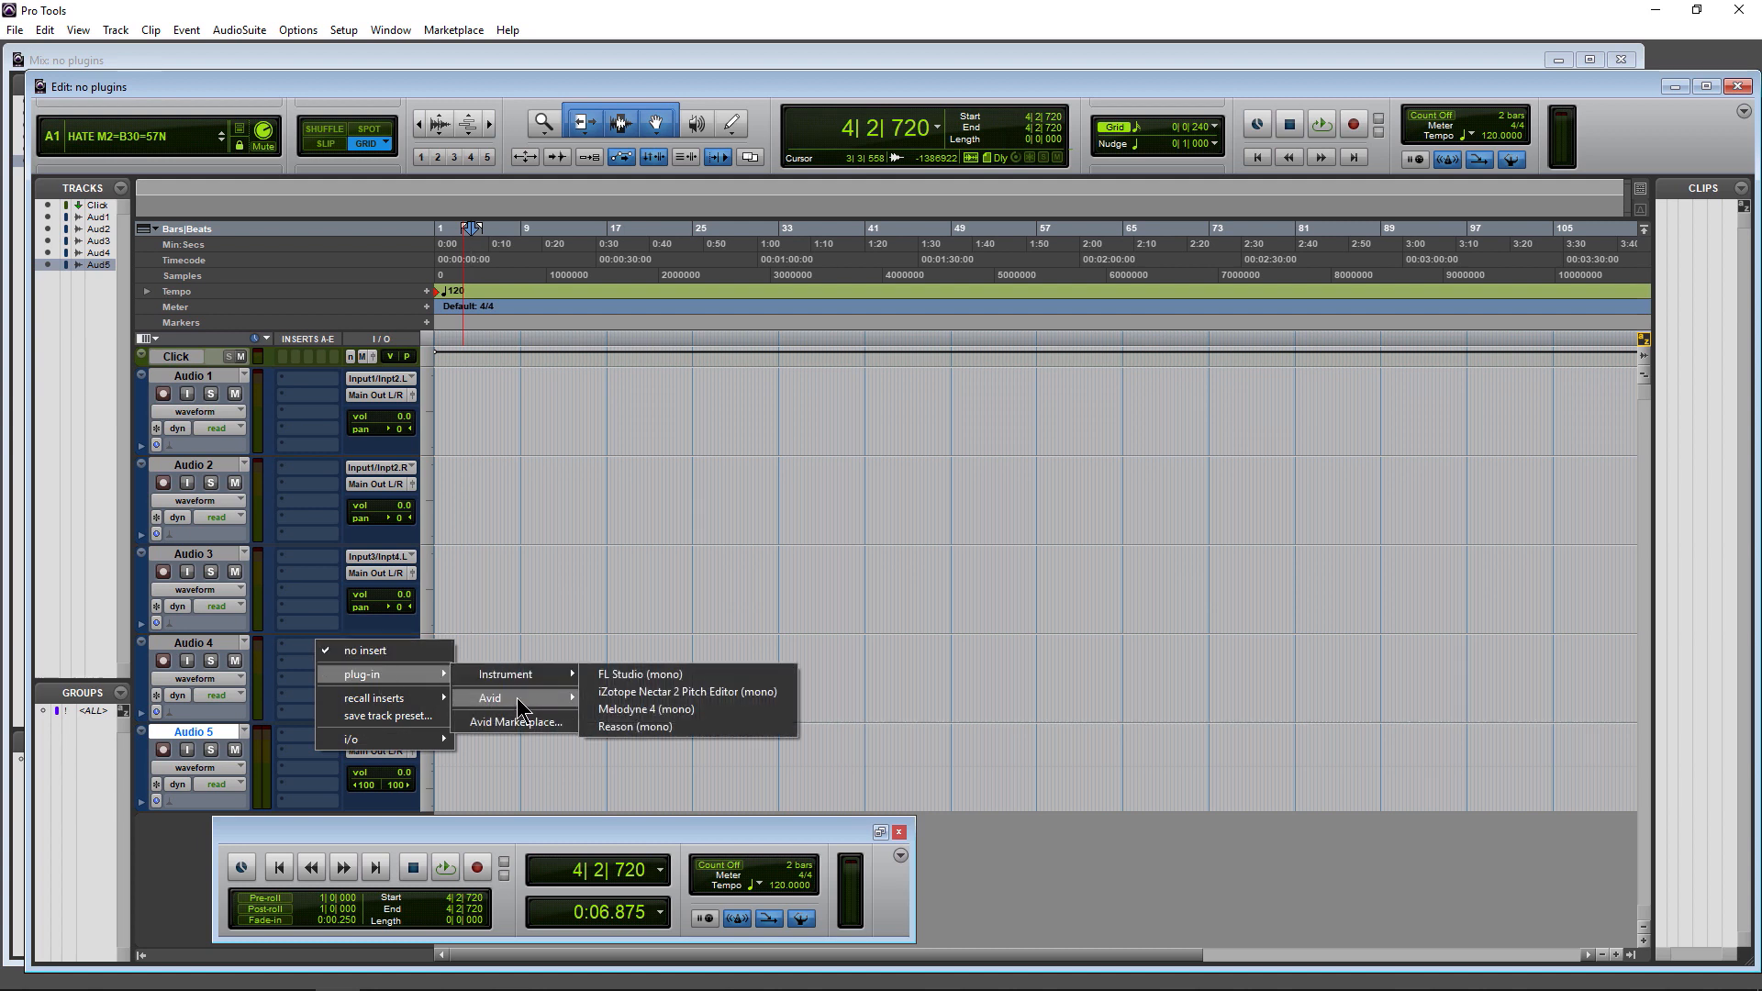
{"action": "mouse_move", "coordinate": [511, 674]}
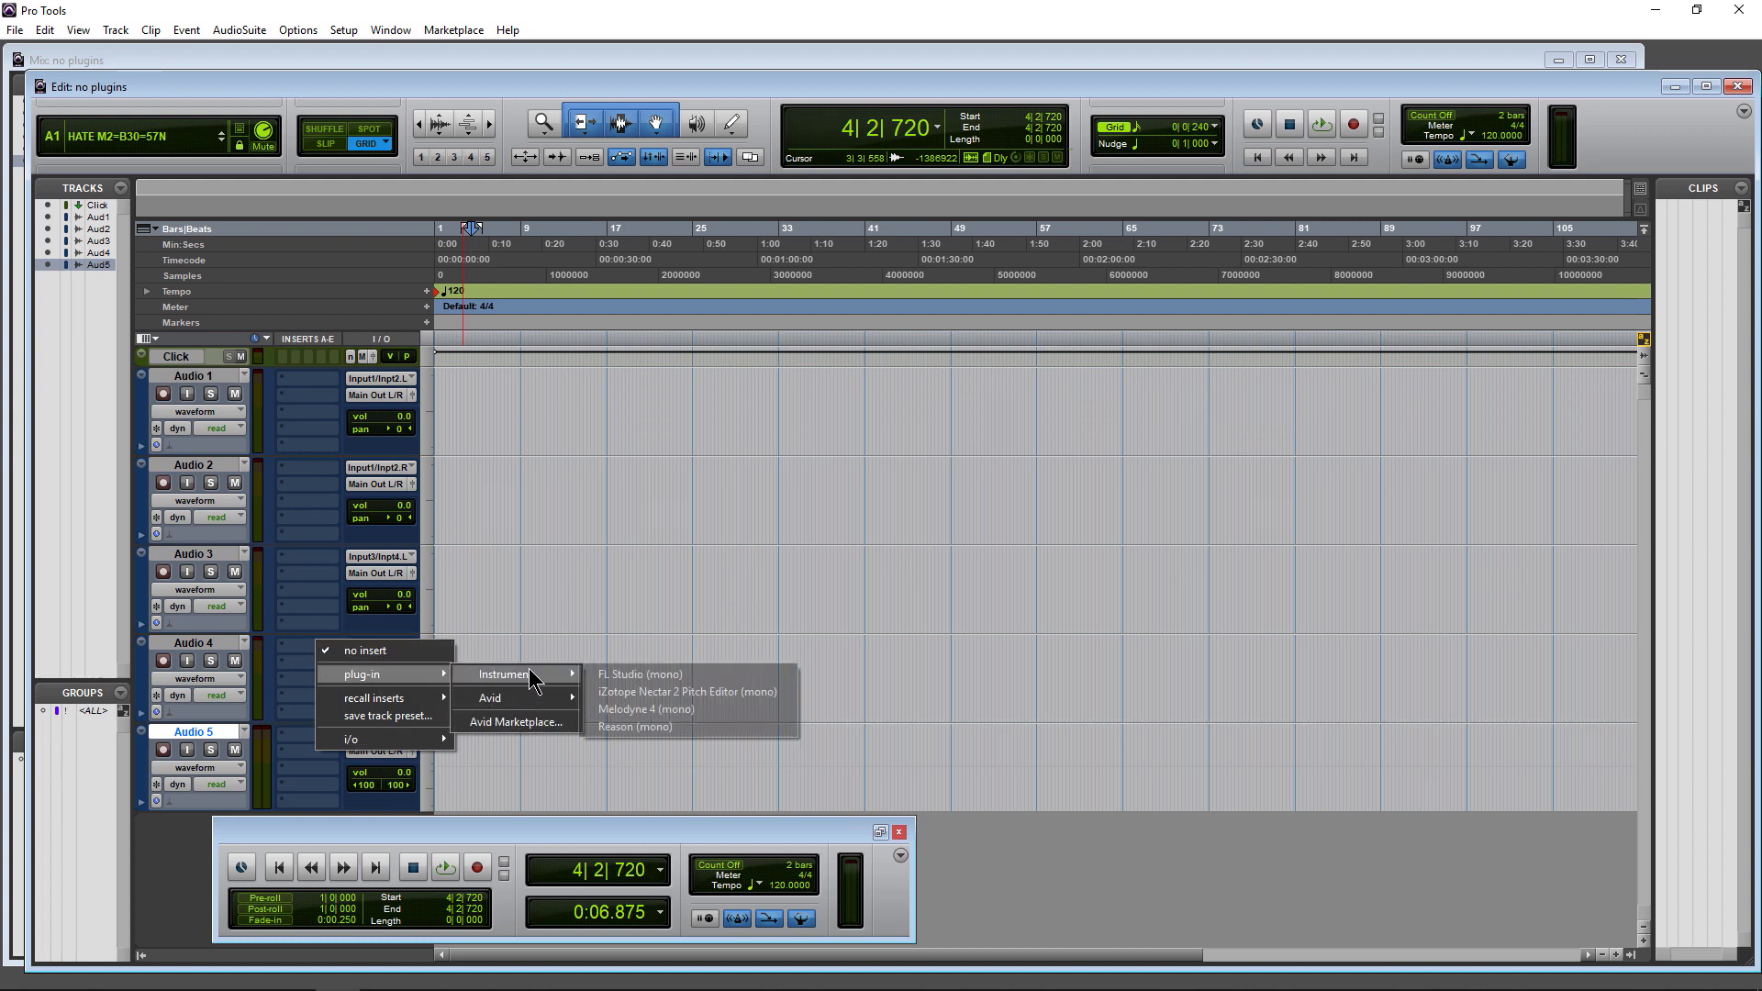
{"action": "mouse_move", "coordinate": [687, 725]}
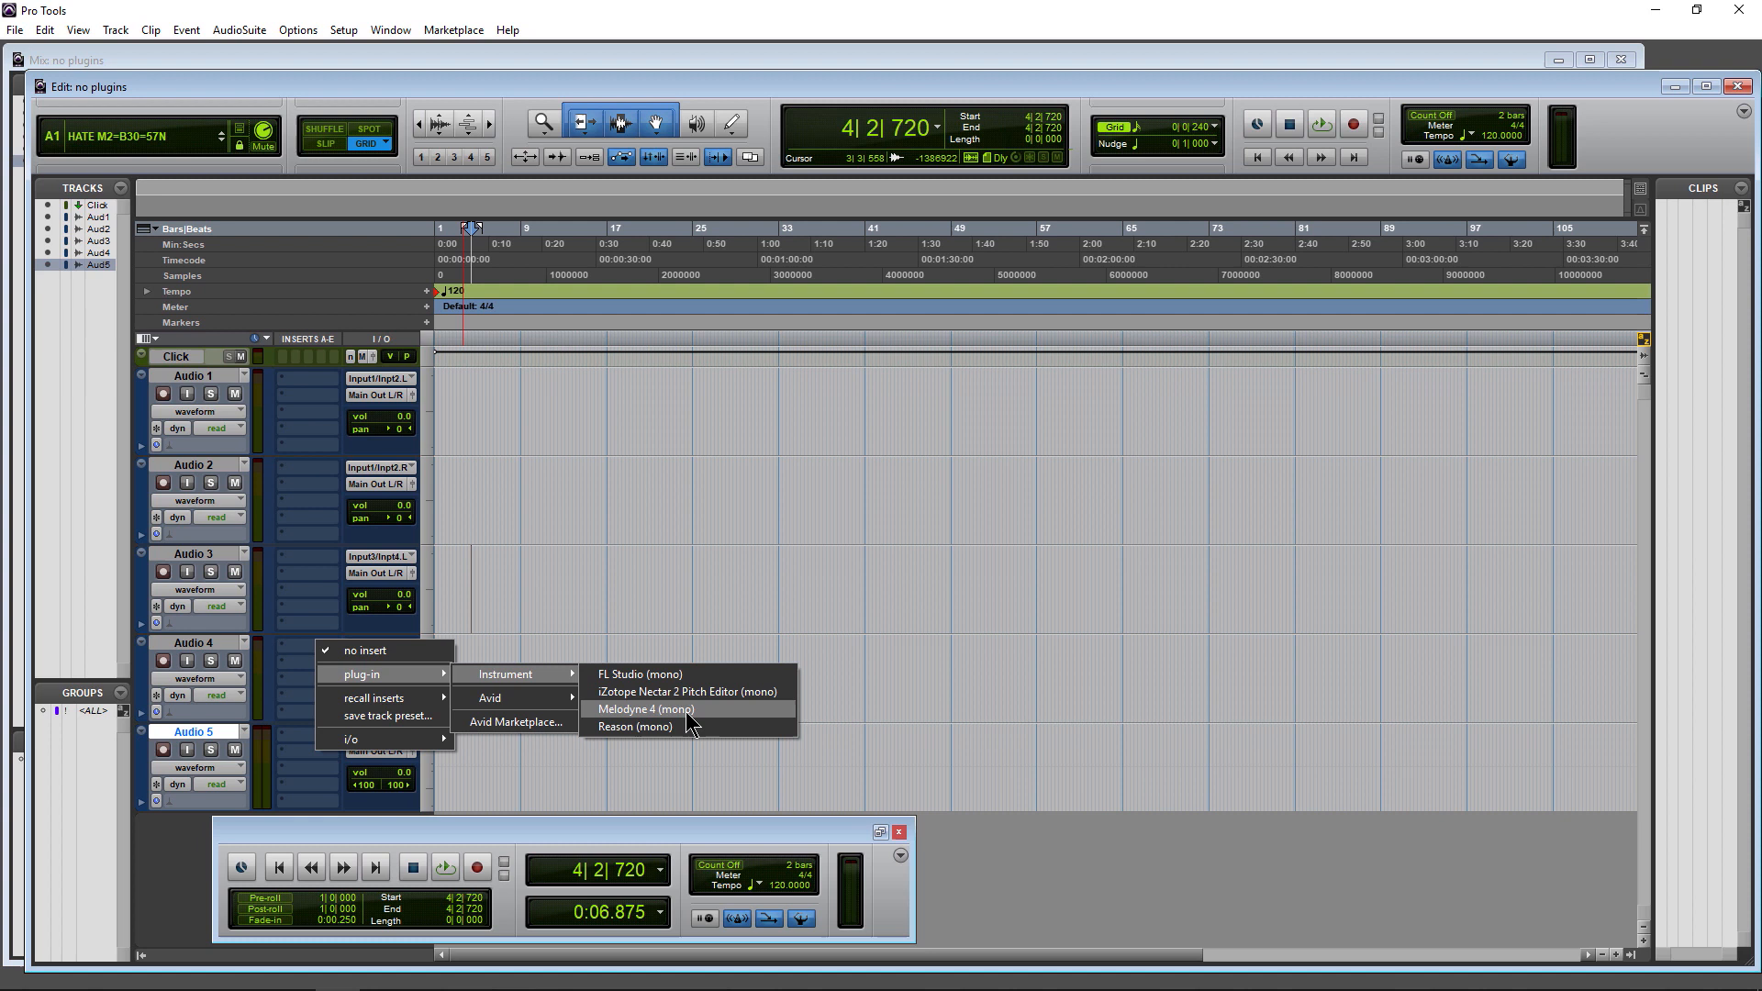
{"action": "mouse_move", "coordinate": [686, 691]}
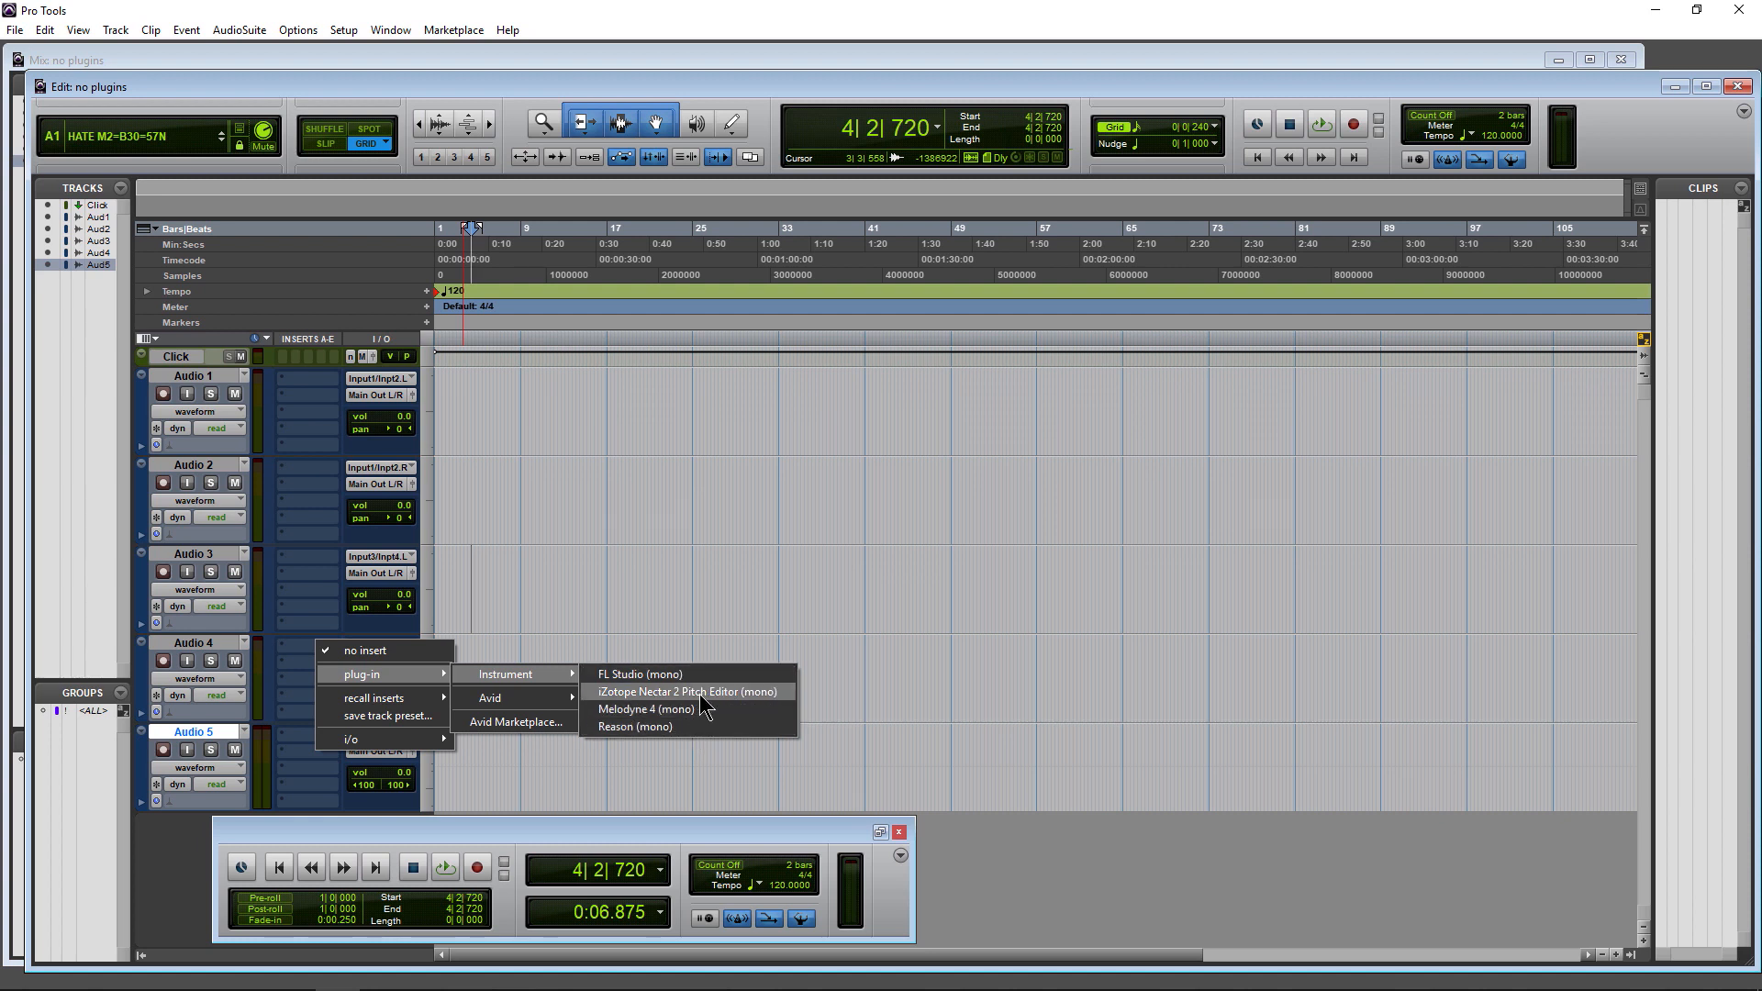
{"action": "mouse_move", "coordinate": [491, 697]}
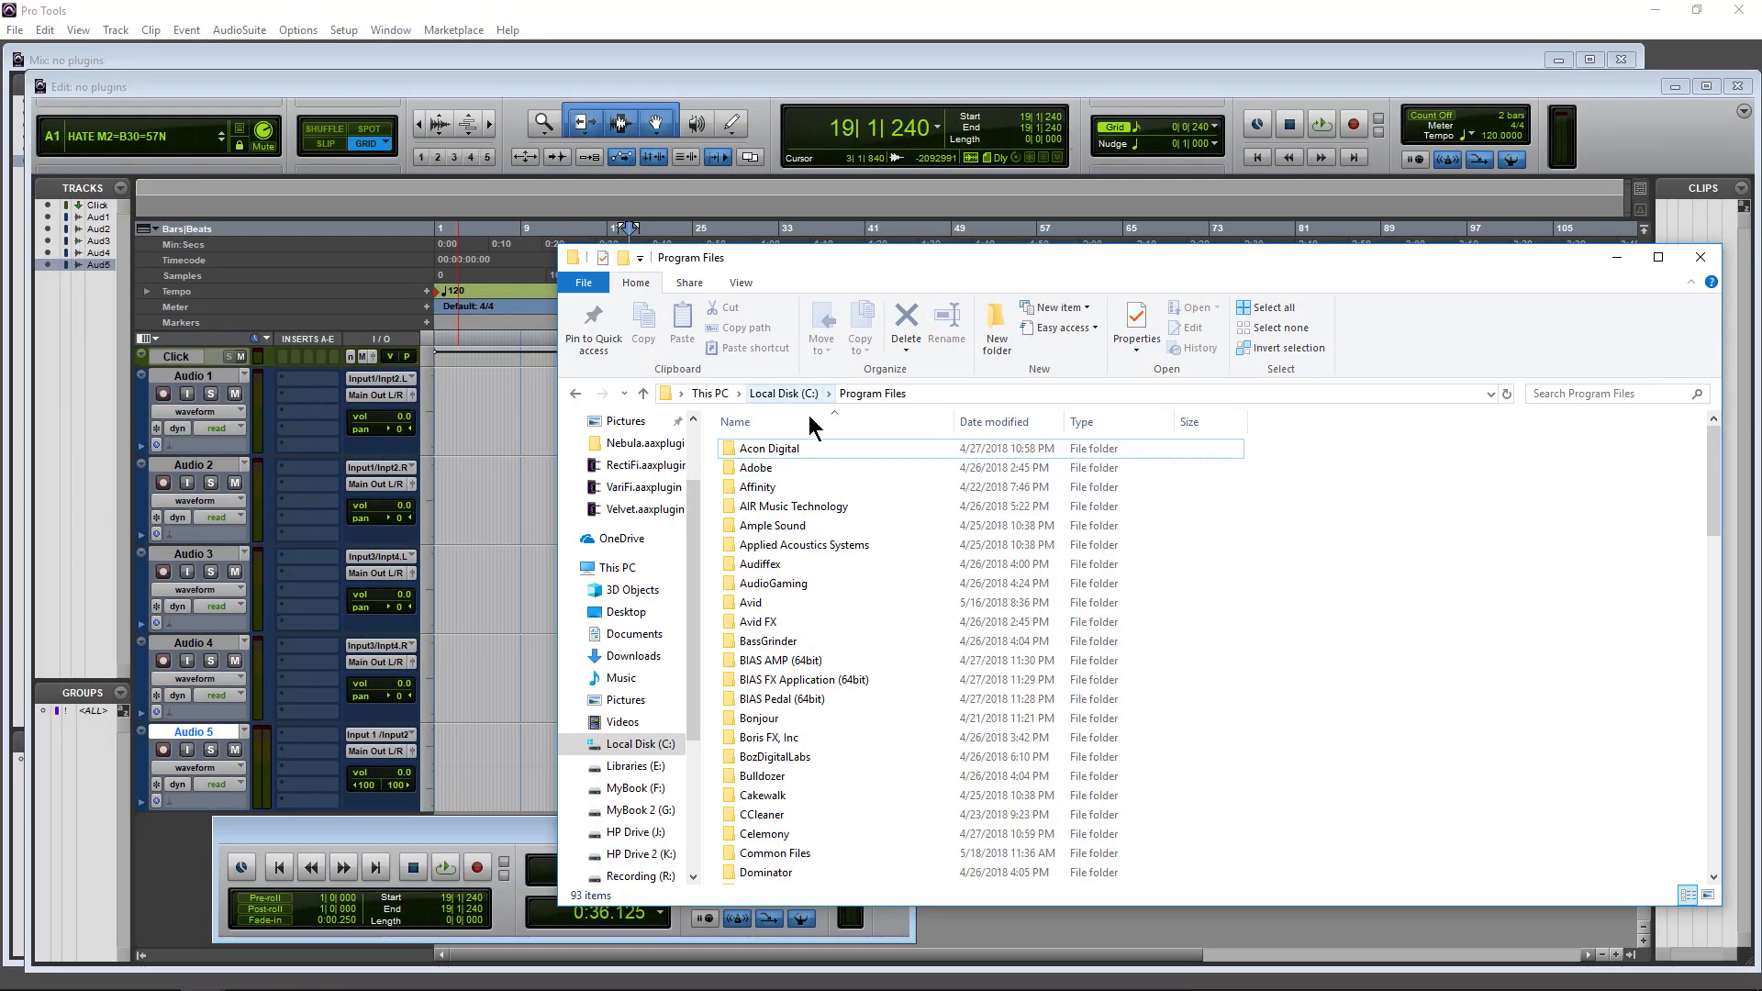
Open the System Plug-Ins folder under Program Files\Avid\Pro Tools
{"action": "left_click", "coordinate": [756, 487]}
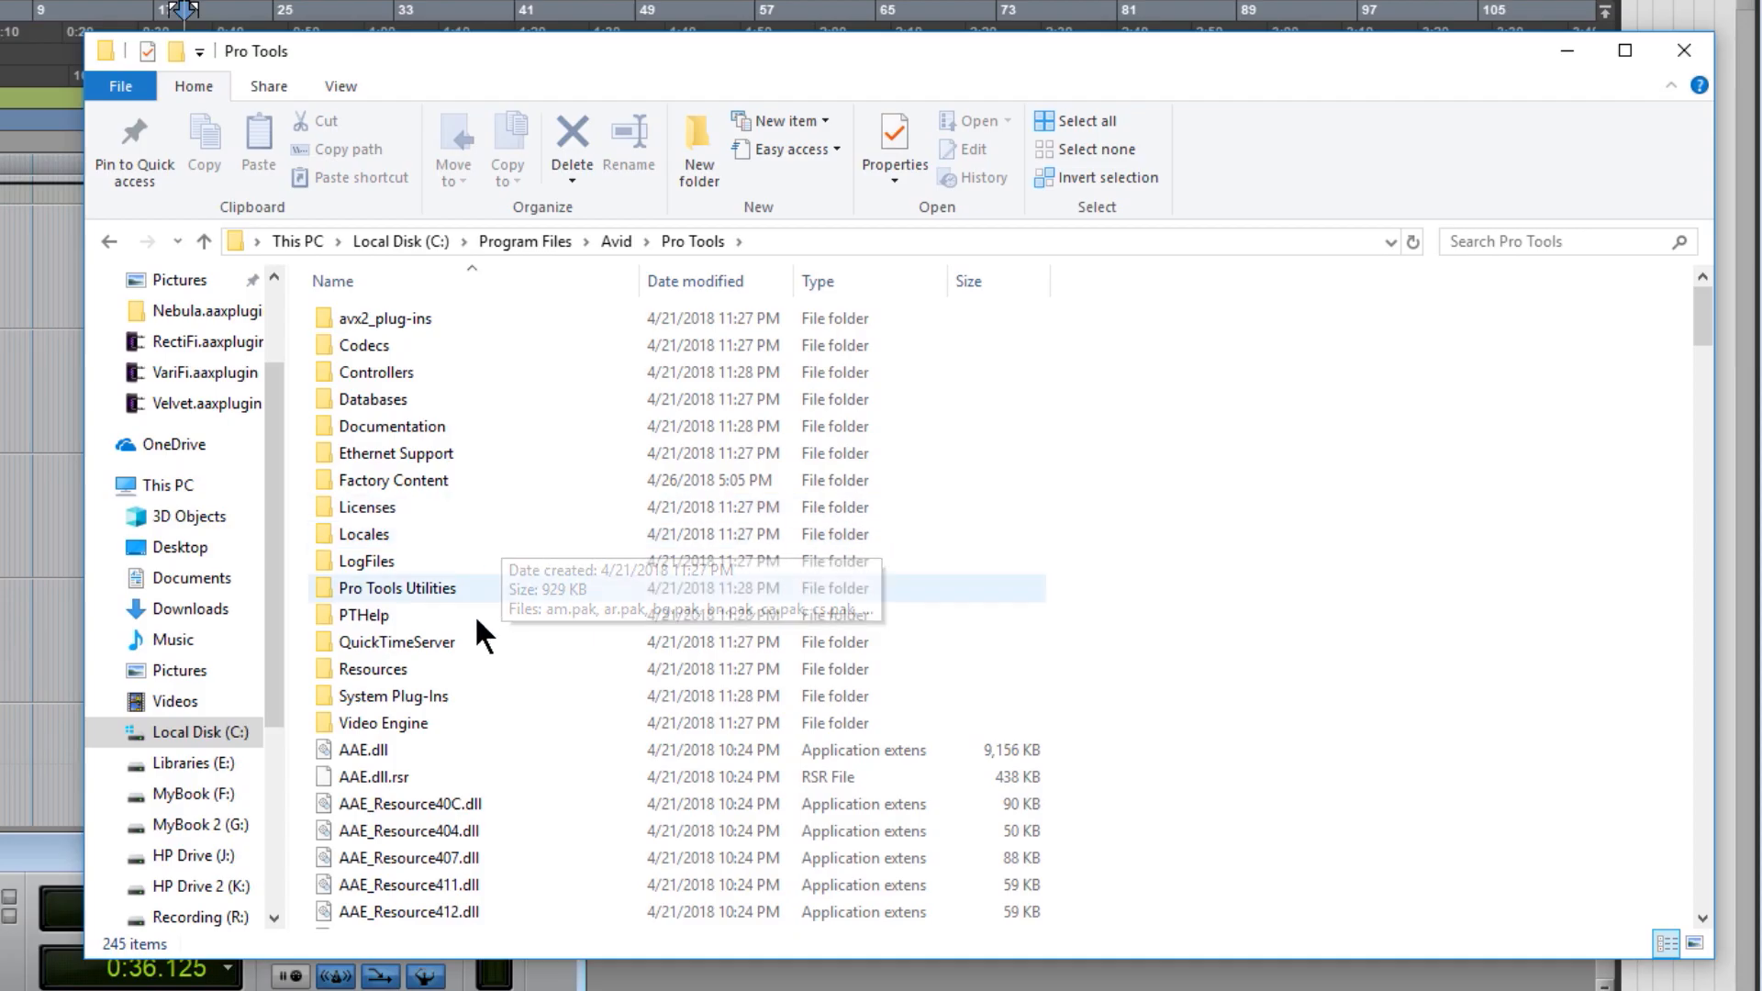
{"action": "double_click", "coordinate": [394, 695]}
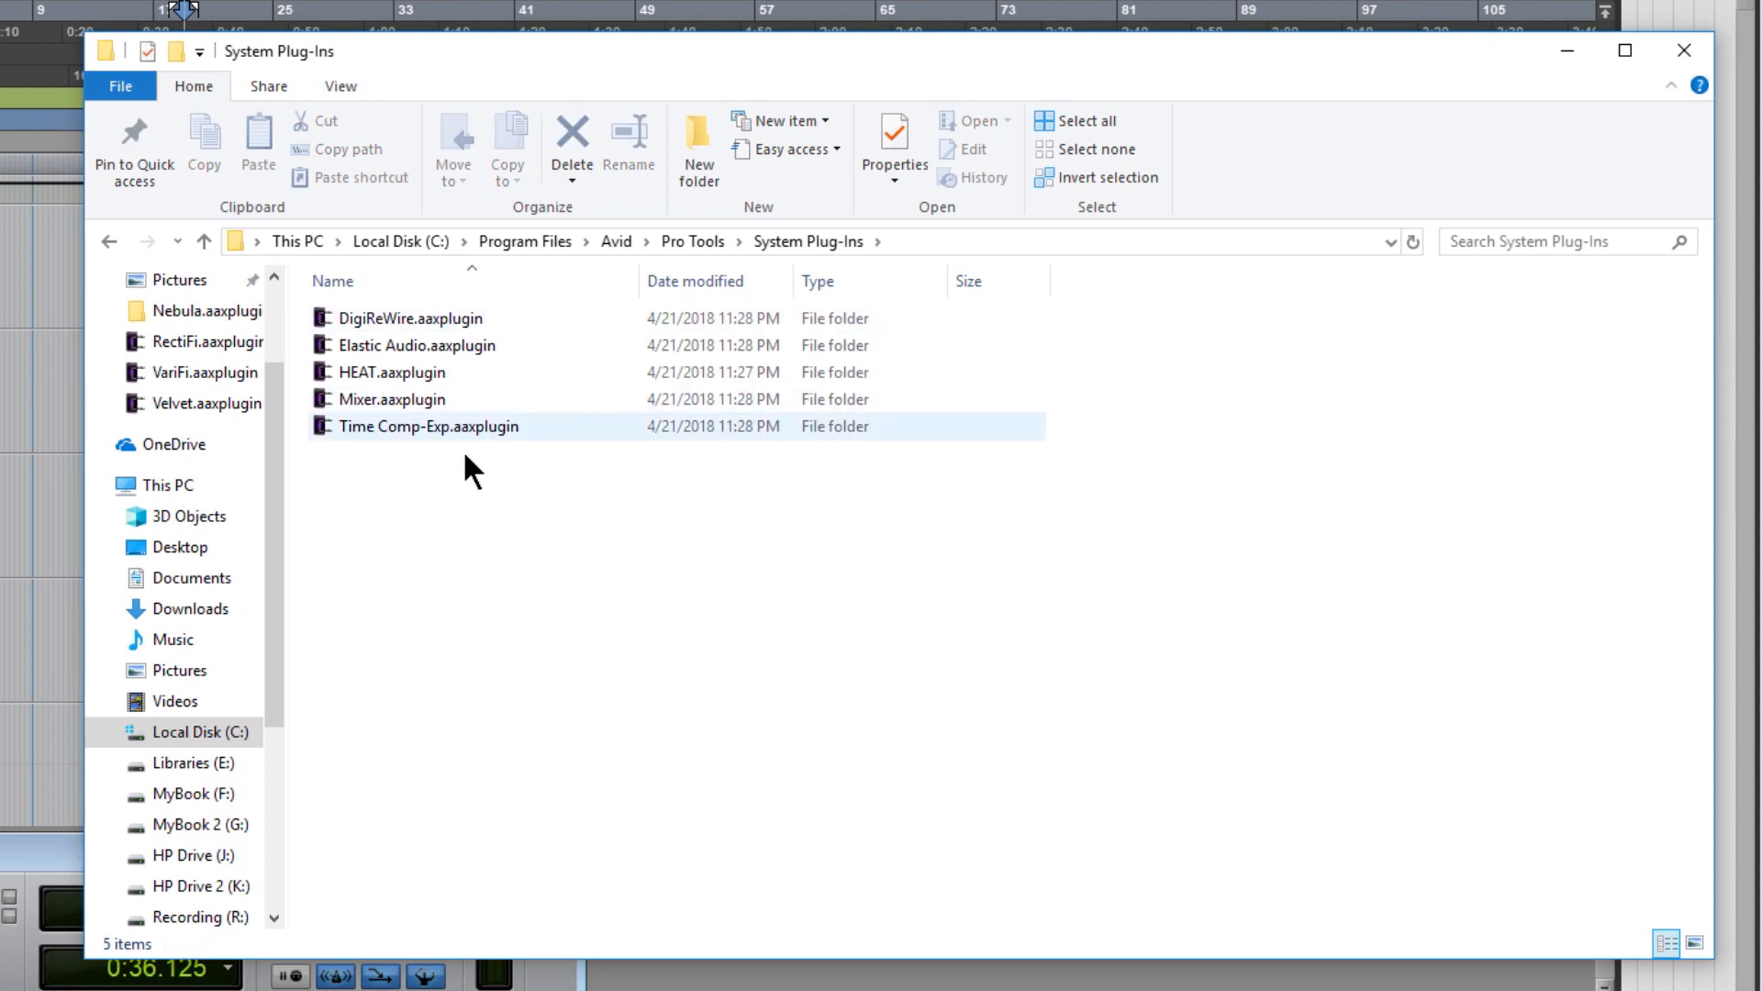
{"action": "left_click", "coordinate": [410, 319]}
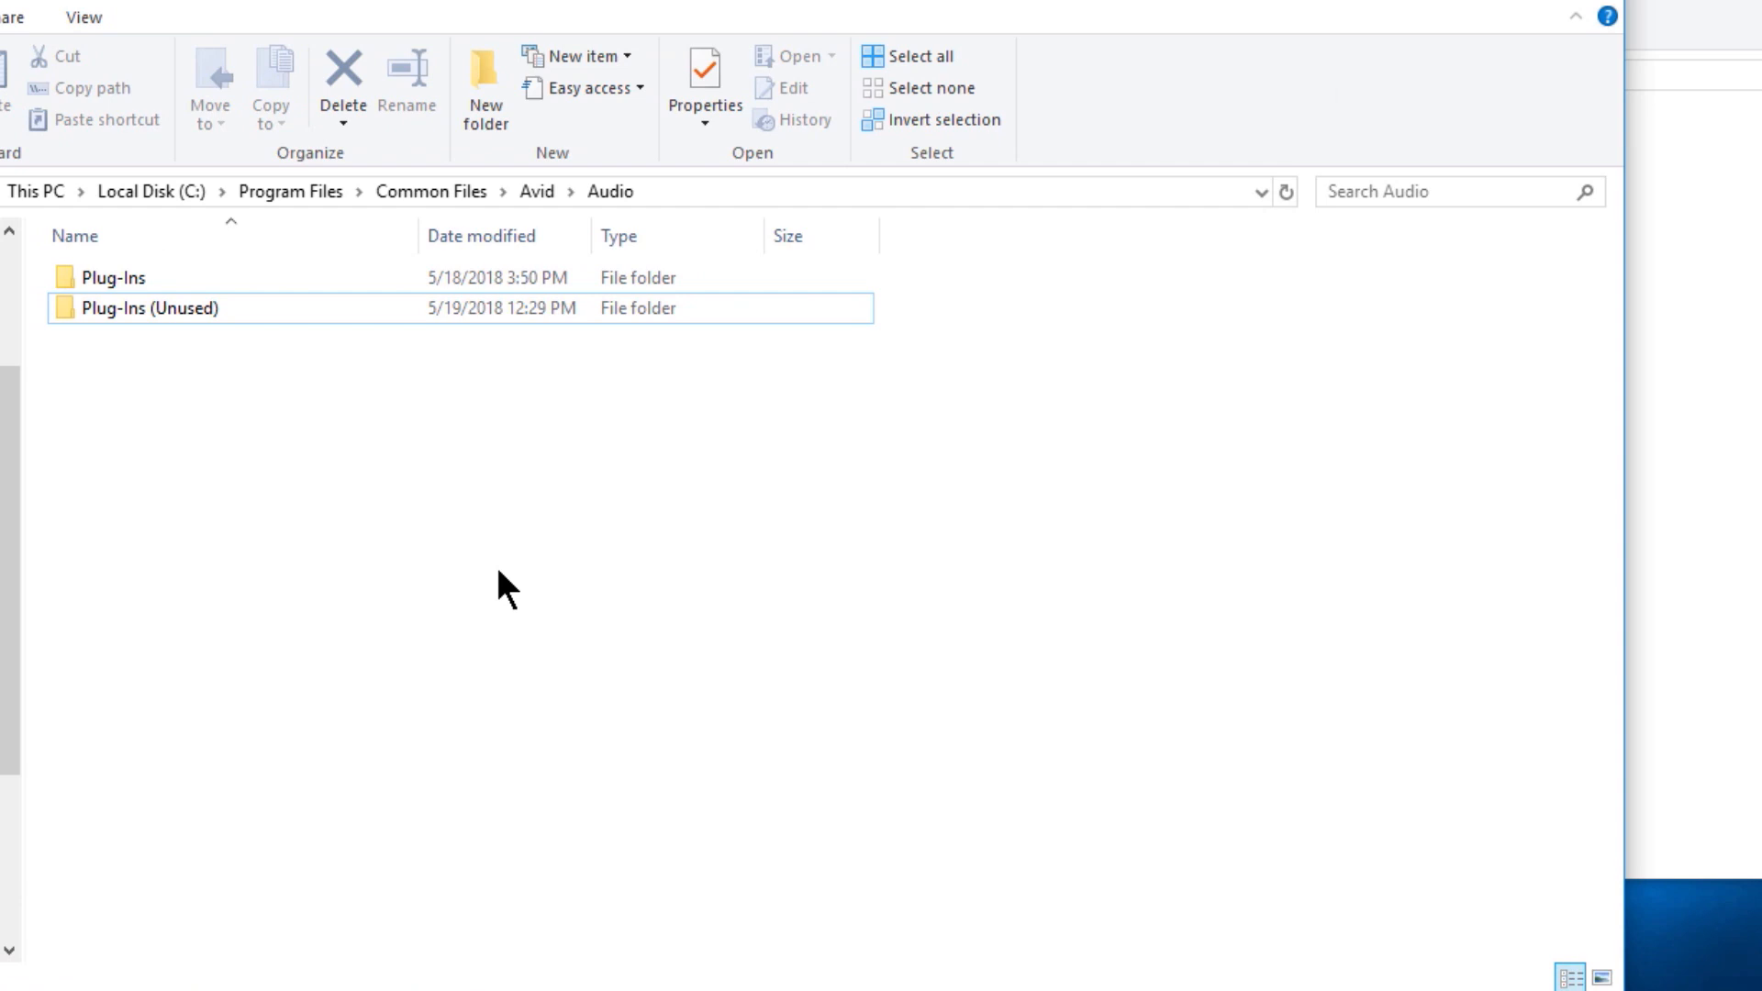
Open the Plug-Ins (Unused) folder inside the Audio folder
{"action": "double_click", "coordinate": [149, 308]}
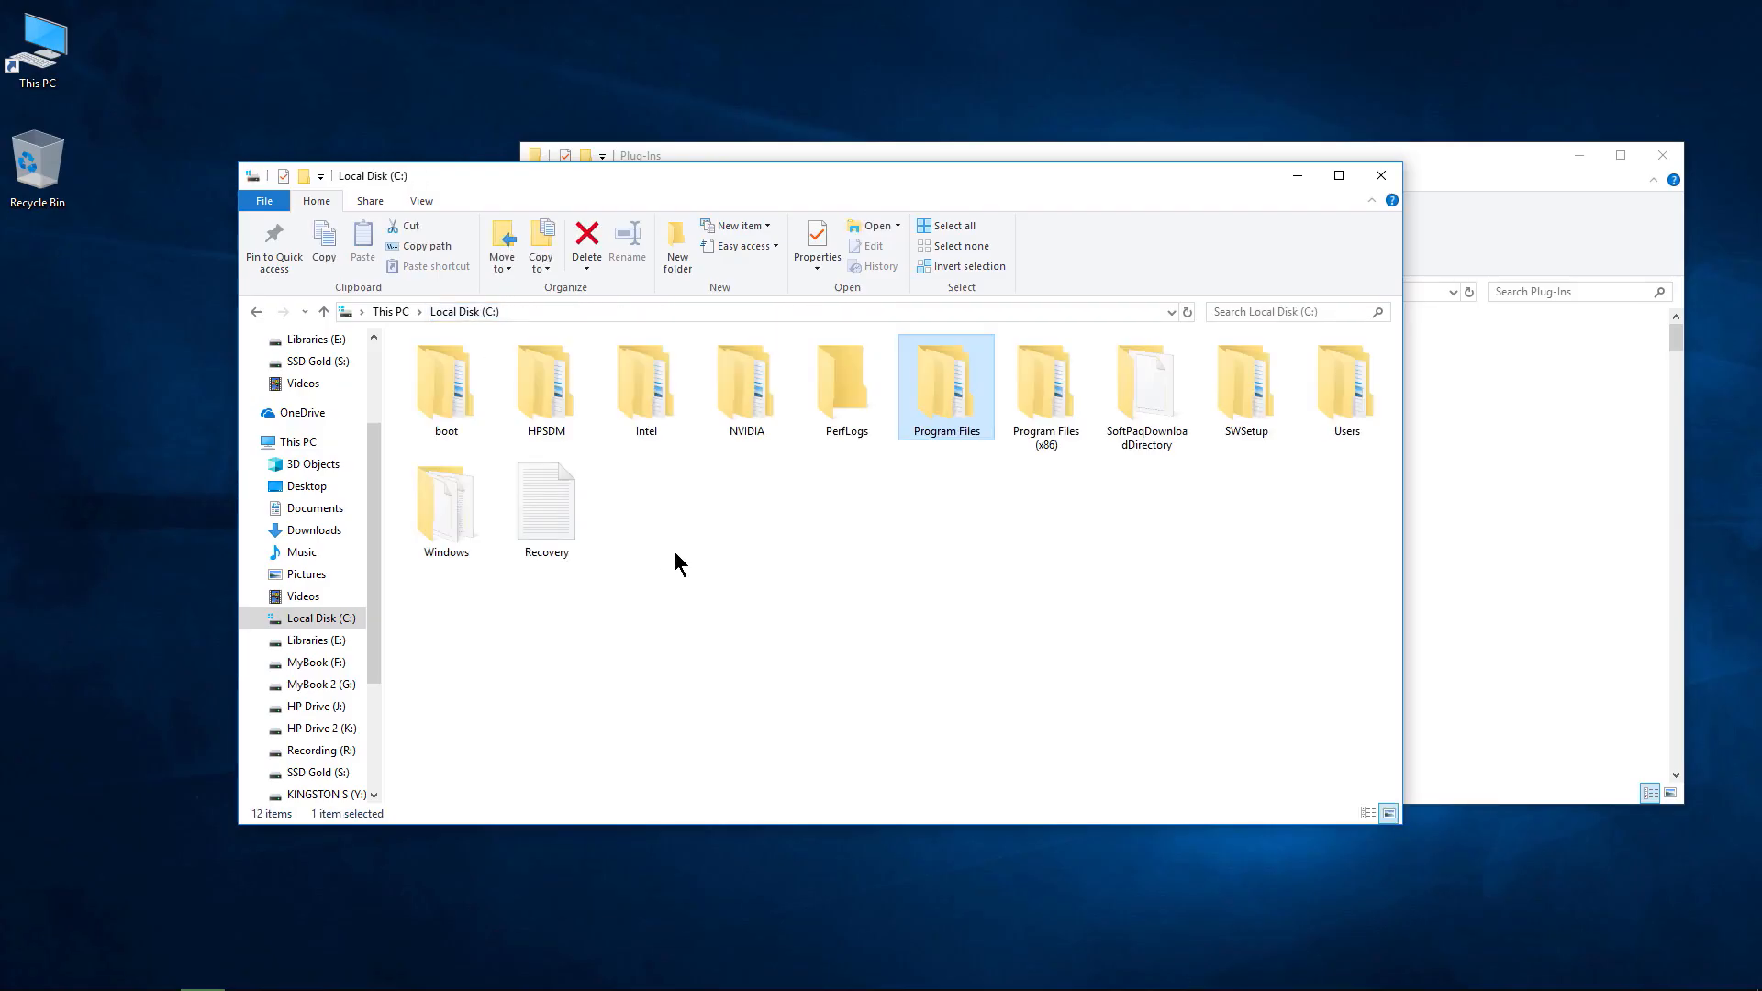
Look through Program Files\VstPlugins, then return to the 93-item Program Files folder
{"action": "double_click", "coordinate": [945, 382]}
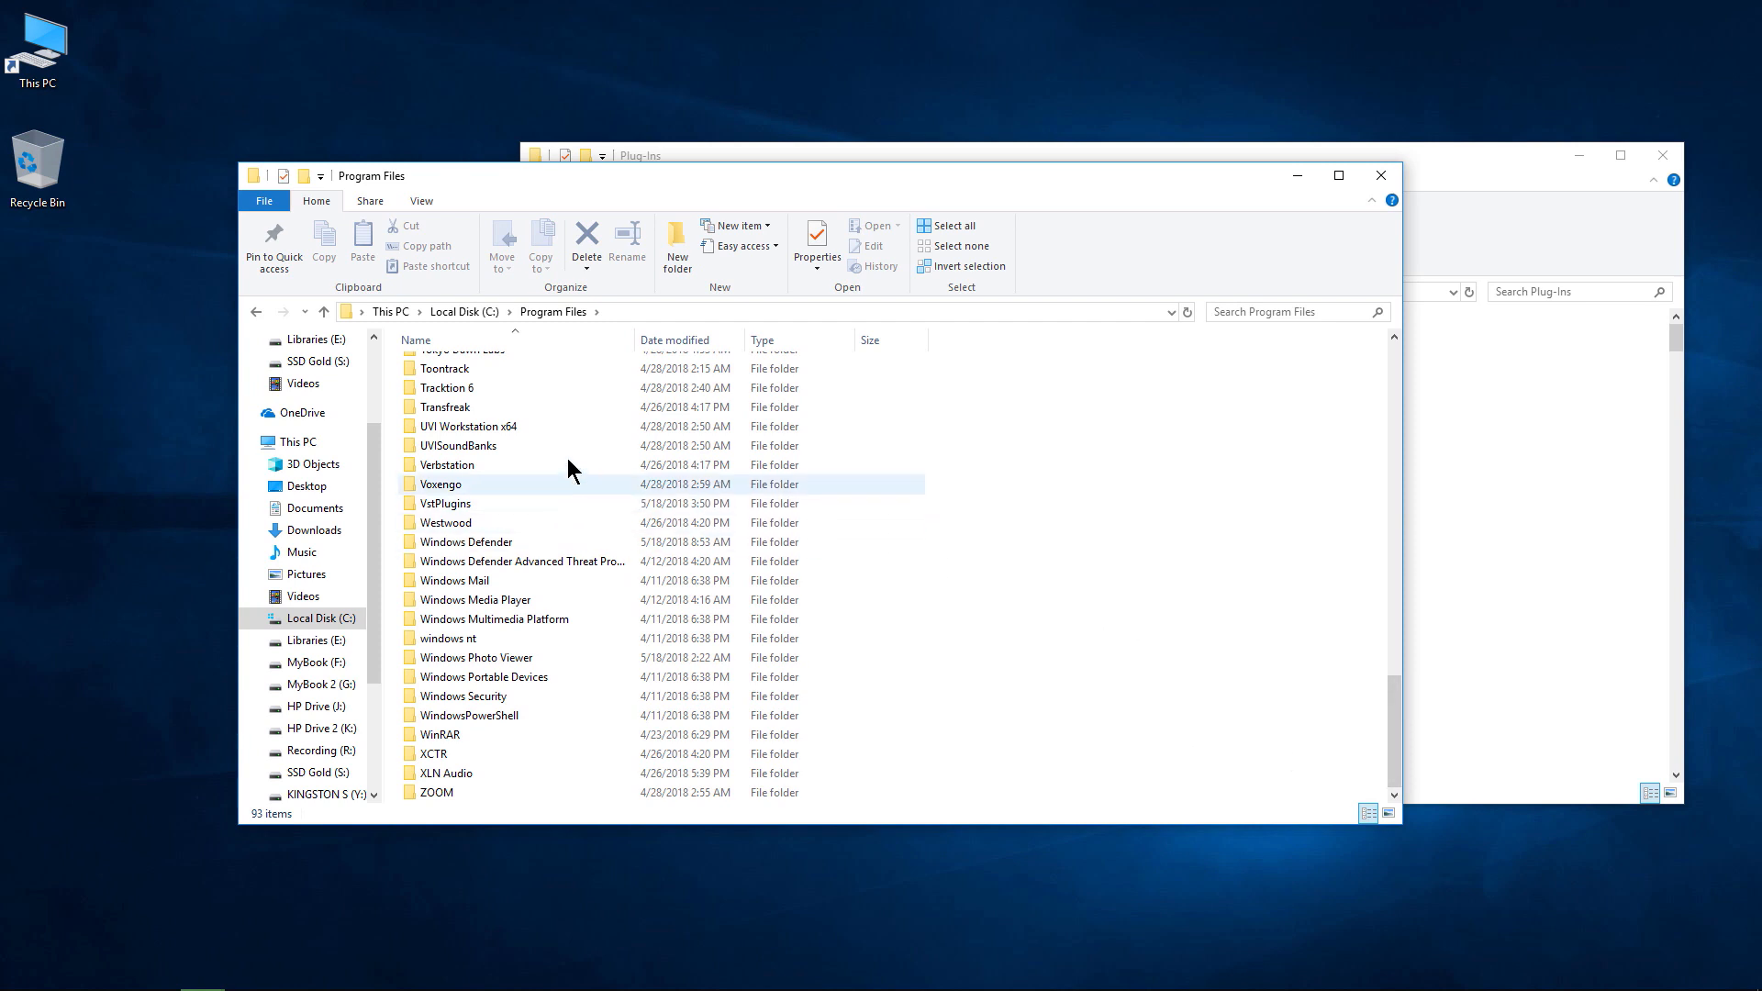
{"action": "mouse_move", "coordinate": [472, 465]}
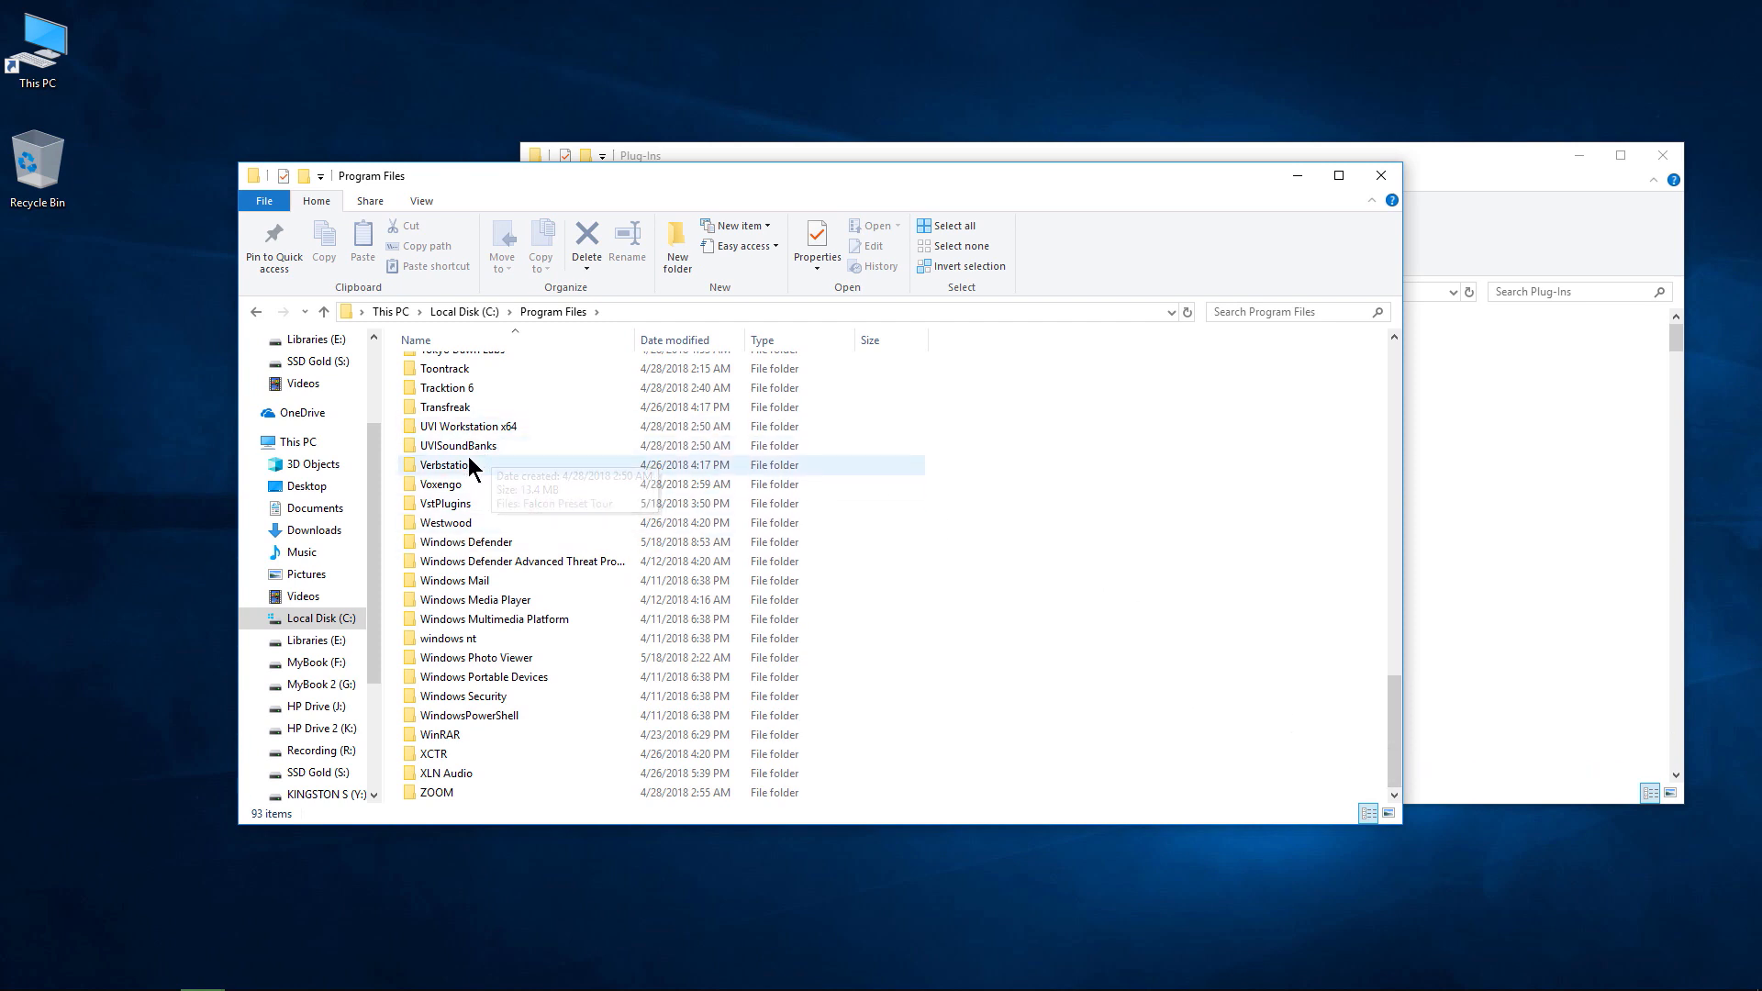
{"action": "double_click", "coordinate": [445, 502]}
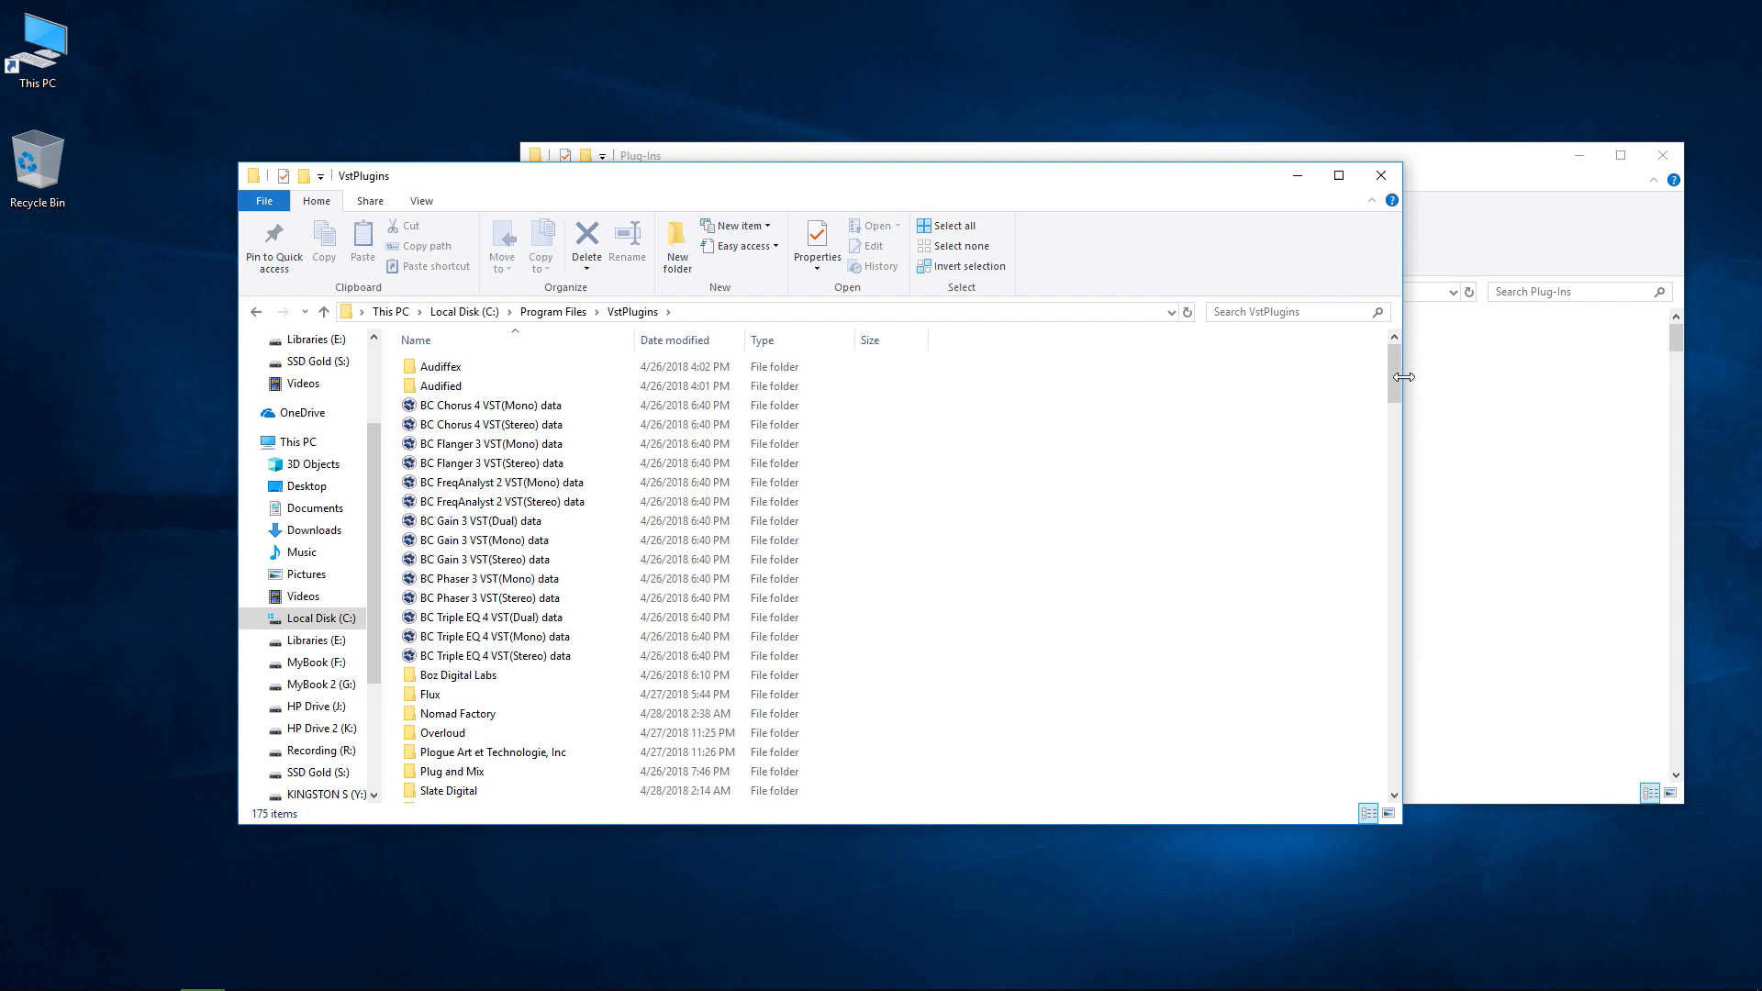
{"action": "scroll", "scroll_direction": "down", "scroll_amount": 3}
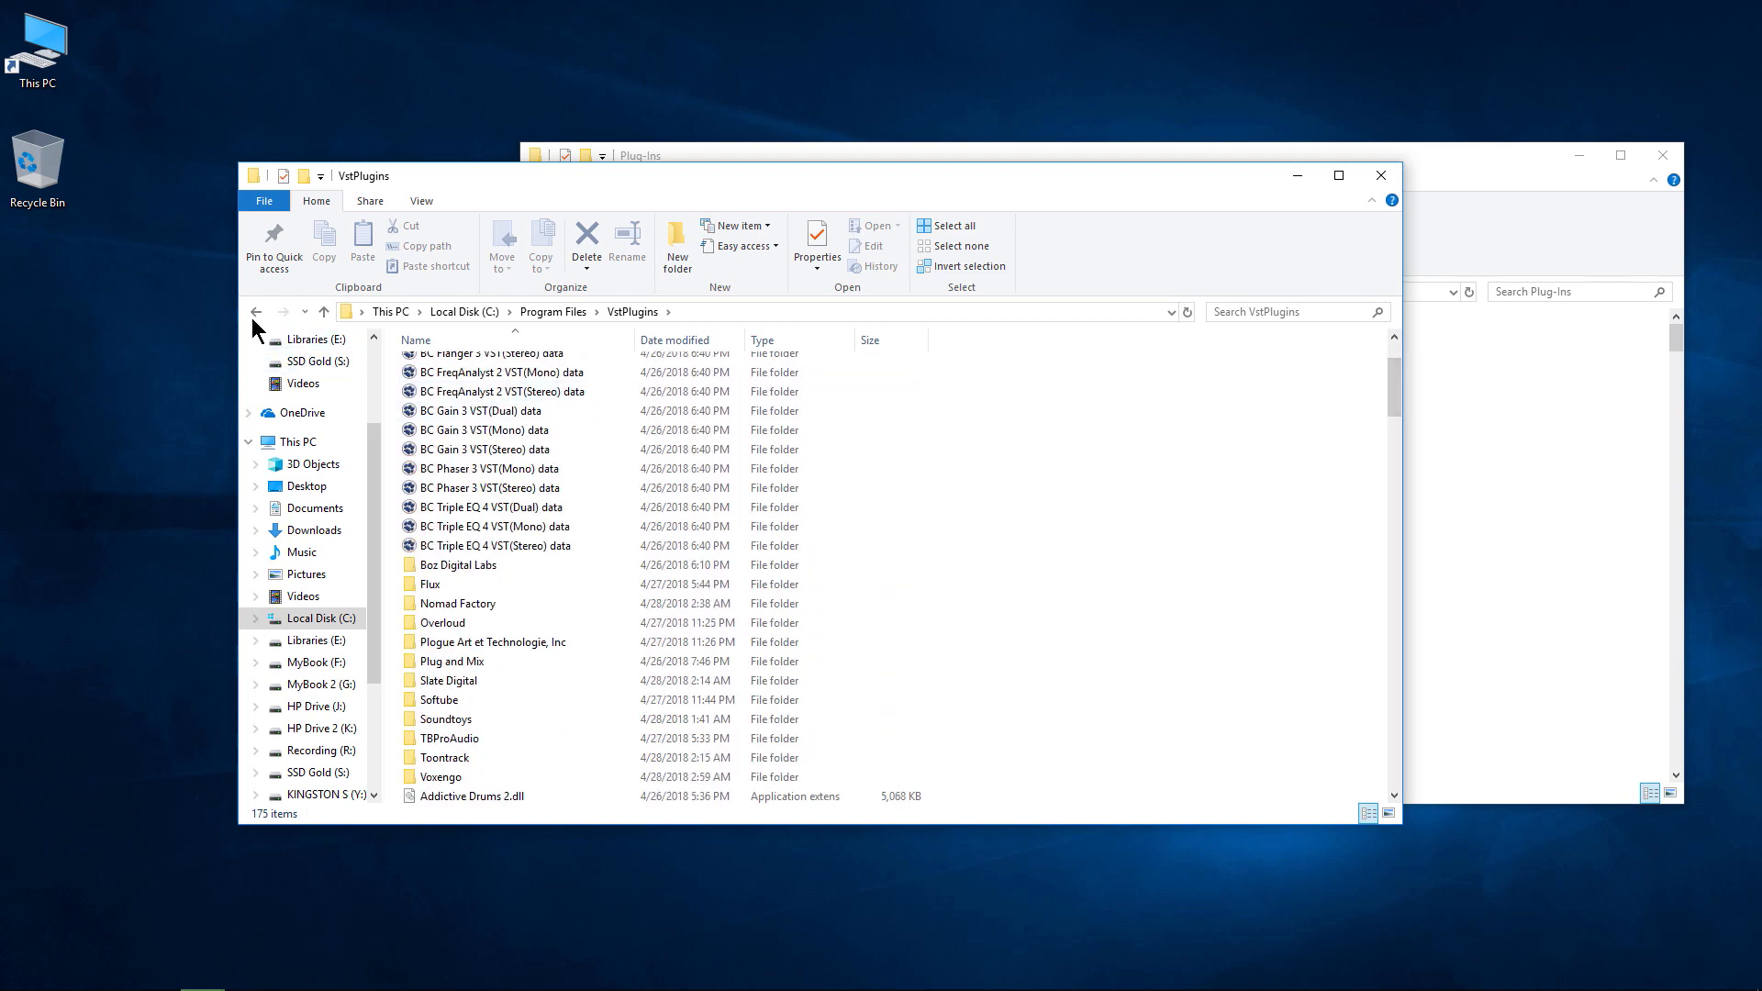
{"action": "left_click", "coordinate": [256, 311]}
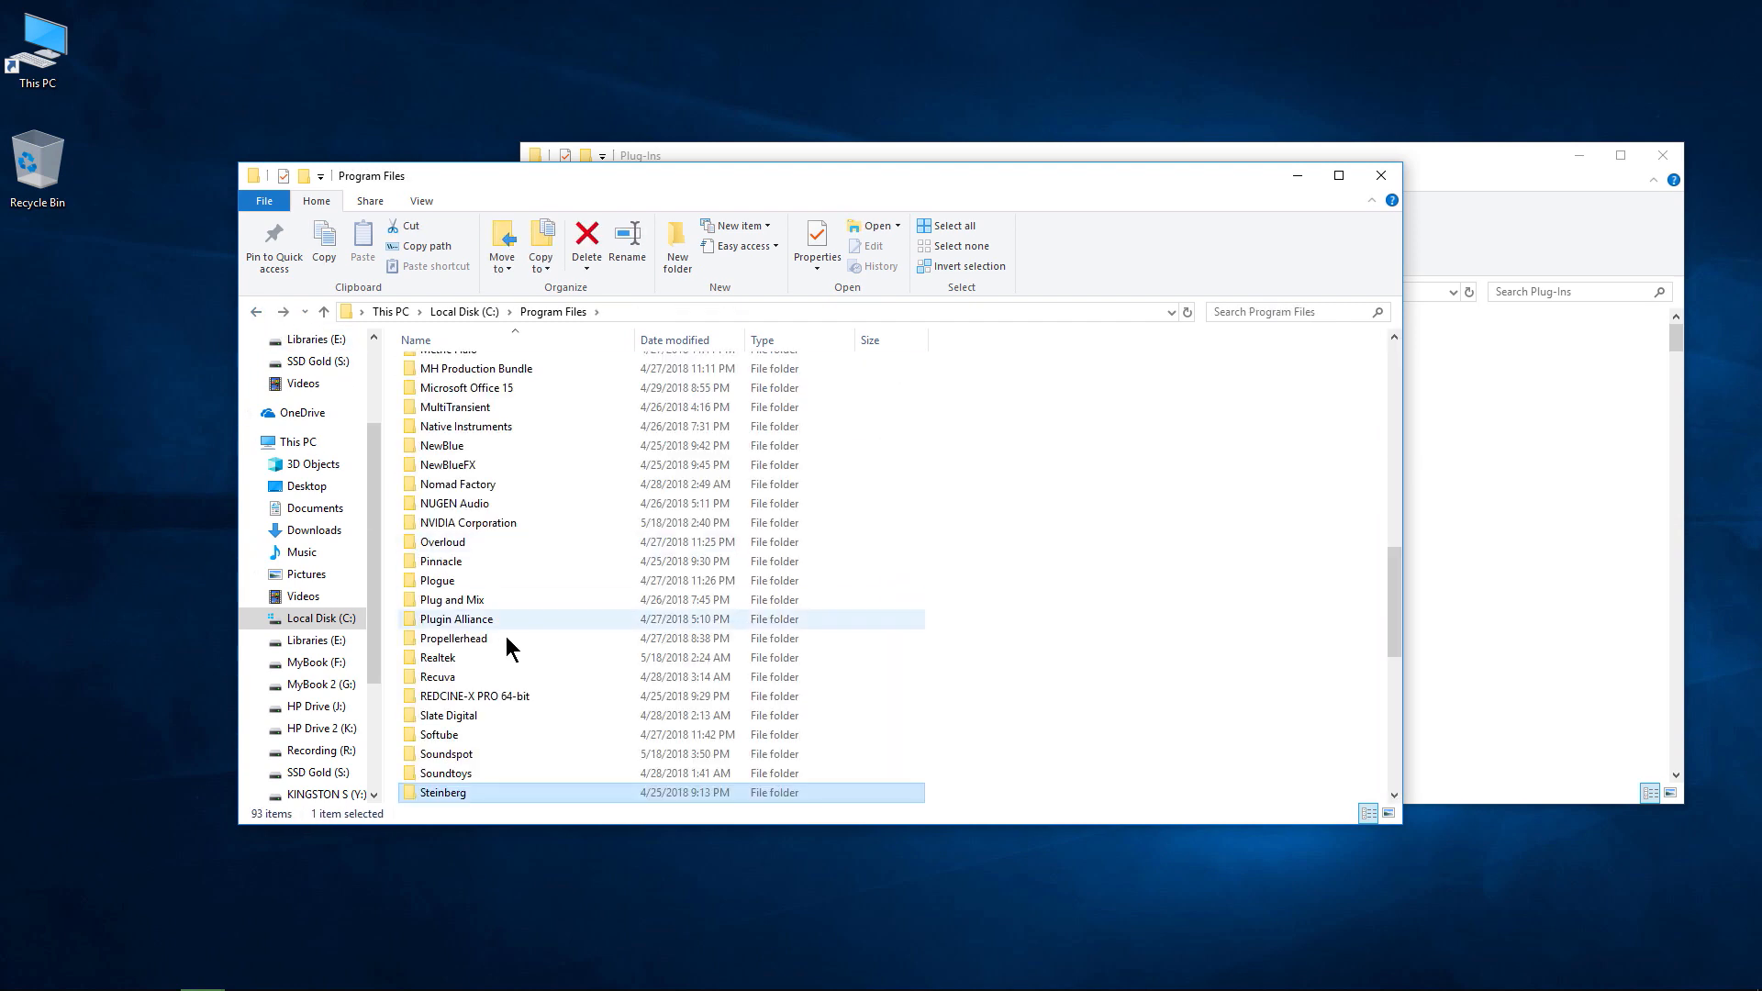
Open the Native Instruments folder and its VSTPlugins 64 bit folder
{"action": "double_click", "coordinate": [466, 425]}
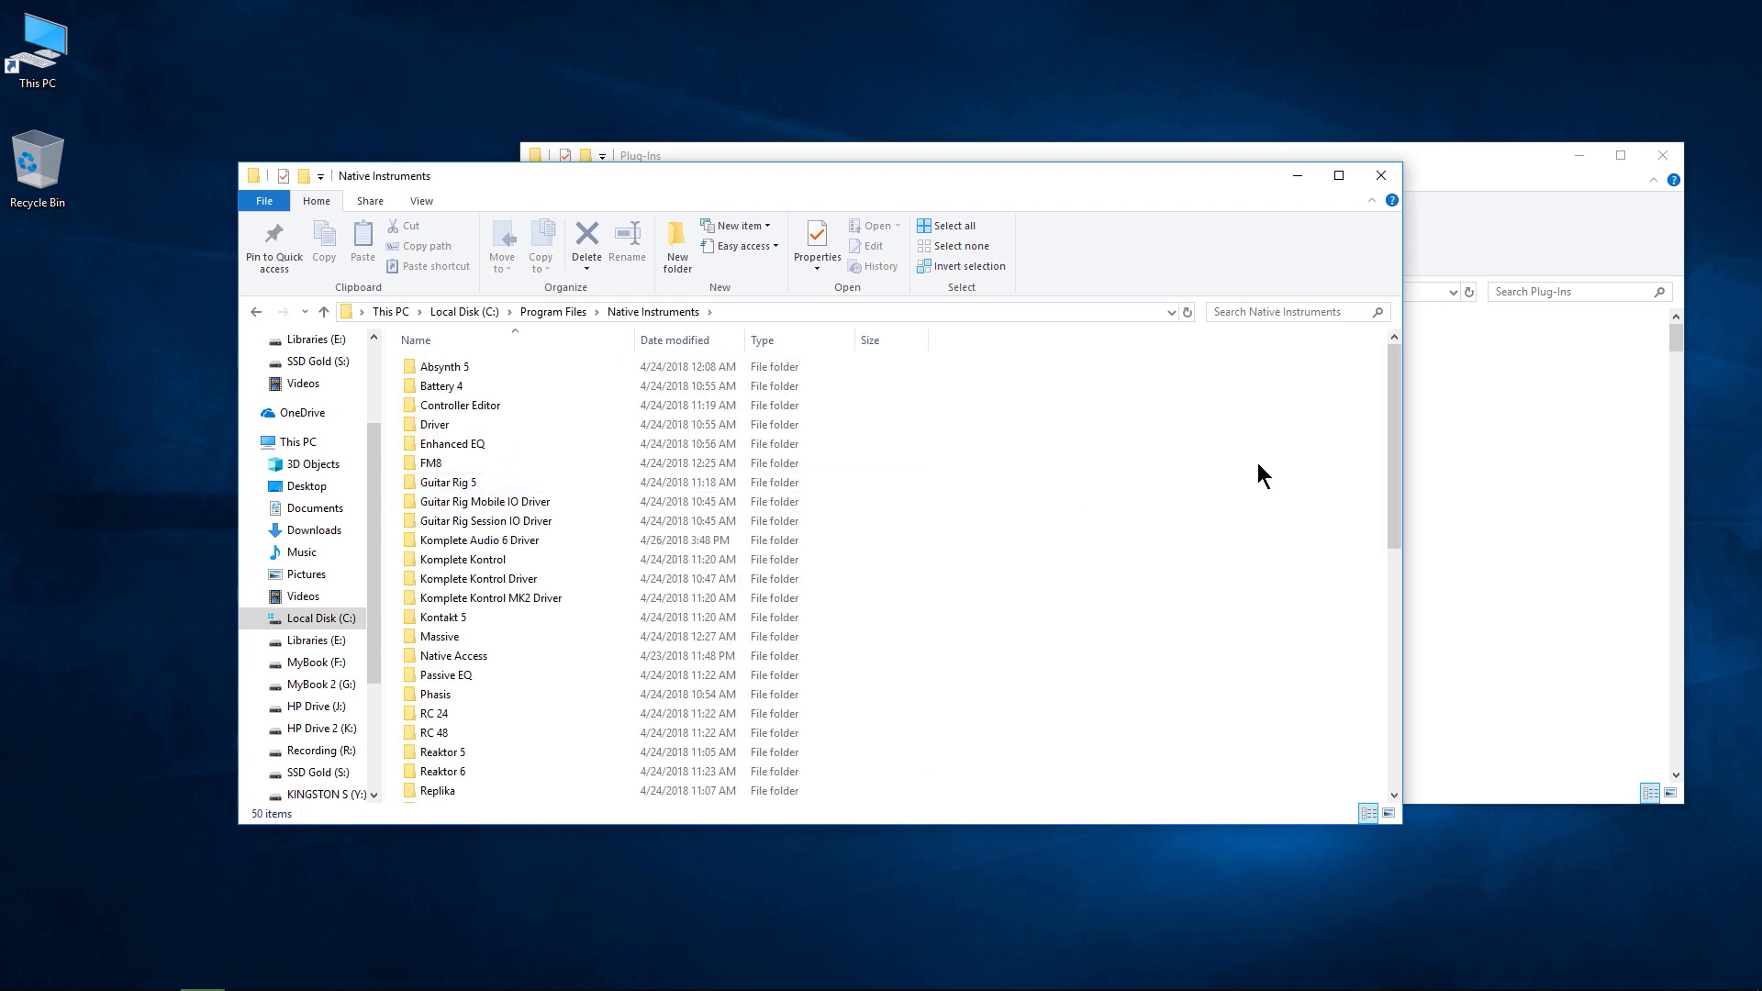
{"action": "scroll", "scroll_direction": "down", "scroll_amount": 3}
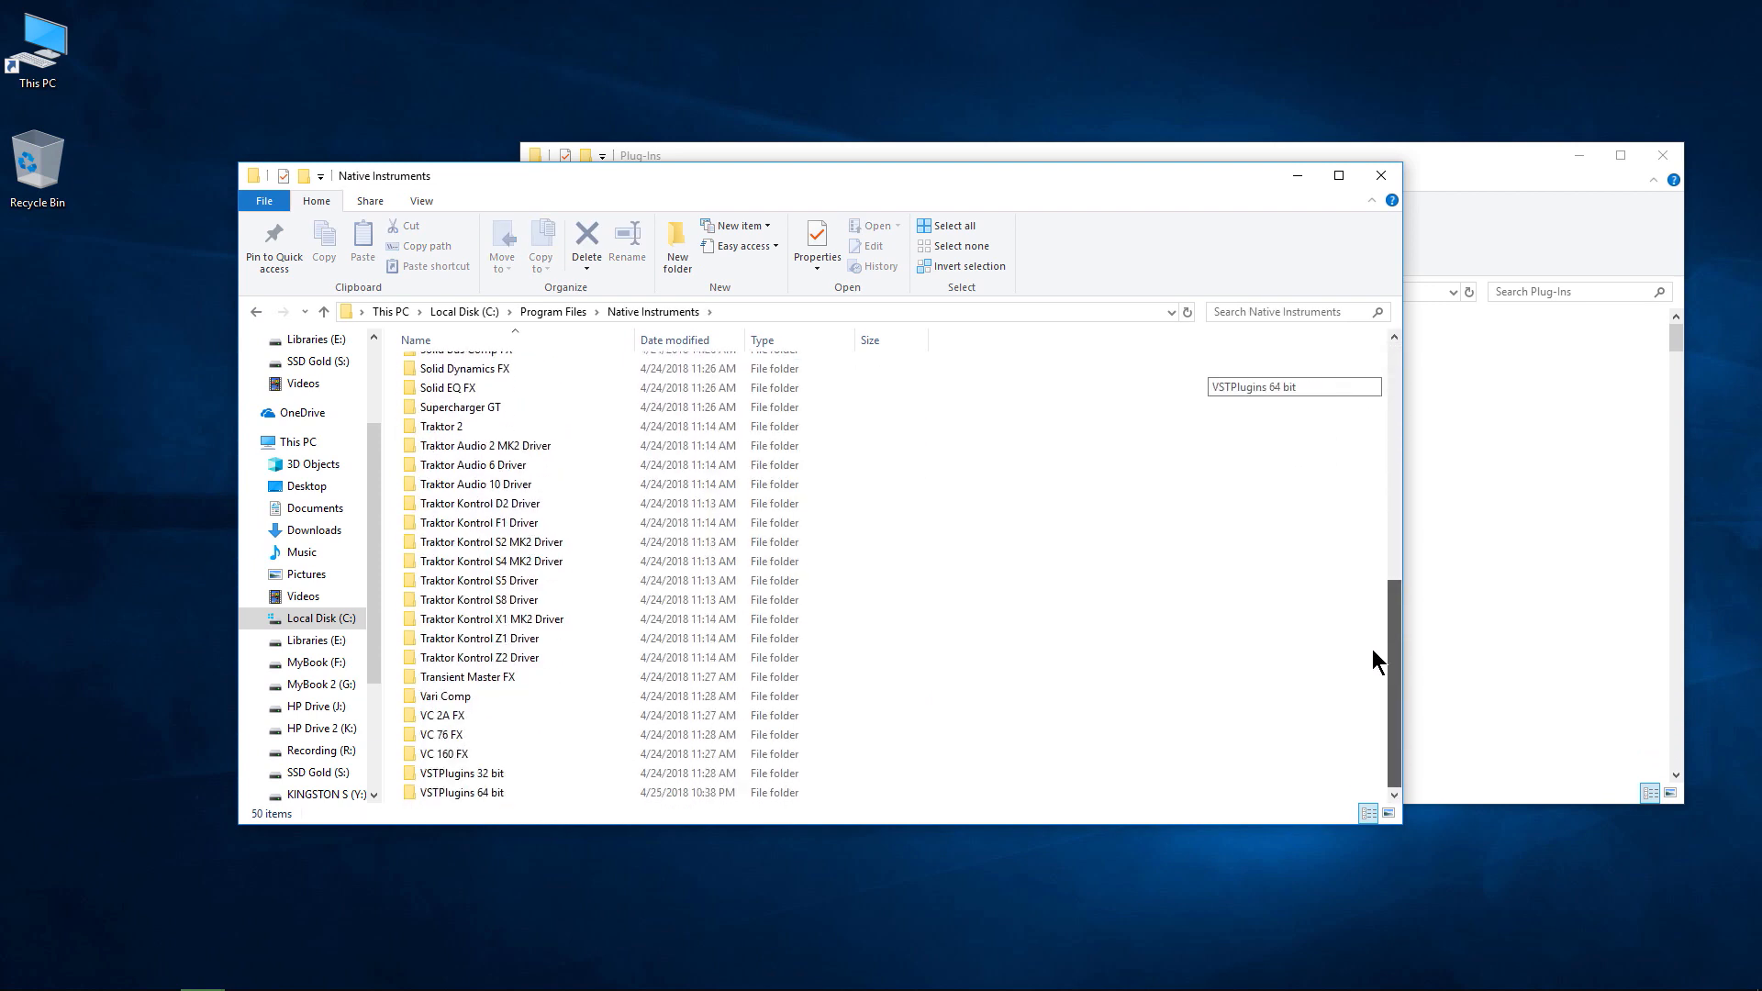
{"action": "left_click", "coordinate": [461, 792]}
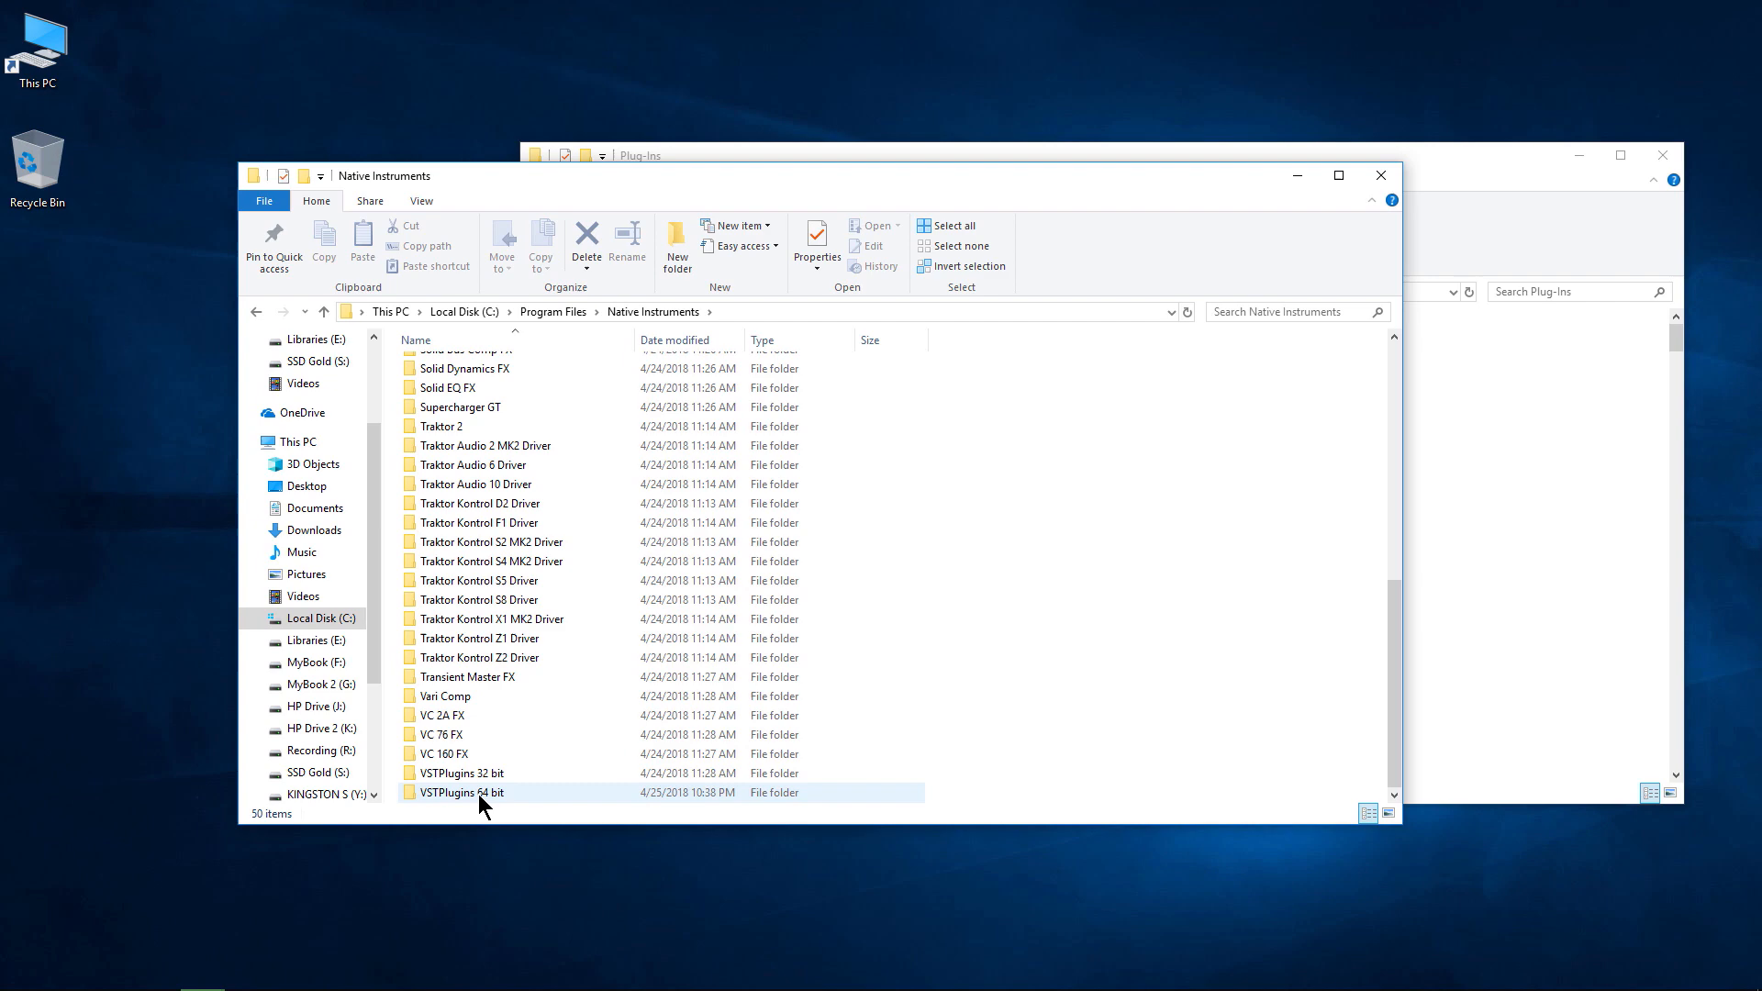
{"action": "double_click", "coordinate": [460, 792]}
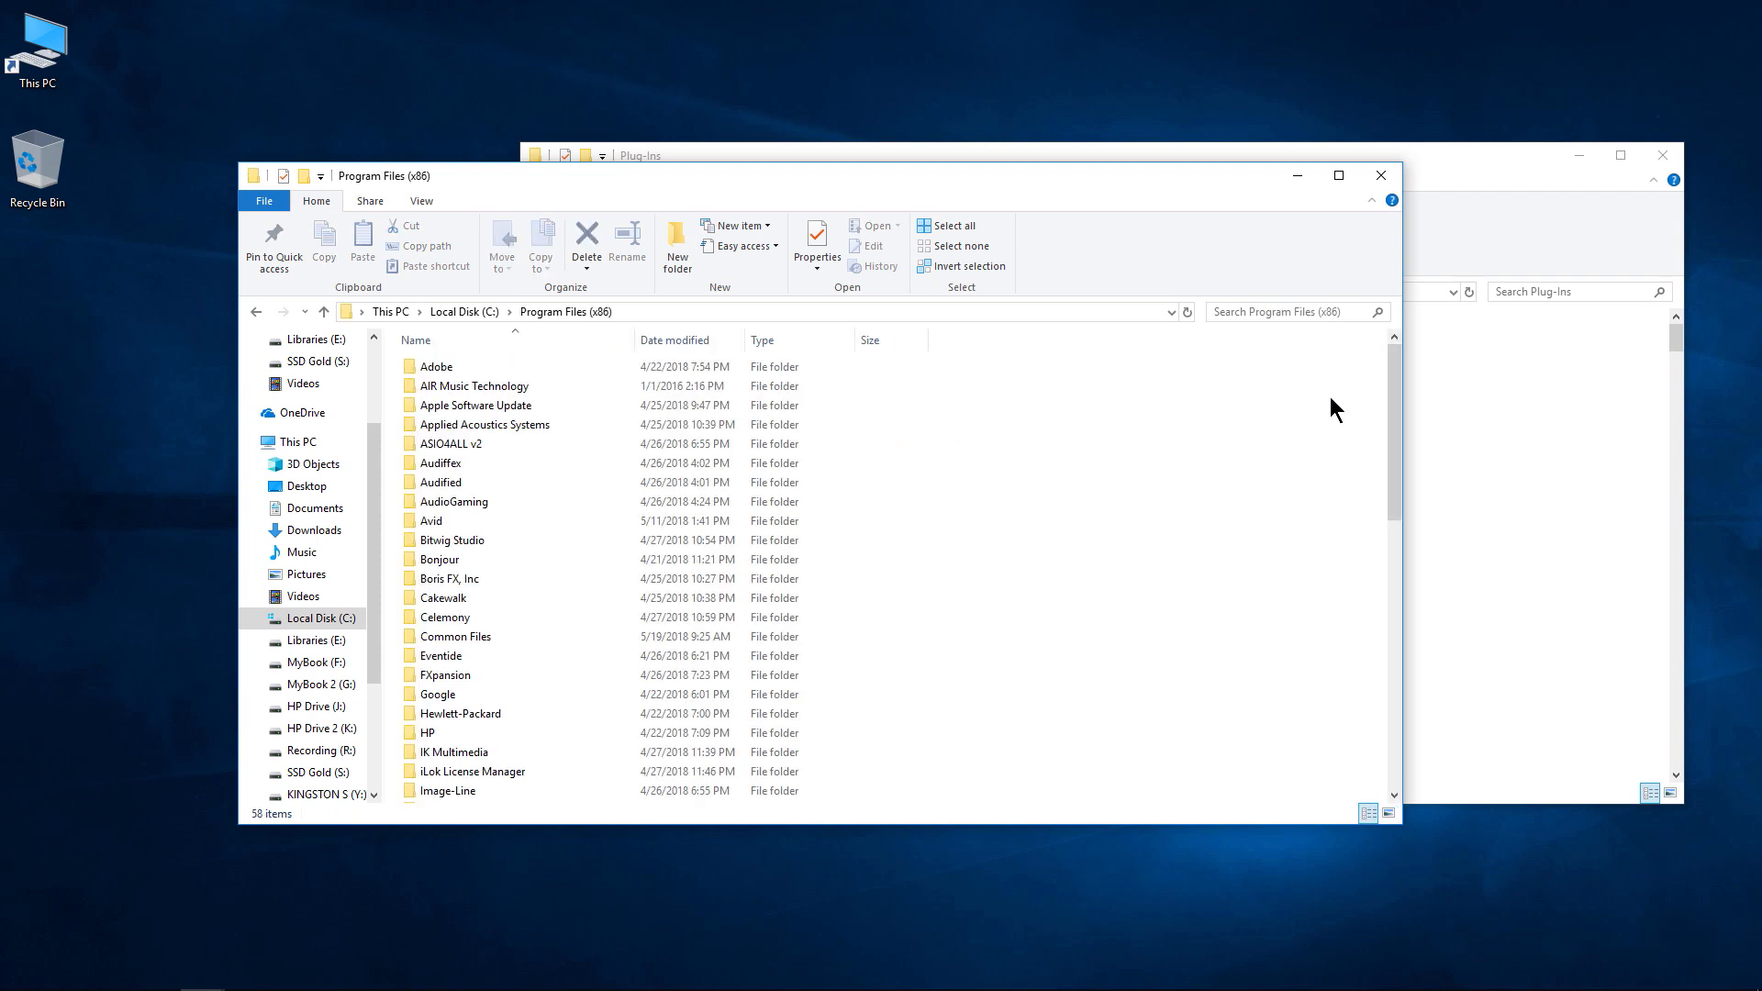
{"action": "scroll", "scroll_direction": "down", "scroll_amount": 3}
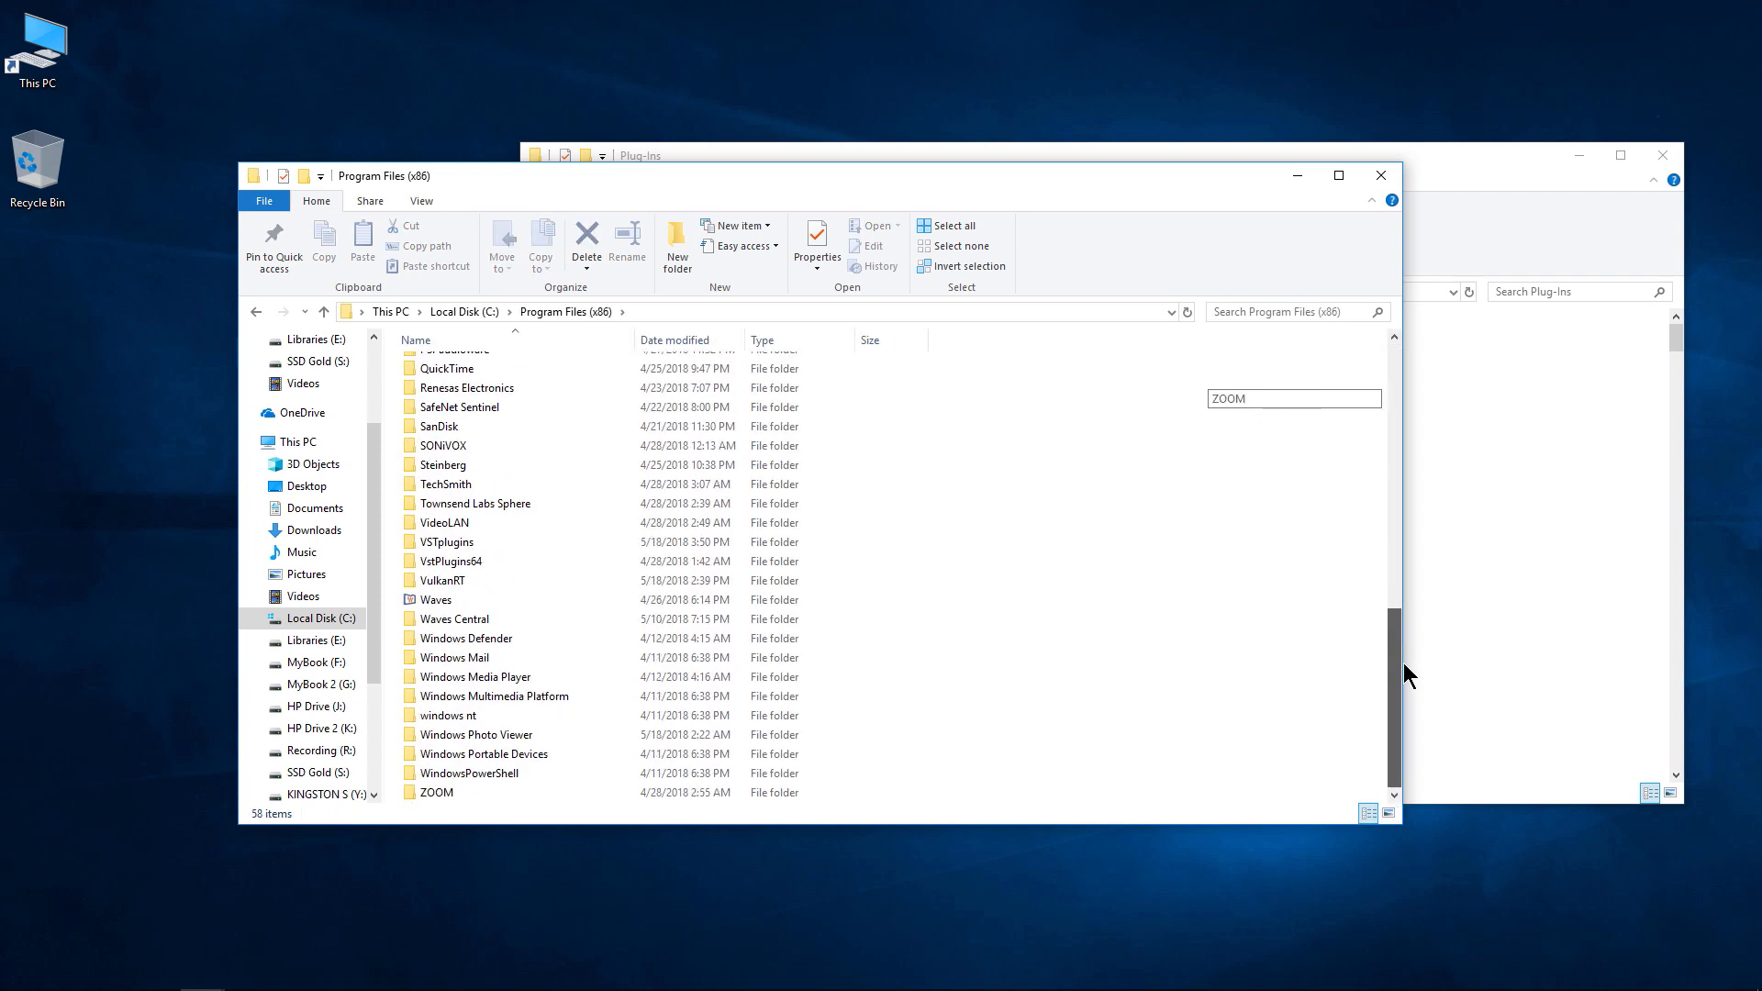
{"action": "mouse_move", "coordinate": [477, 545]}
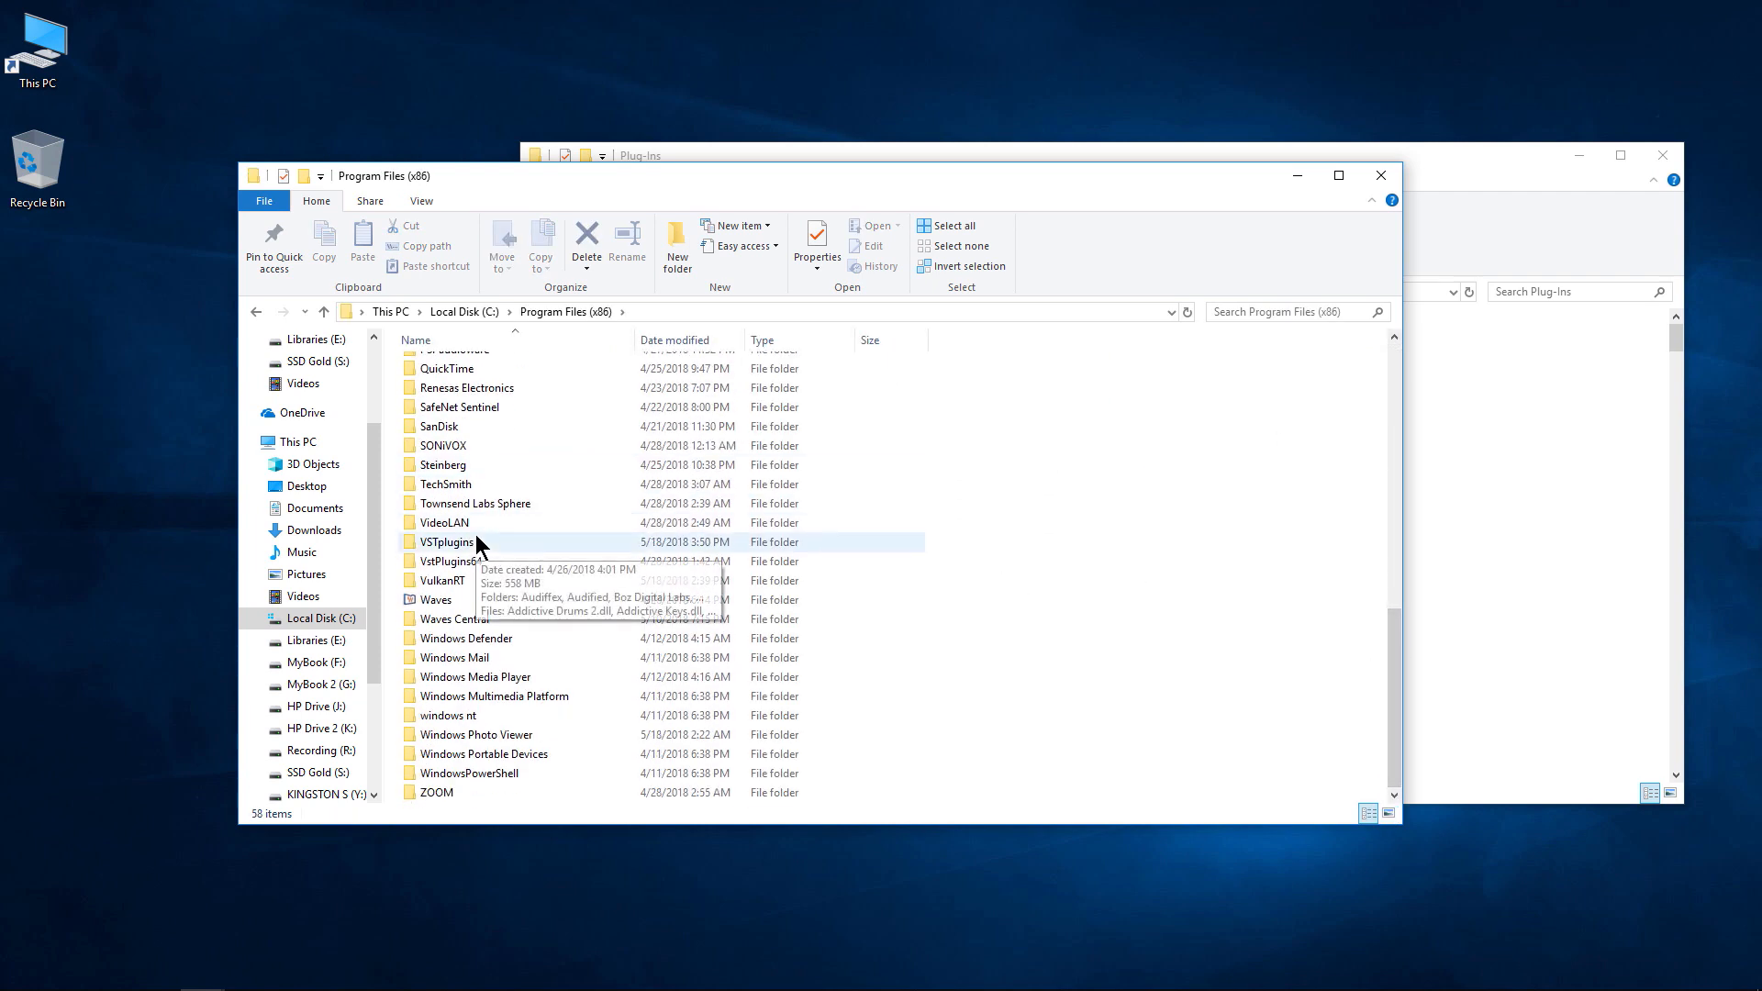
{"action": "double_click", "coordinate": [445, 541]}
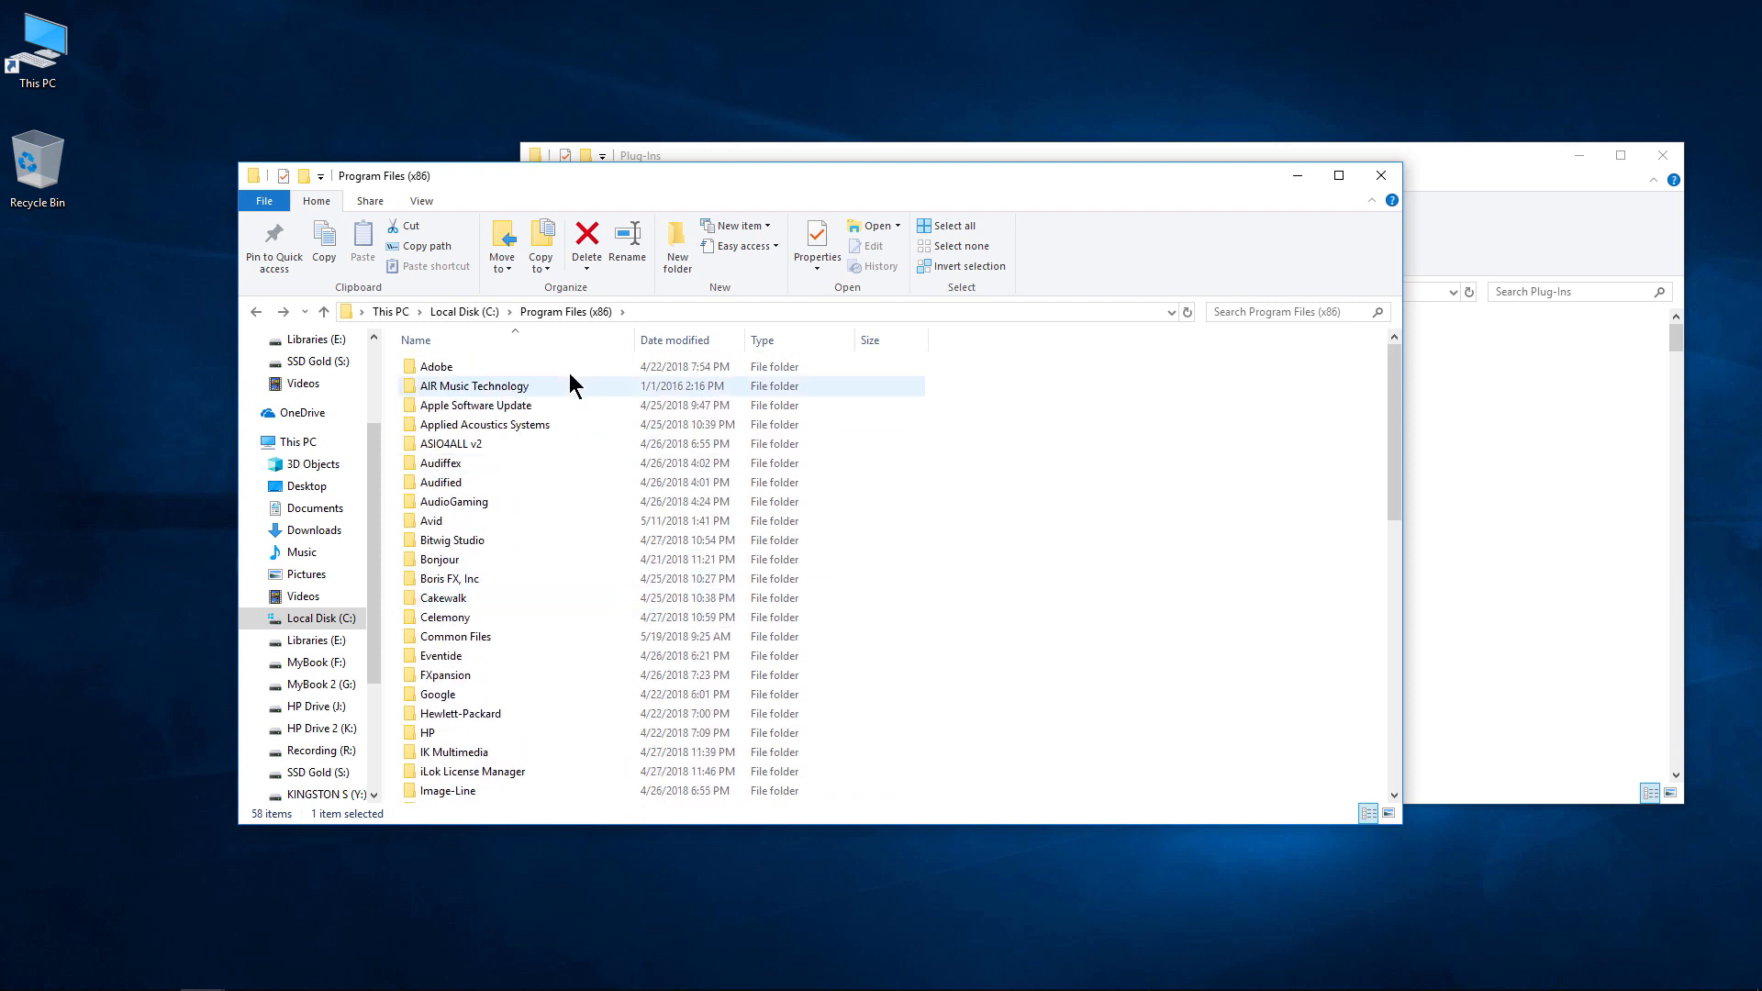
Check the Avid folder in Program Files (x86) and return to Program Files (x86)
{"action": "left_click", "coordinate": [440, 482]}
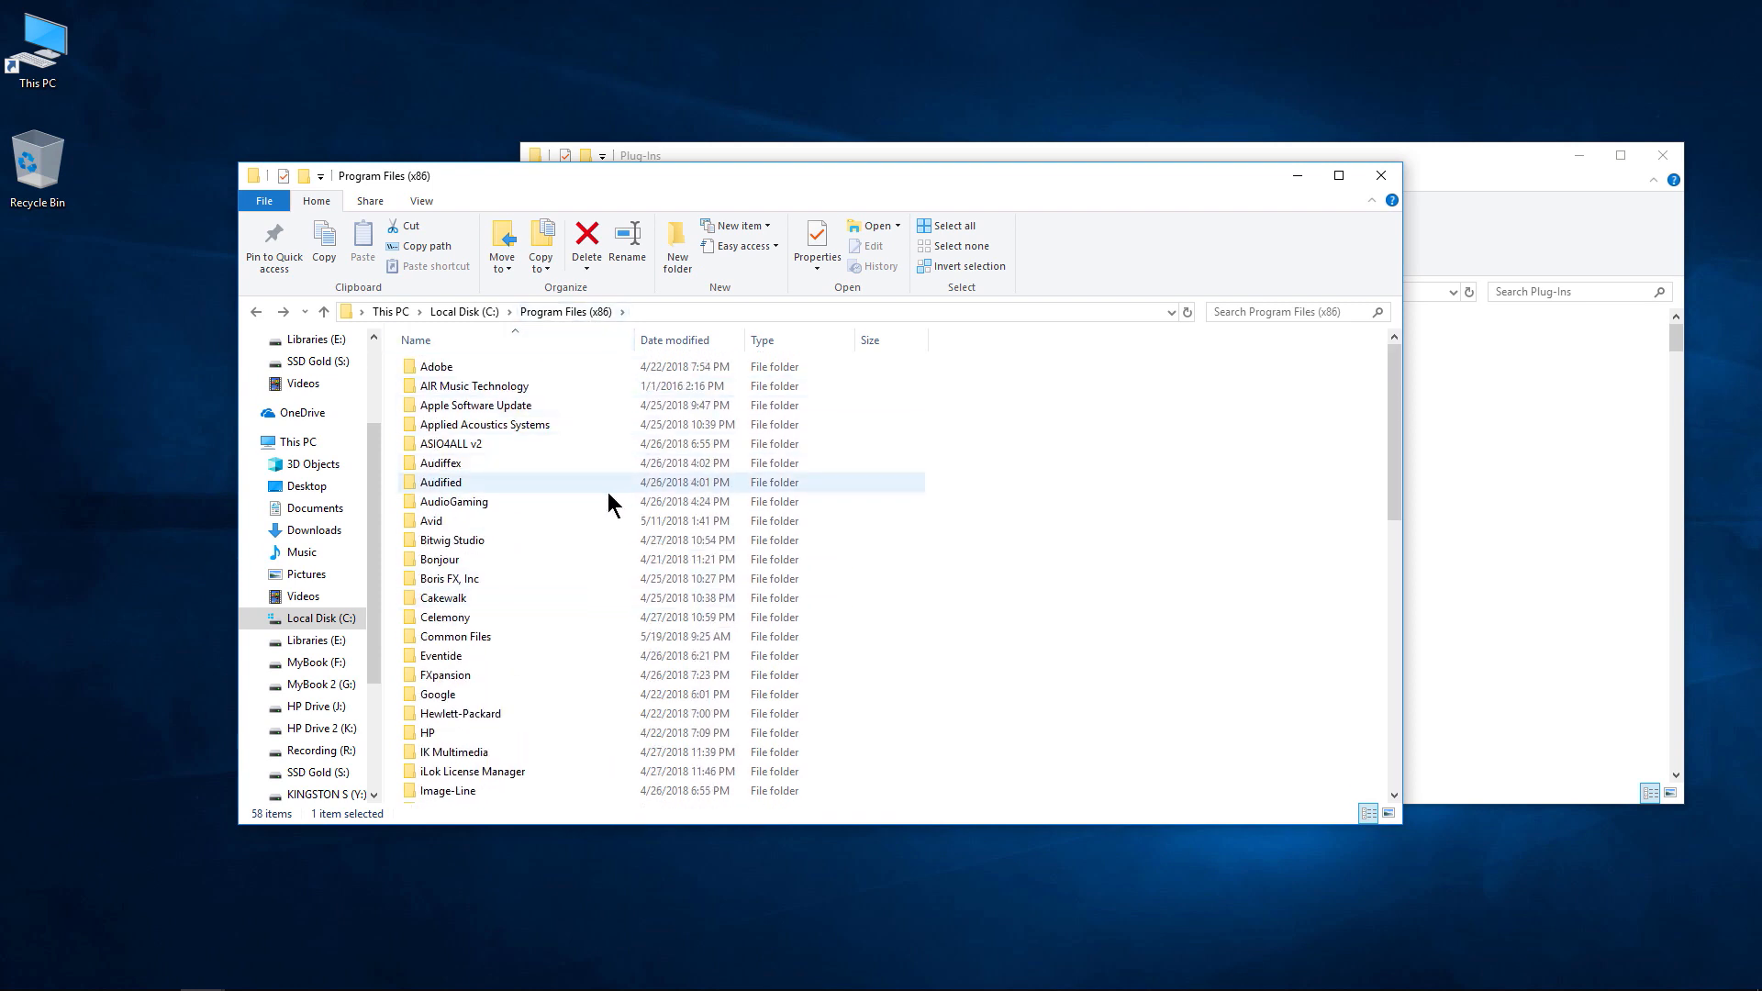
{"action": "mouse_move", "coordinate": [610, 502]}
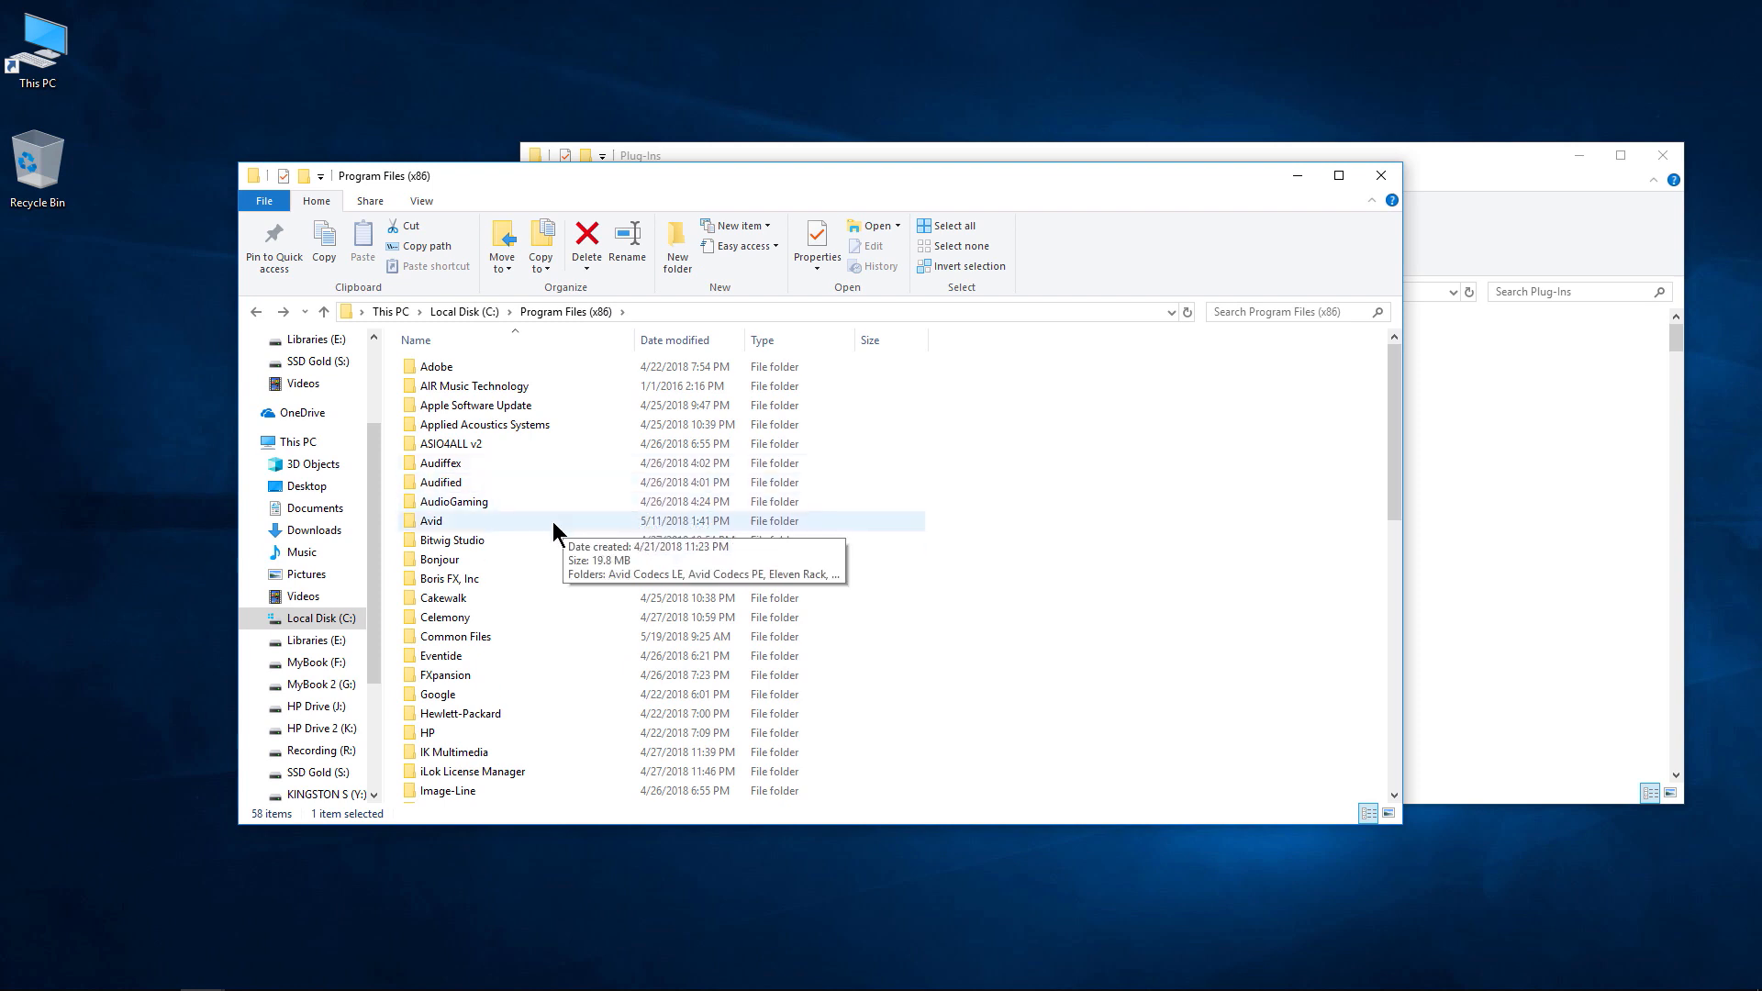
{"action": "double_click", "coordinate": [431, 520]}
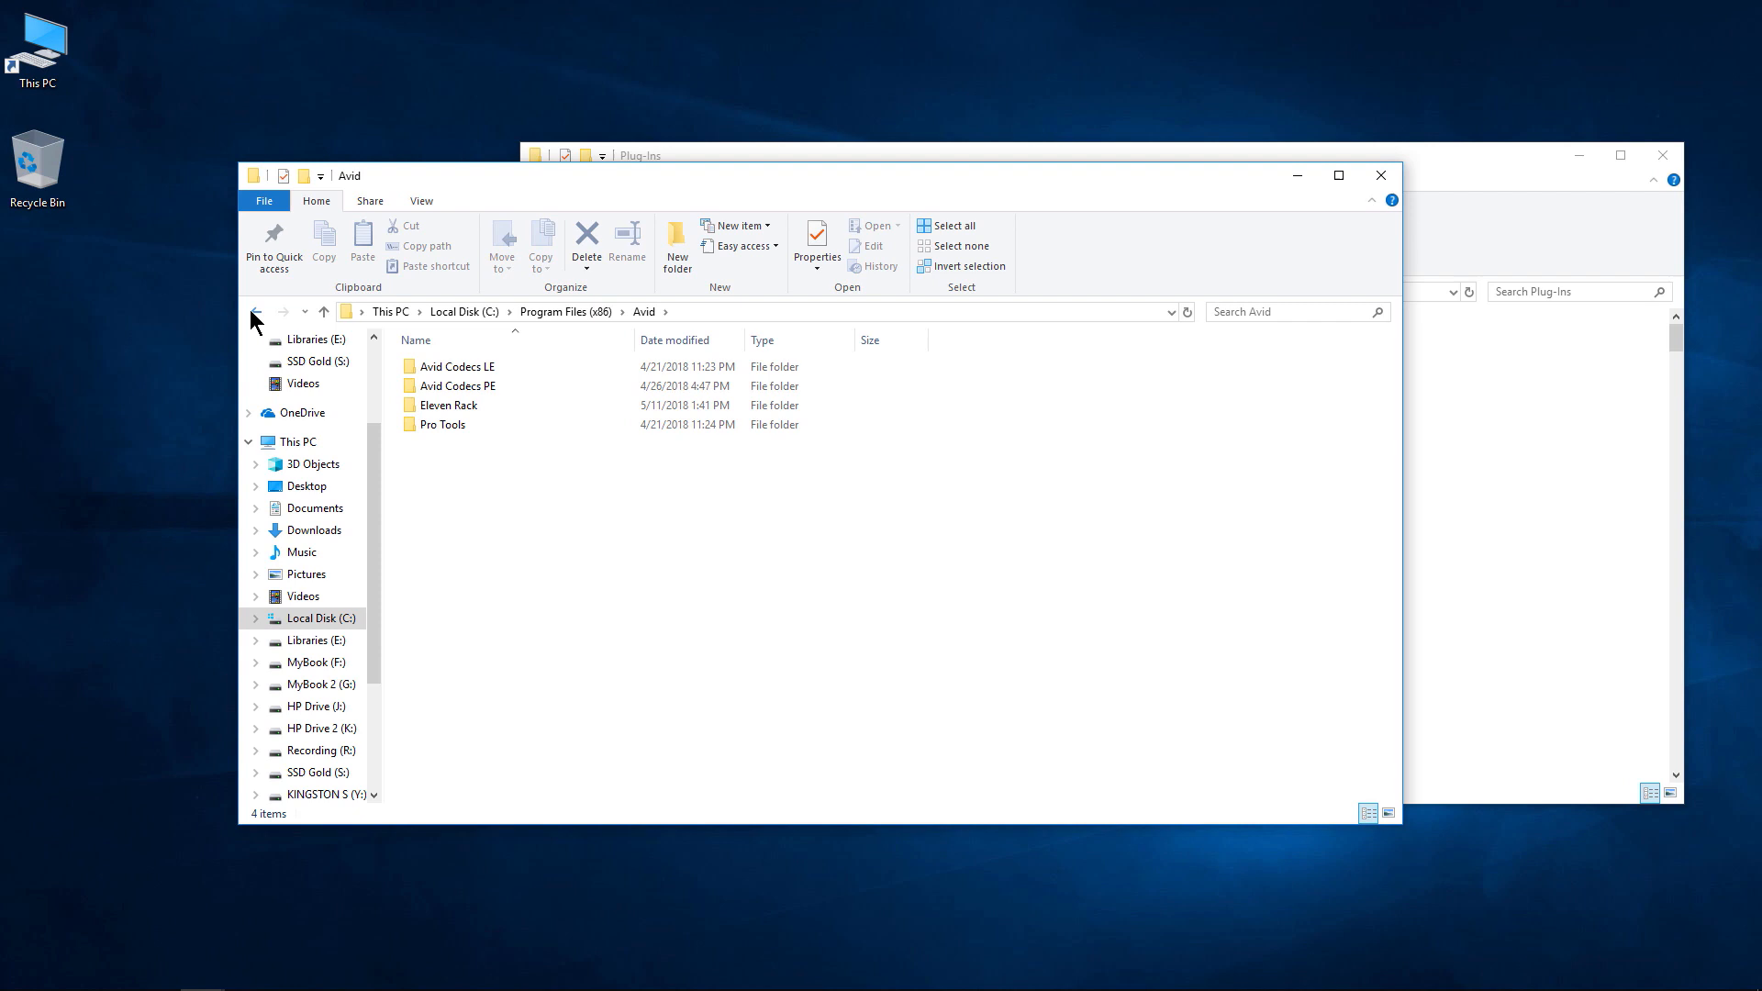
{"action": "left_click", "coordinate": [255, 312]}
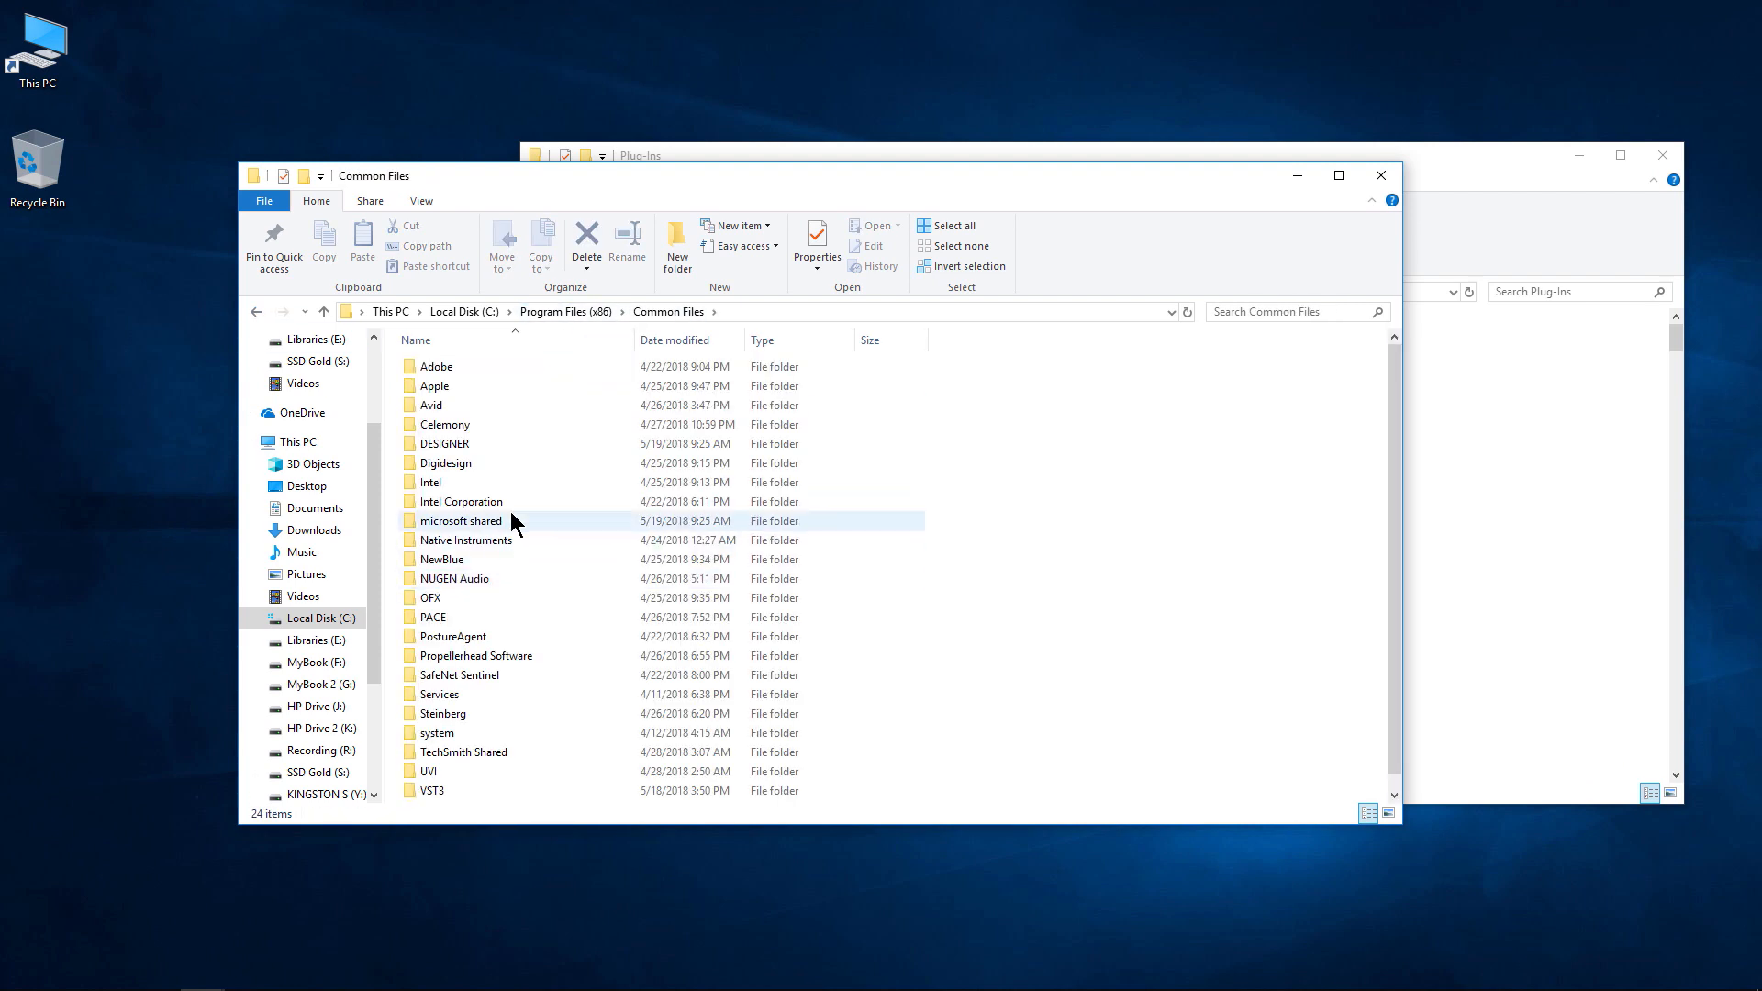
Check Common Files Avid\Audio and Digidesign\DAE plug-ins, then switch to the 64-bit Plug-Ins window
{"action": "double_click", "coordinate": [431, 405]}
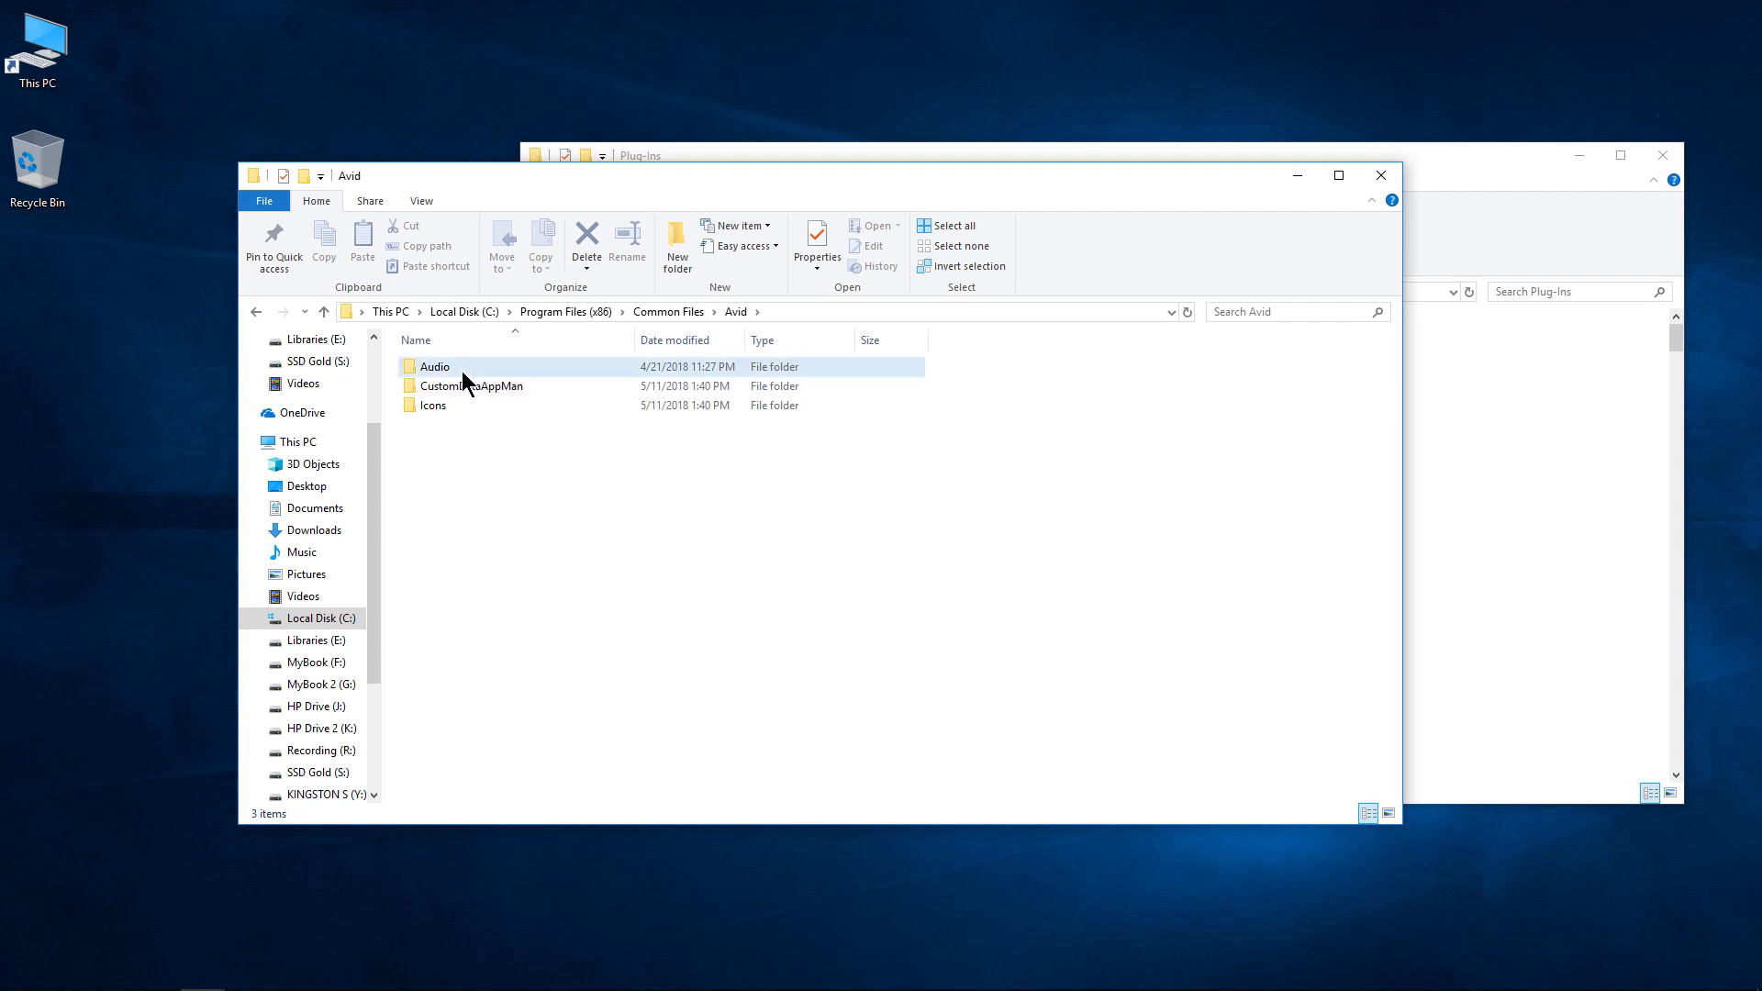
{"action": "double_click", "coordinate": [434, 366]}
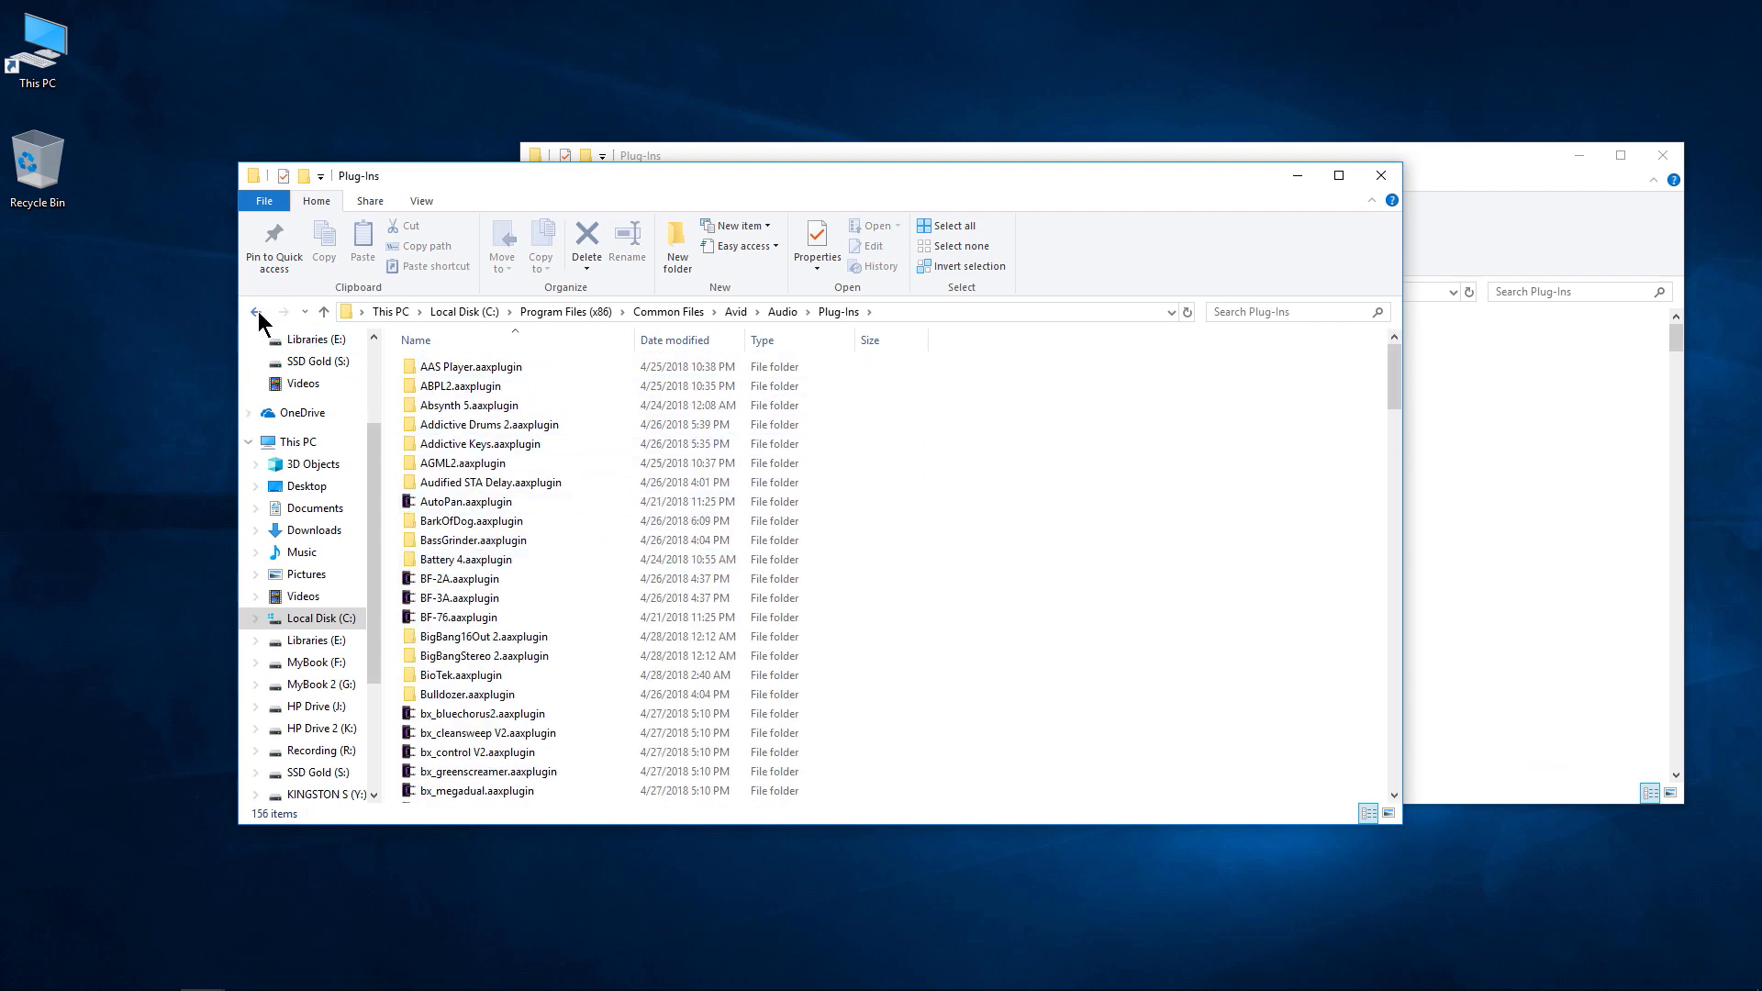
{"action": "left_click", "coordinate": [256, 311]}
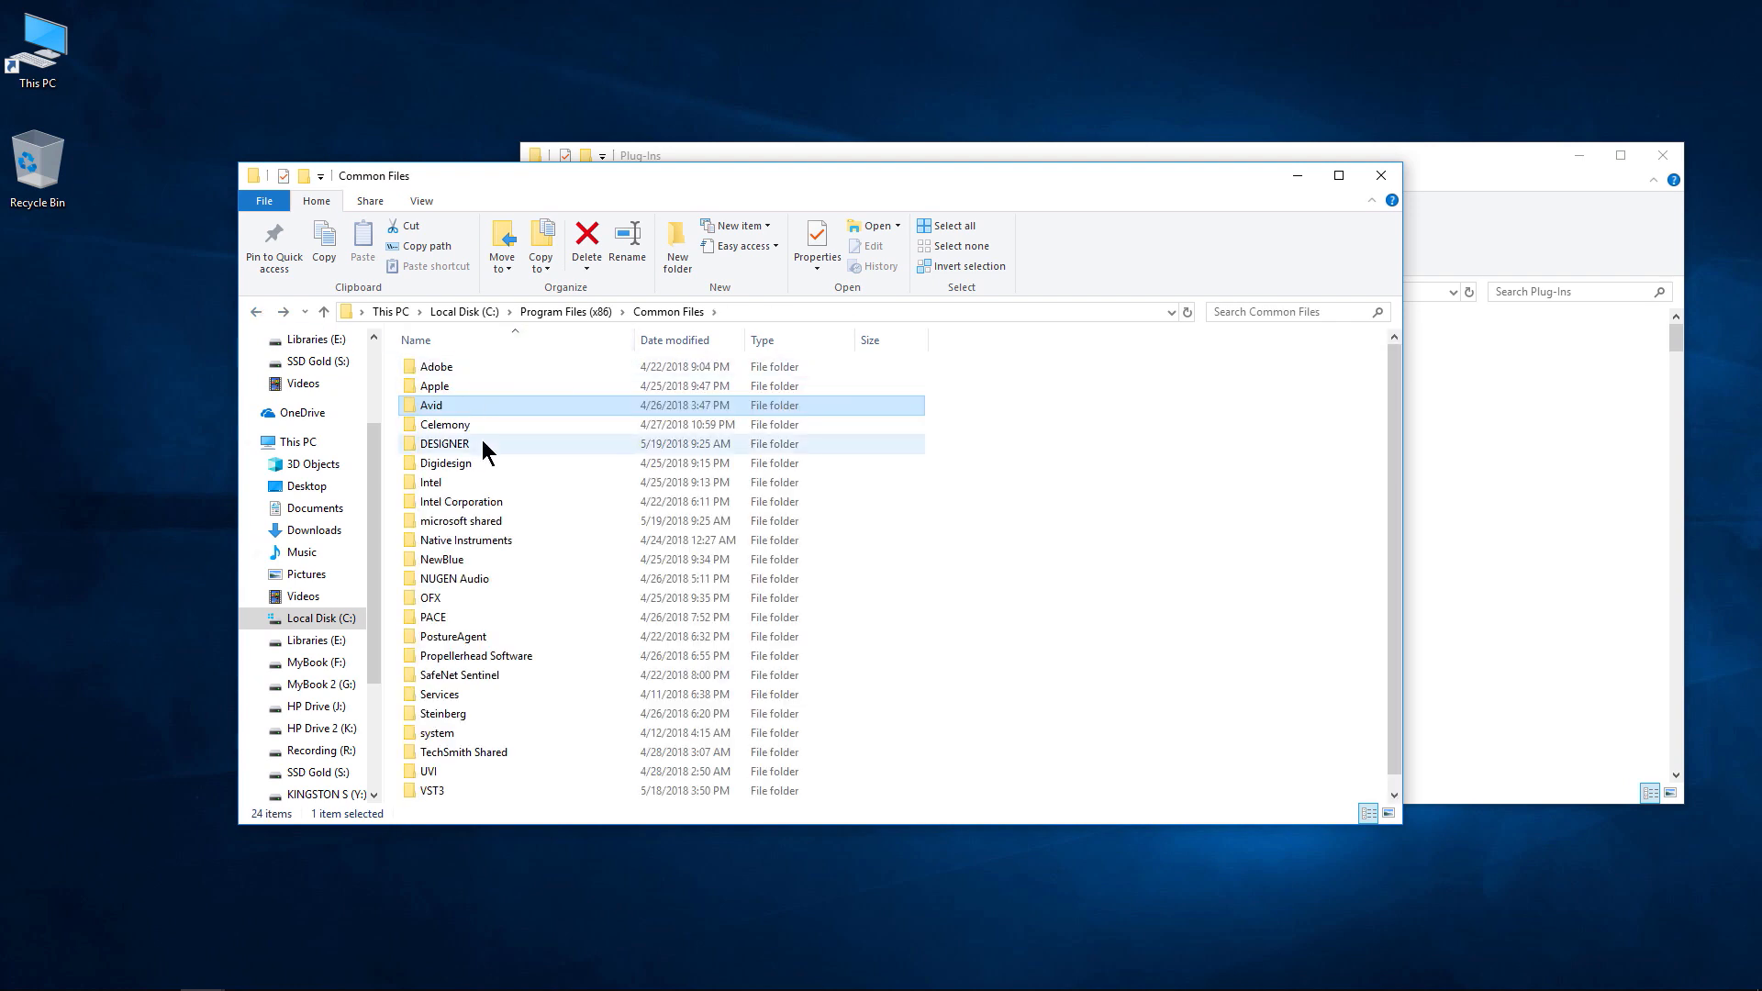
{"action": "double_click", "coordinate": [446, 463]}
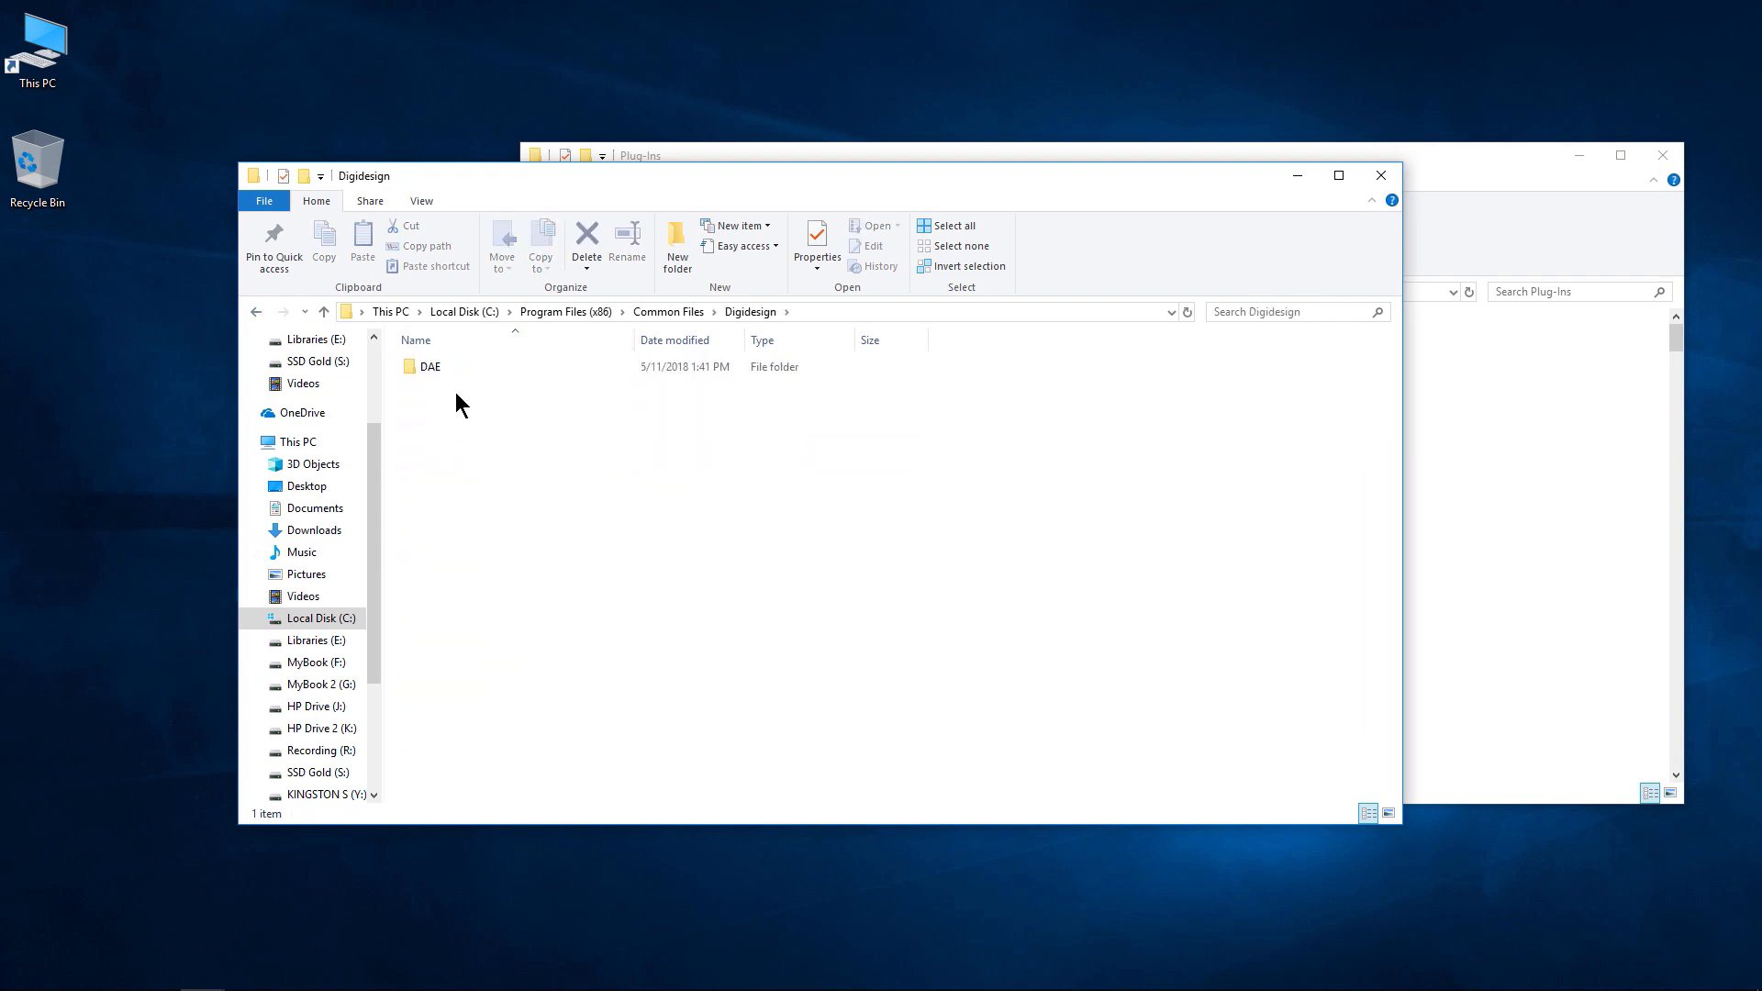
{"action": "double_click", "coordinate": [430, 365]}
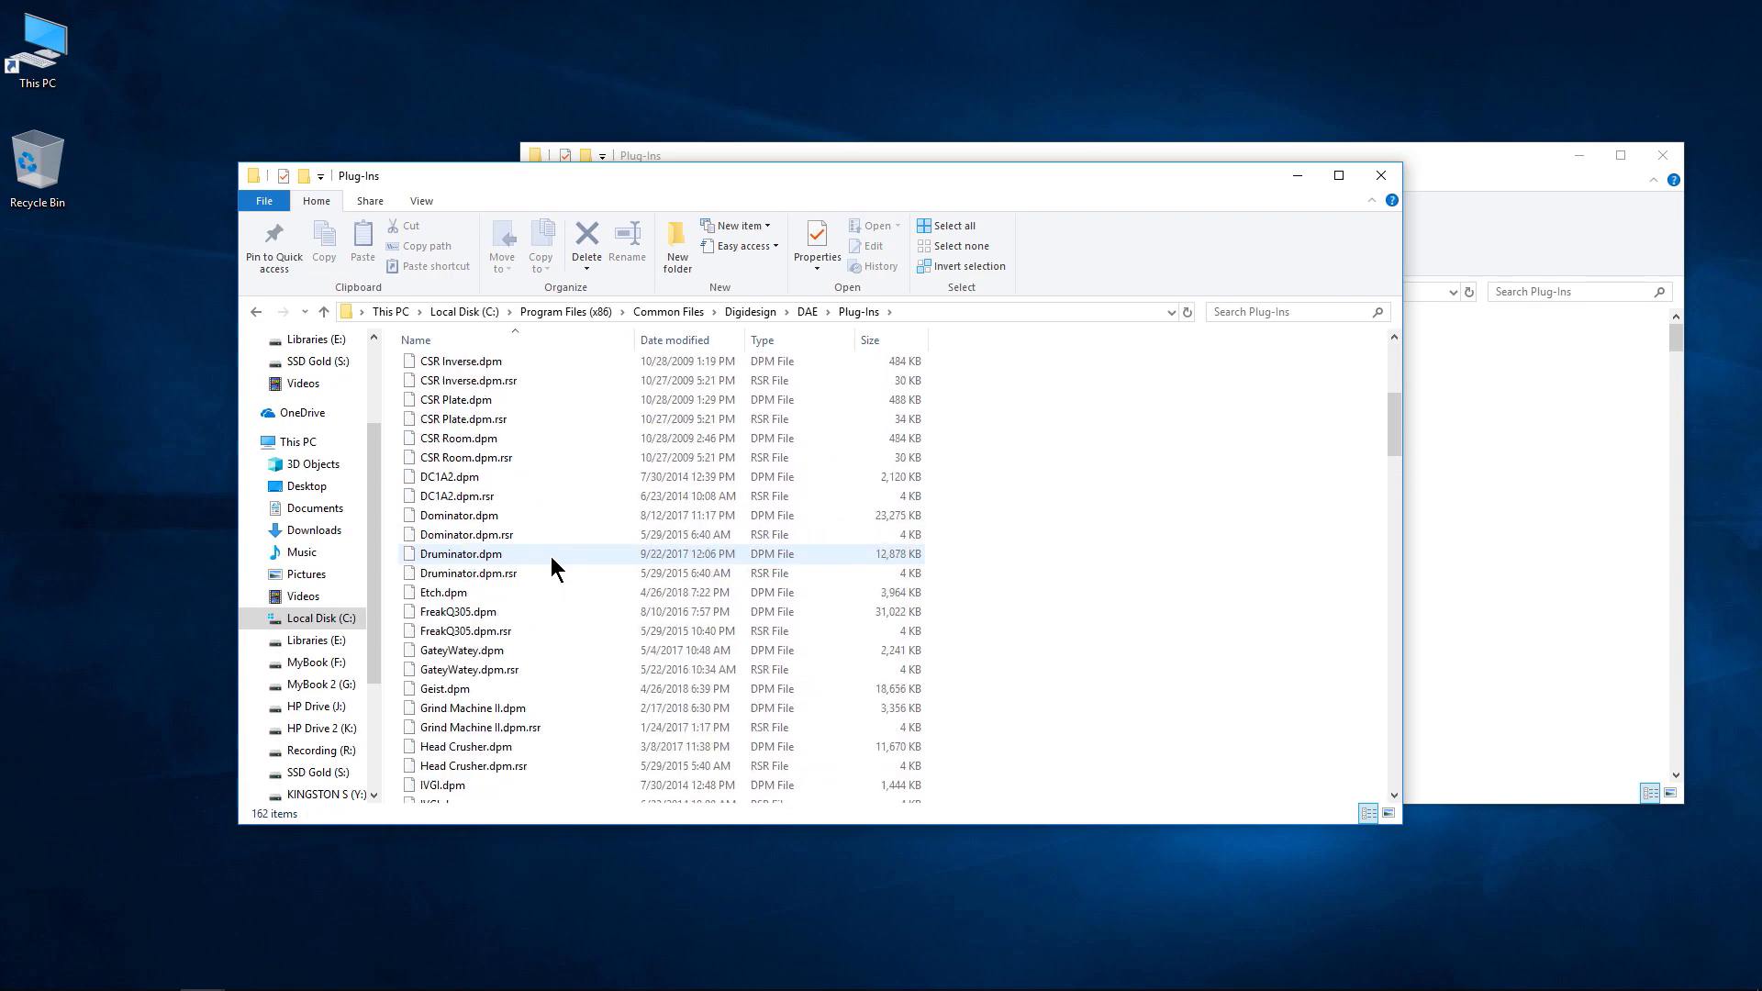
{"action": "left_click", "coordinate": [1338, 175]}
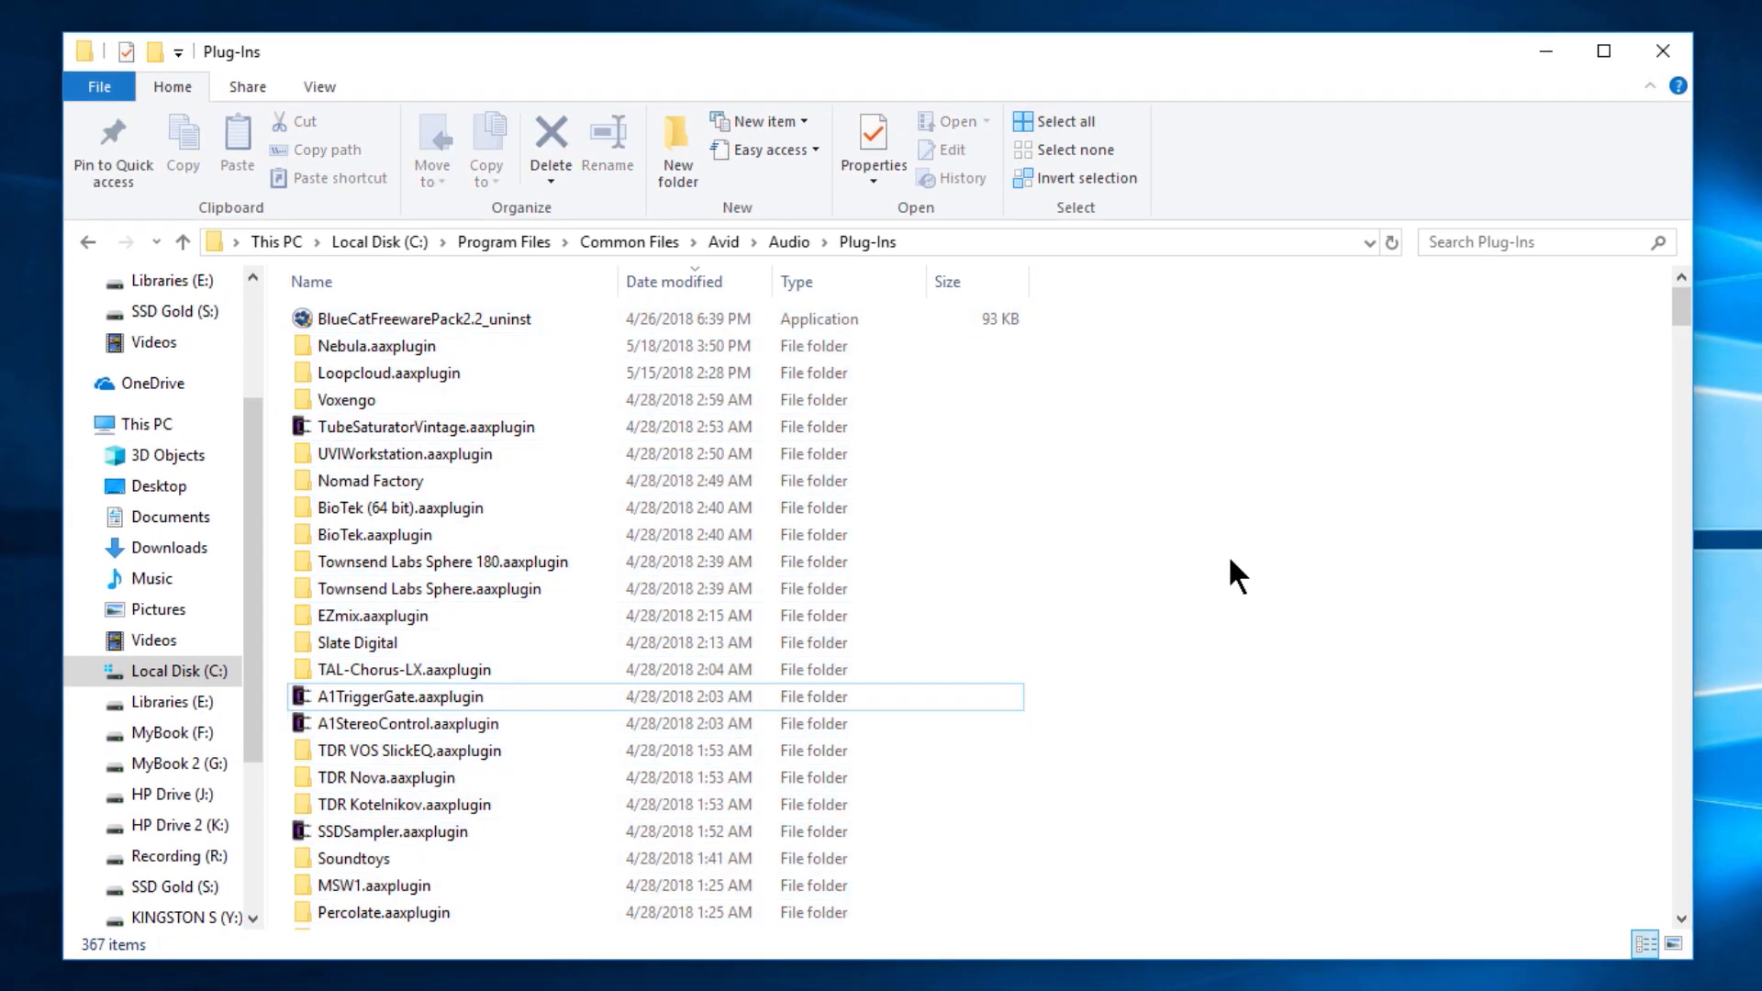
{"action": "mouse_move", "coordinate": [1173, 703]}
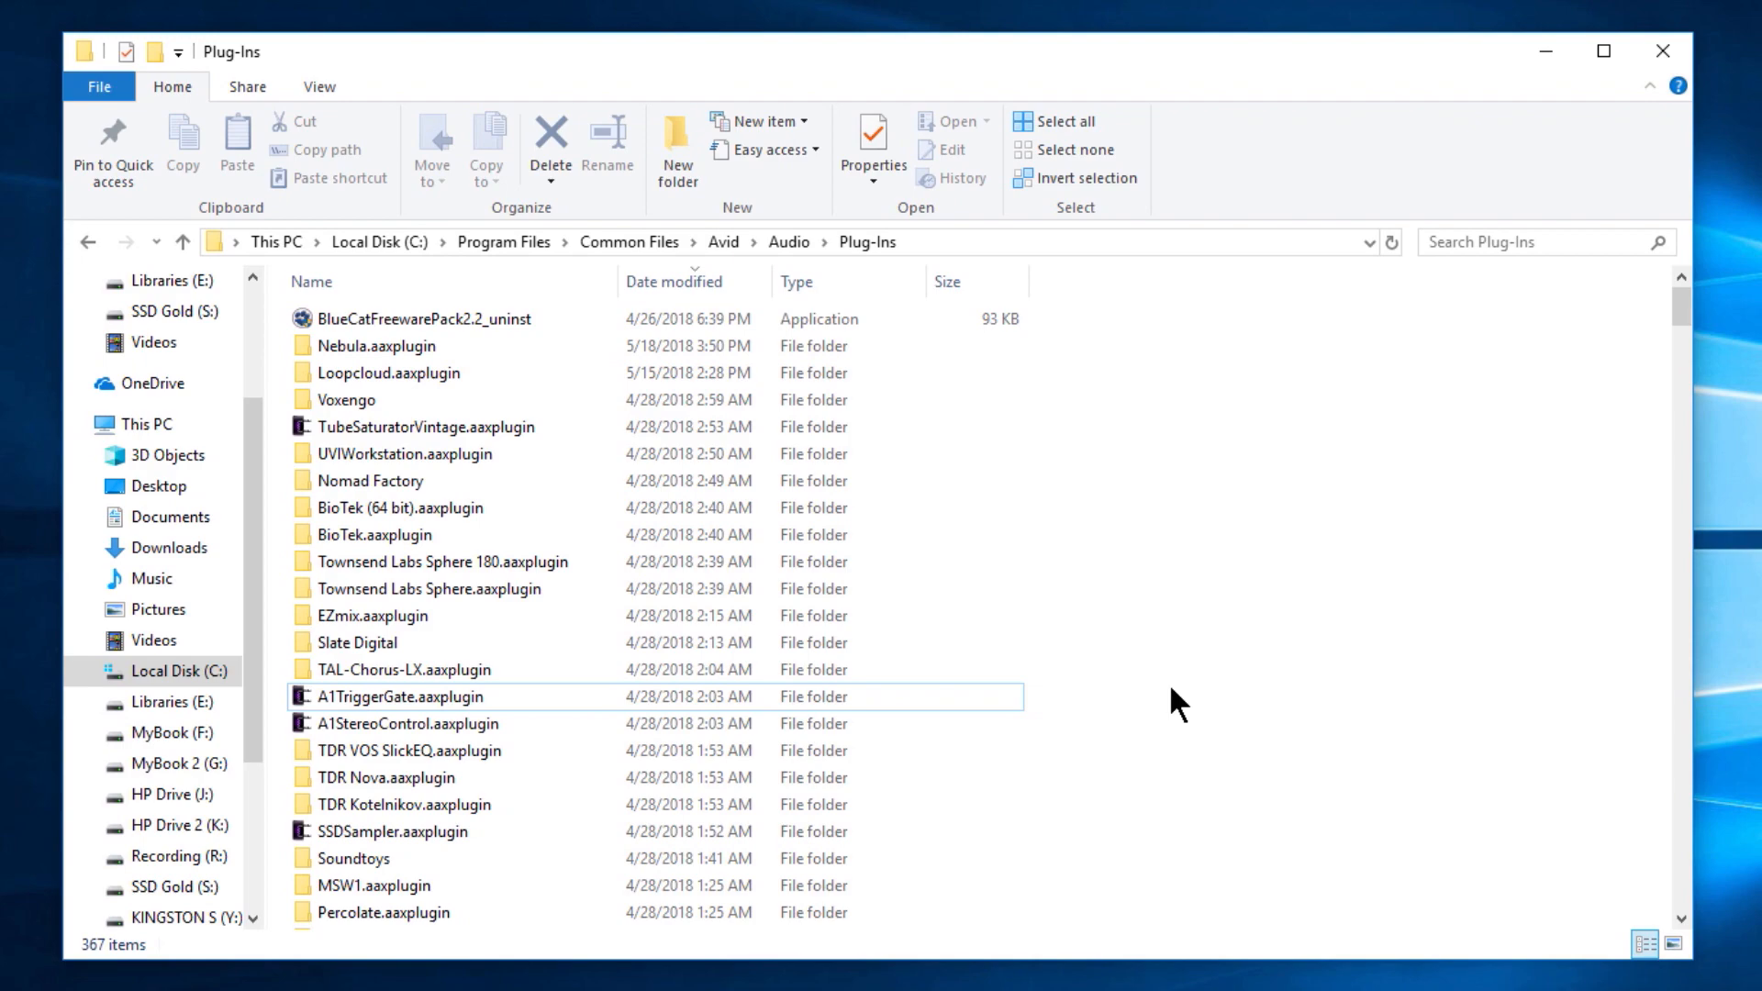
{"action": "left_click", "coordinate": [1603, 52]}
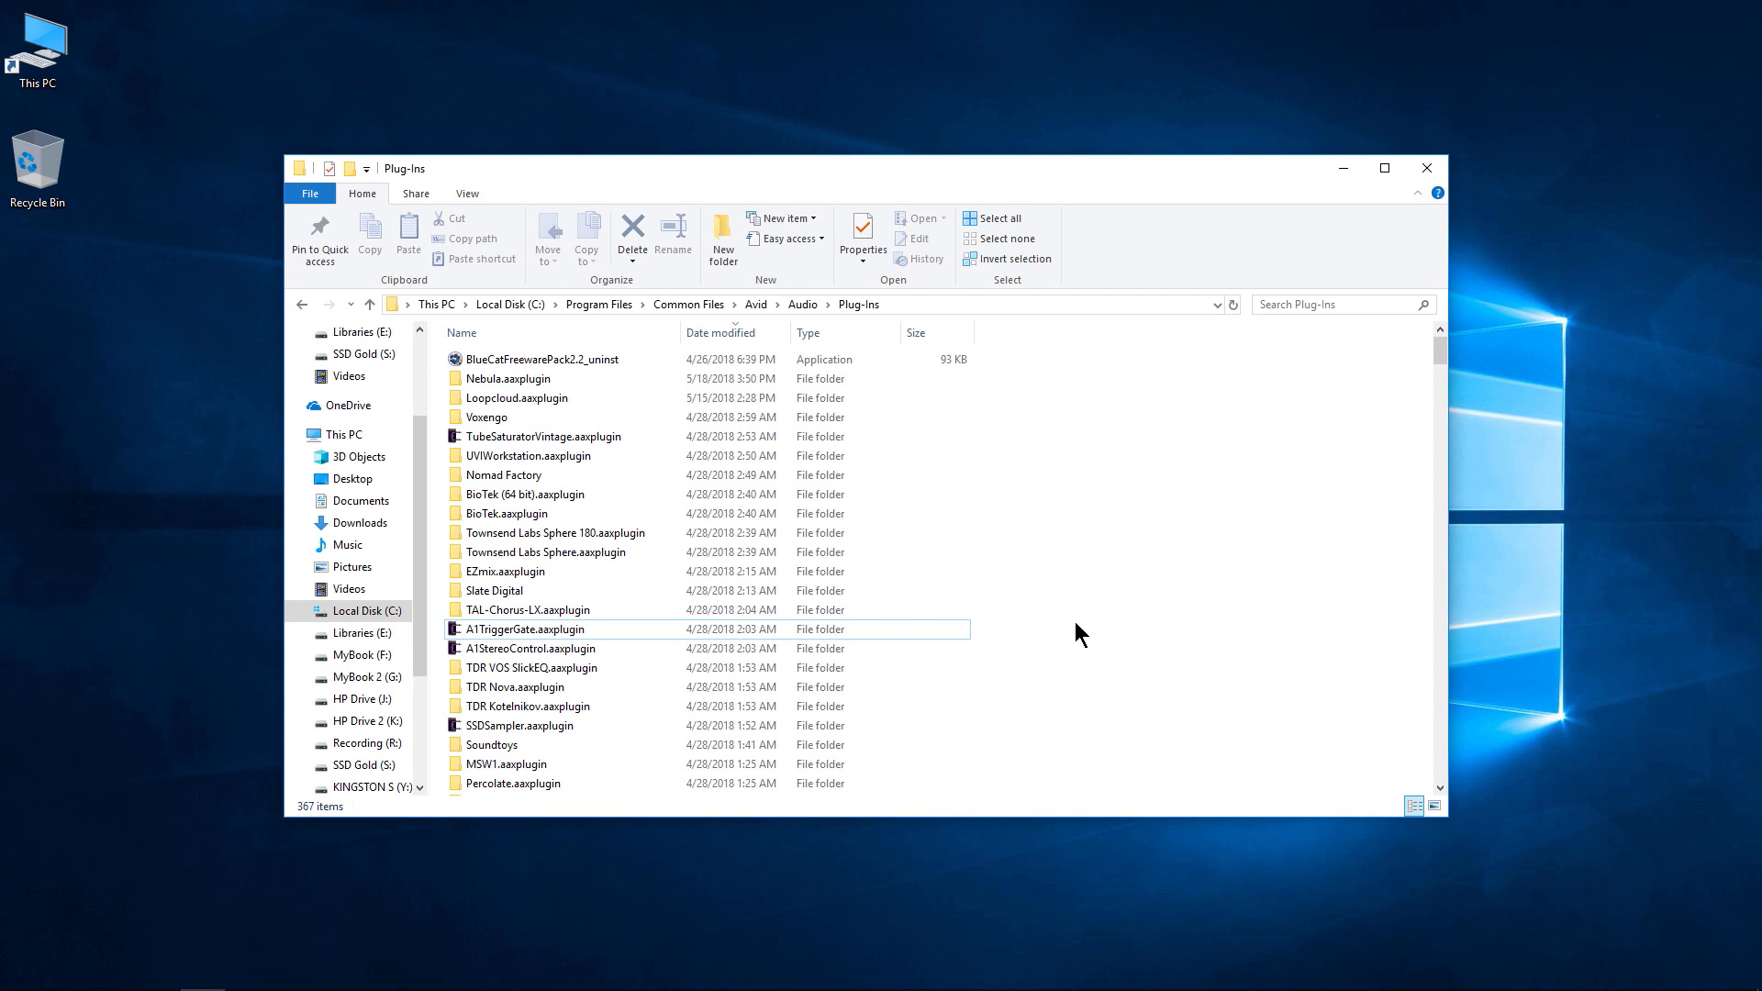
{"action": "mouse_move", "coordinate": [1127, 608]}
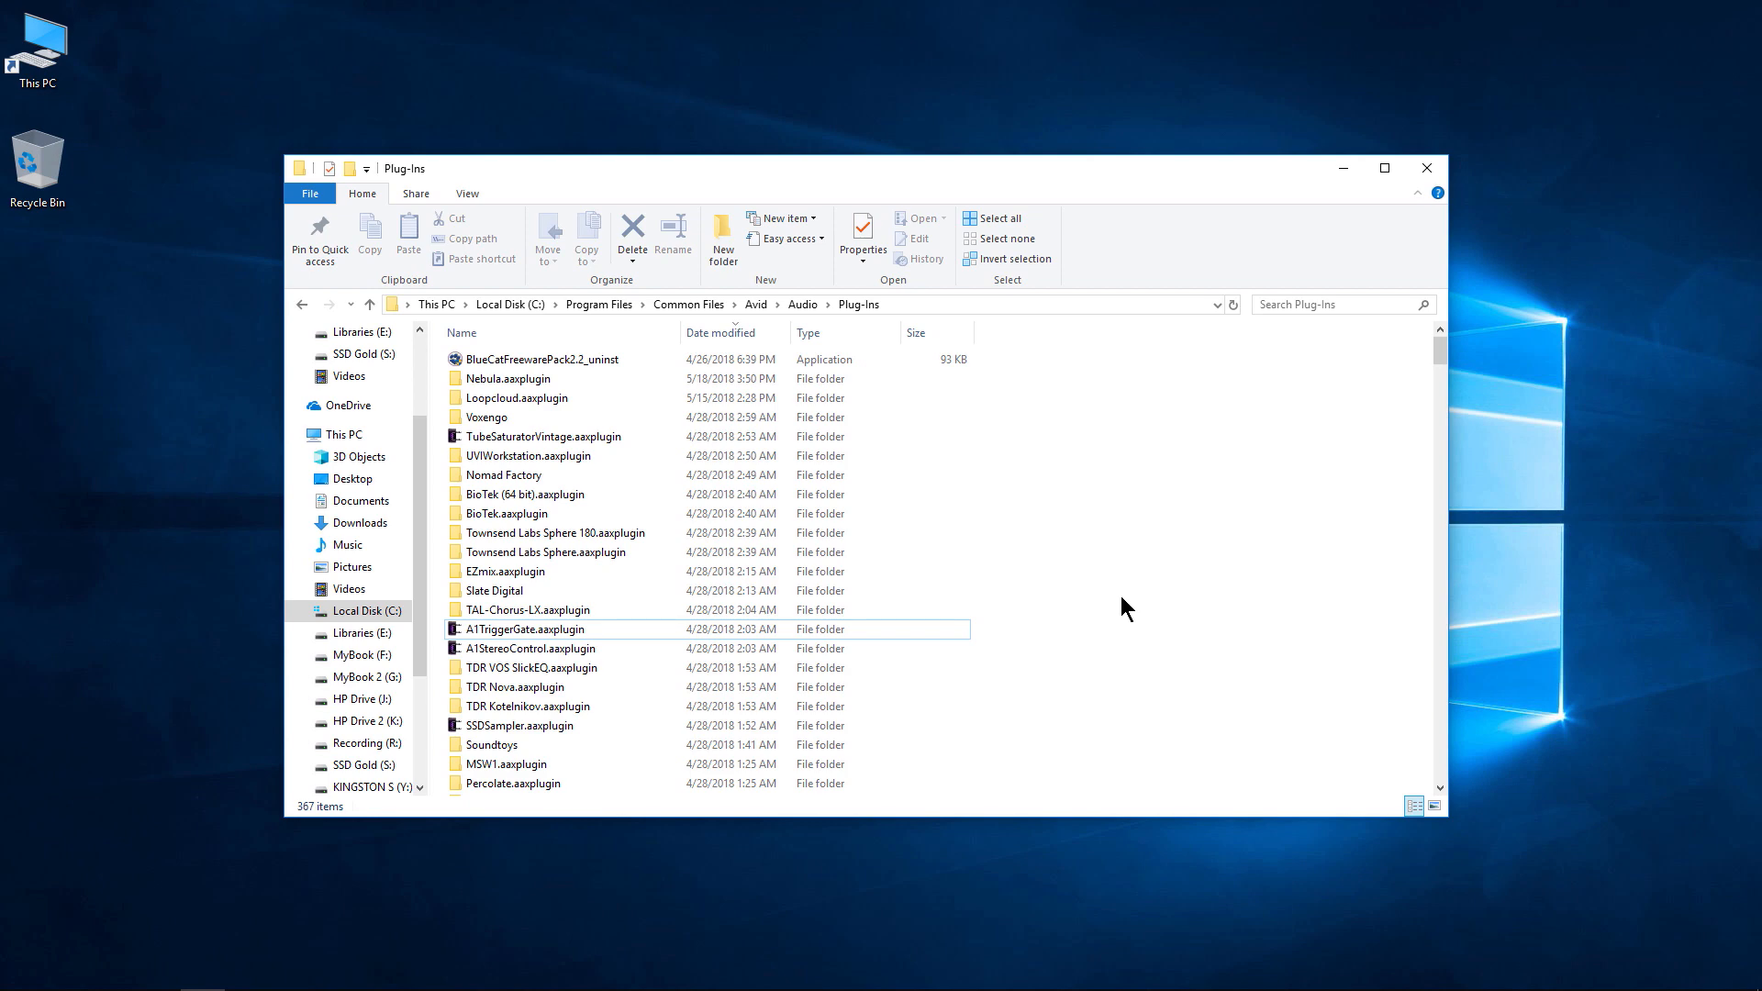
{"action": "mouse_move", "coordinate": [1079, 604]}
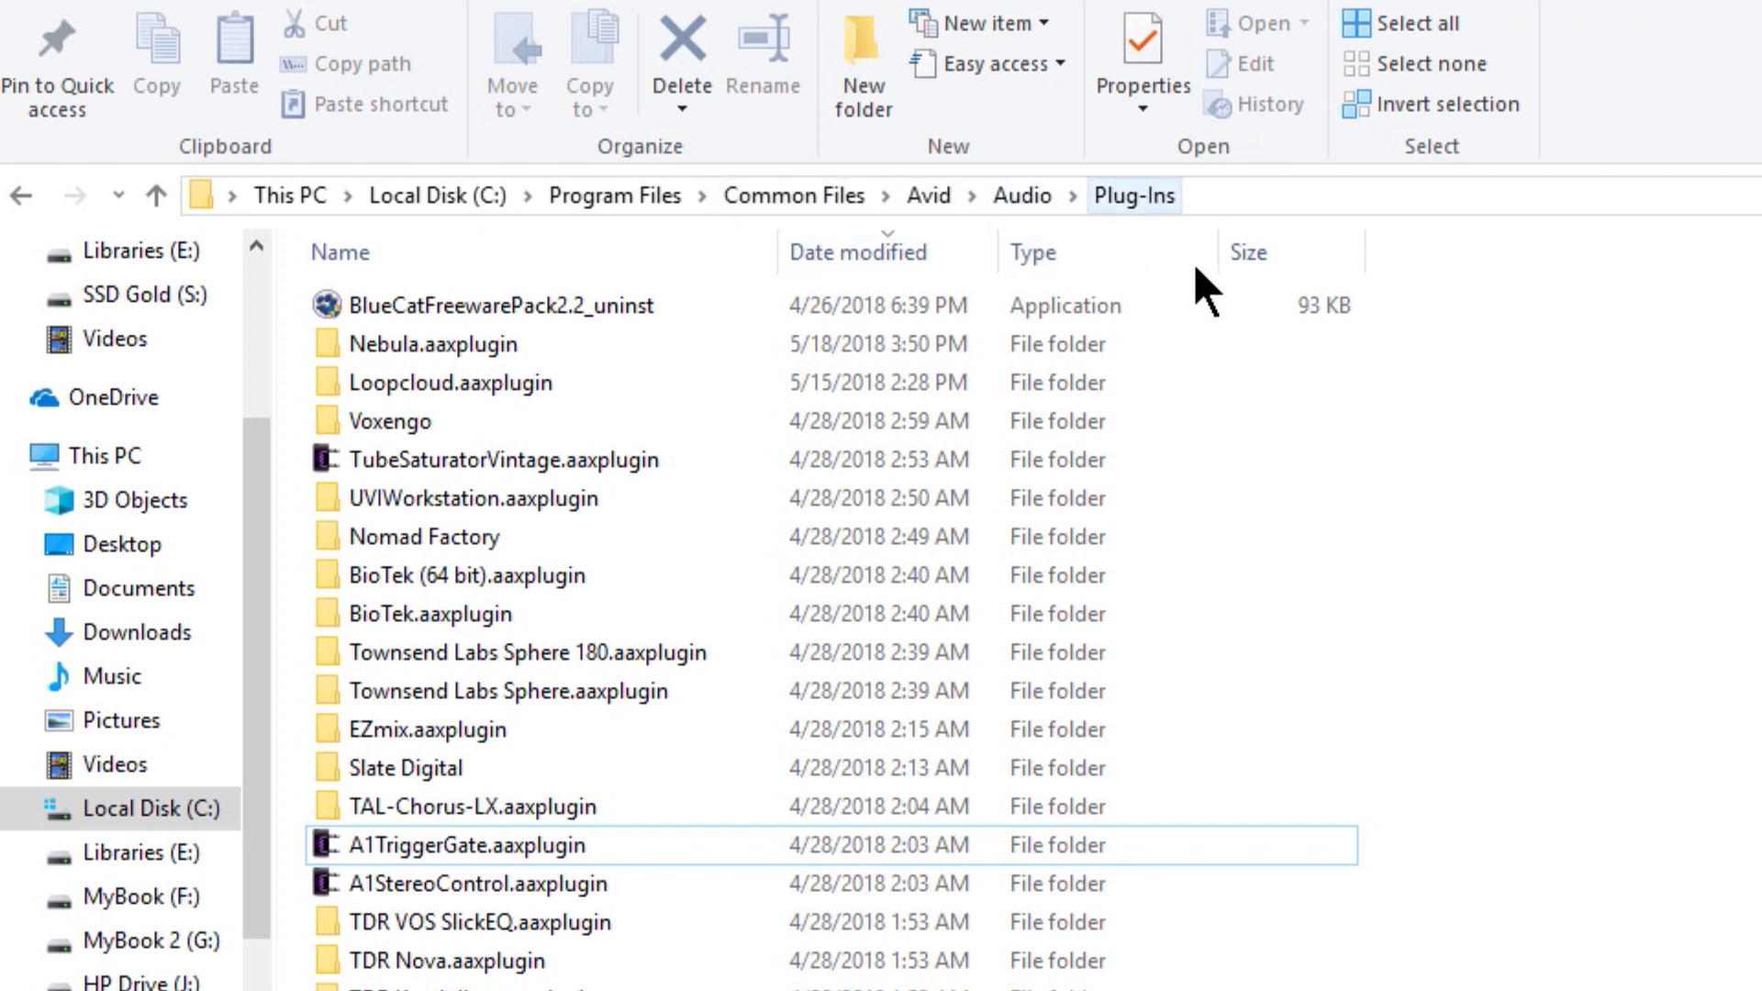
Go up to the Common Files\Avid\Audio folder from the address bar breadcrumb
{"action": "left_click", "coordinate": [1385, 167]}
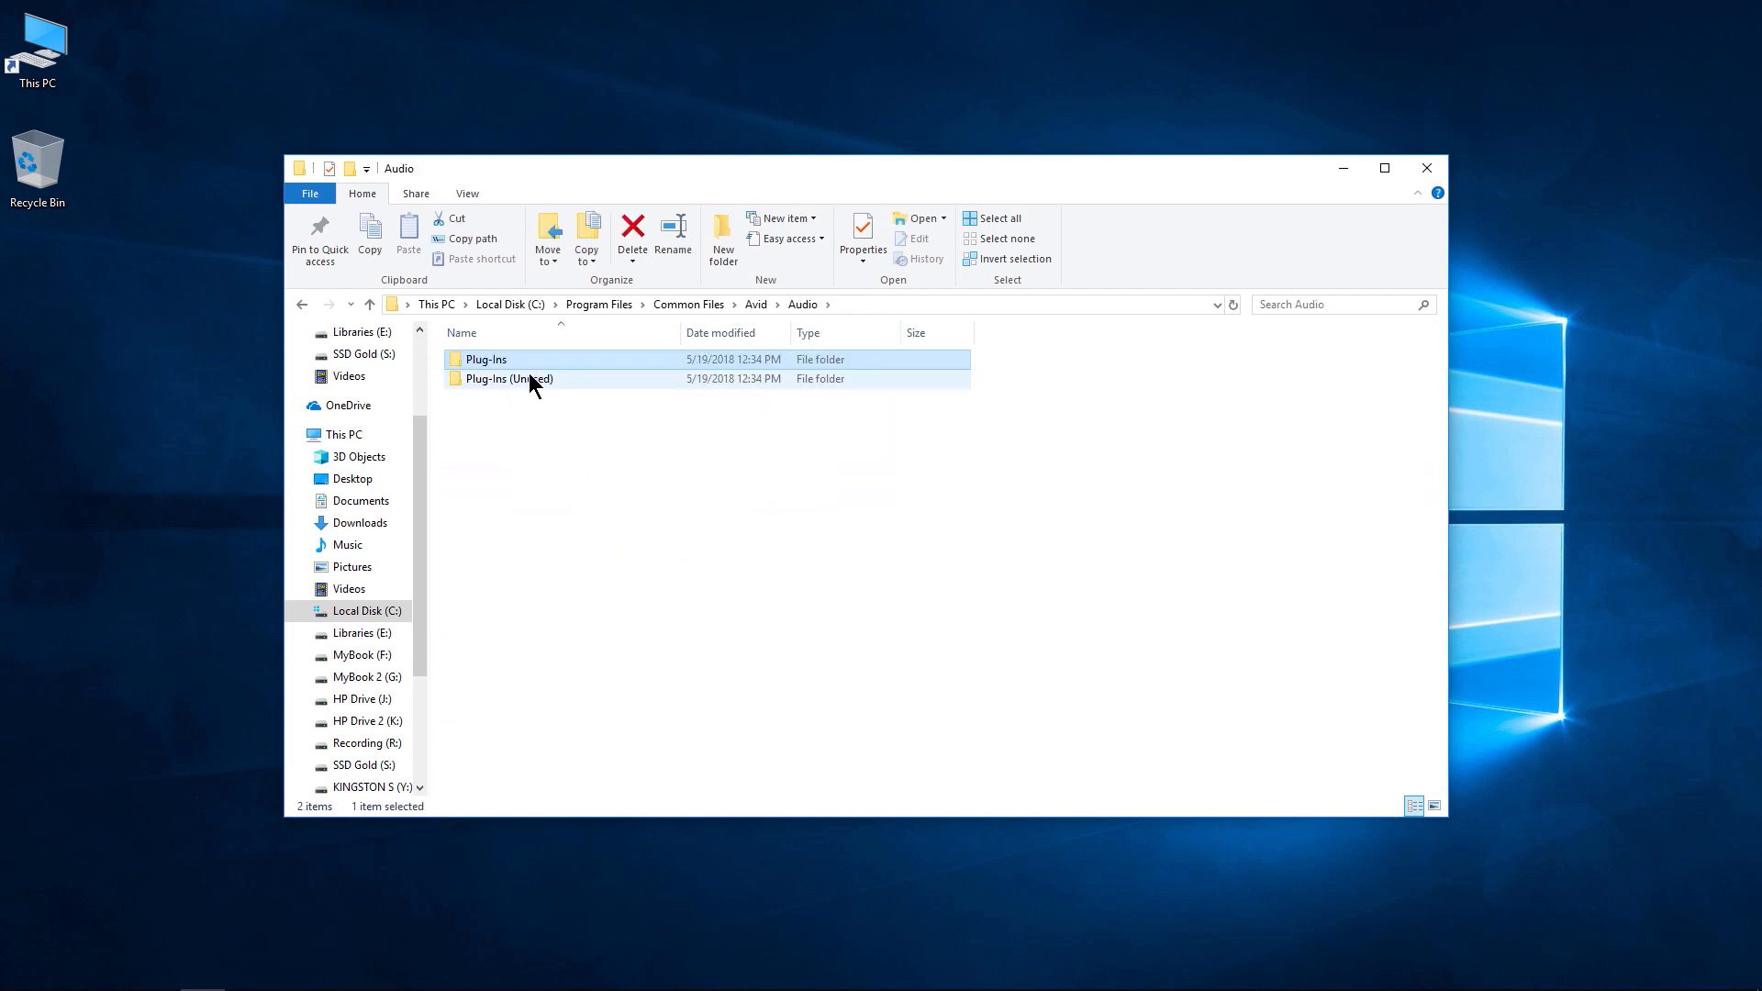
Select Plug-Ins (Unused), then reopen the 367-item Plug-Ins folder
{"action": "left_click", "coordinate": [507, 379]}
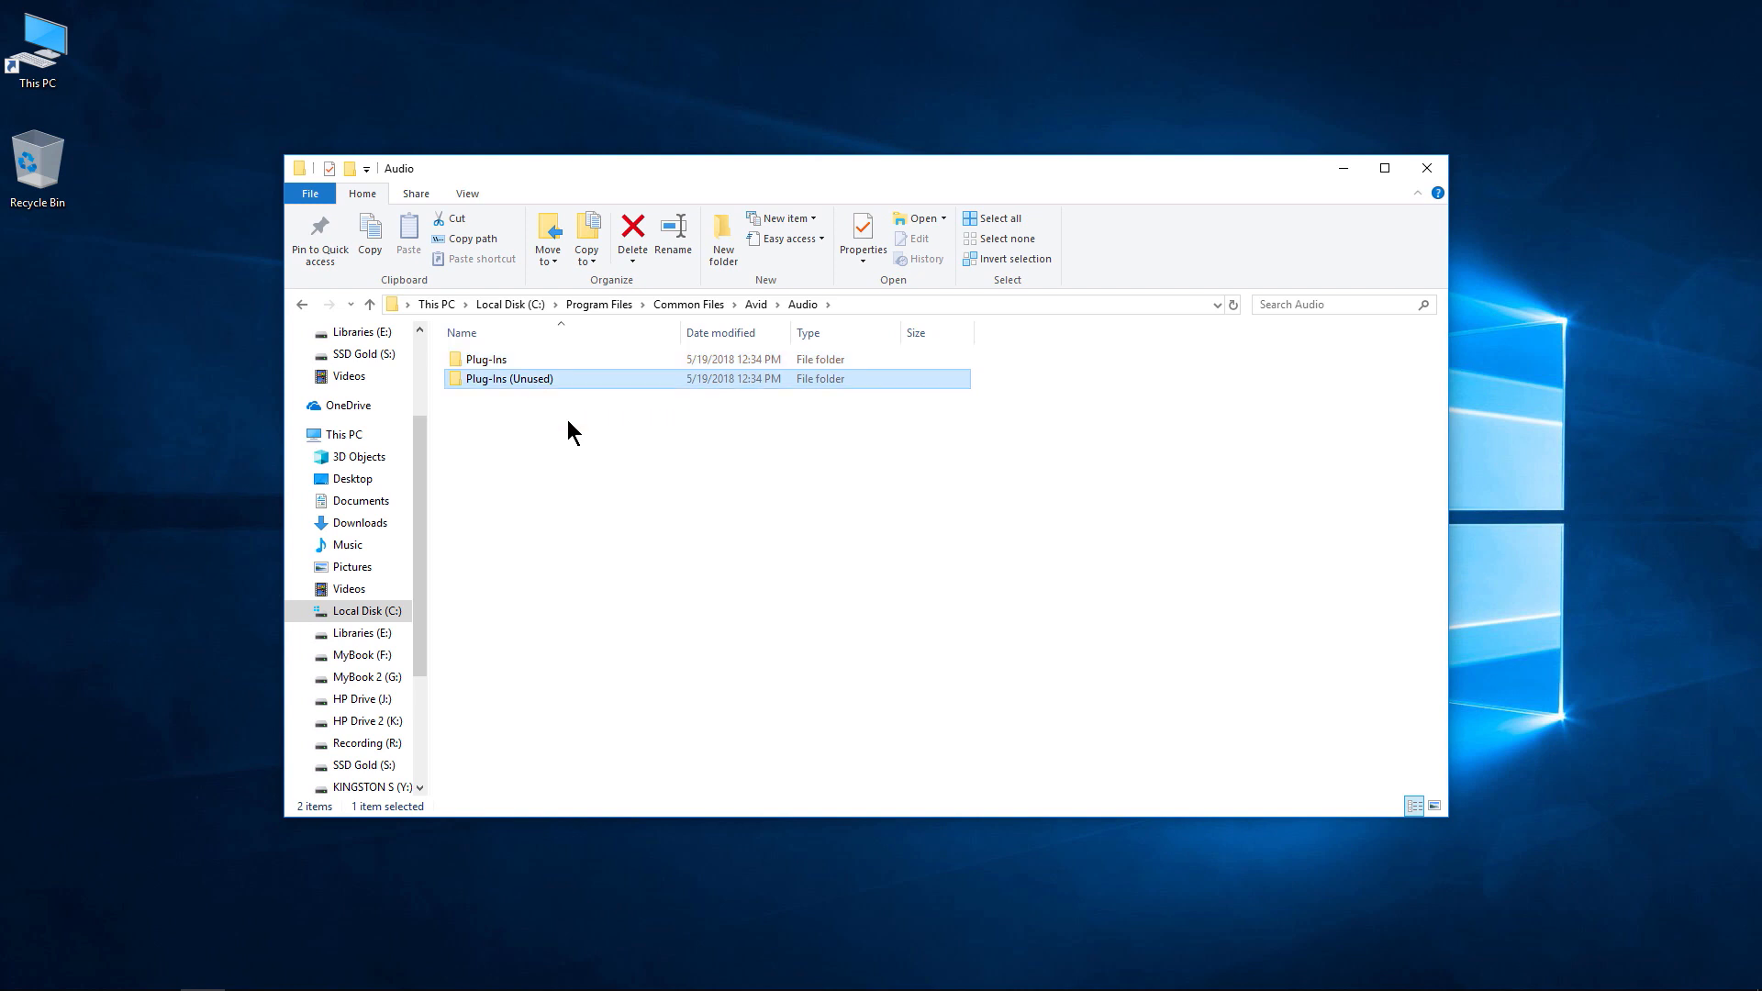
{"action": "mouse_move", "coordinate": [536, 402]}
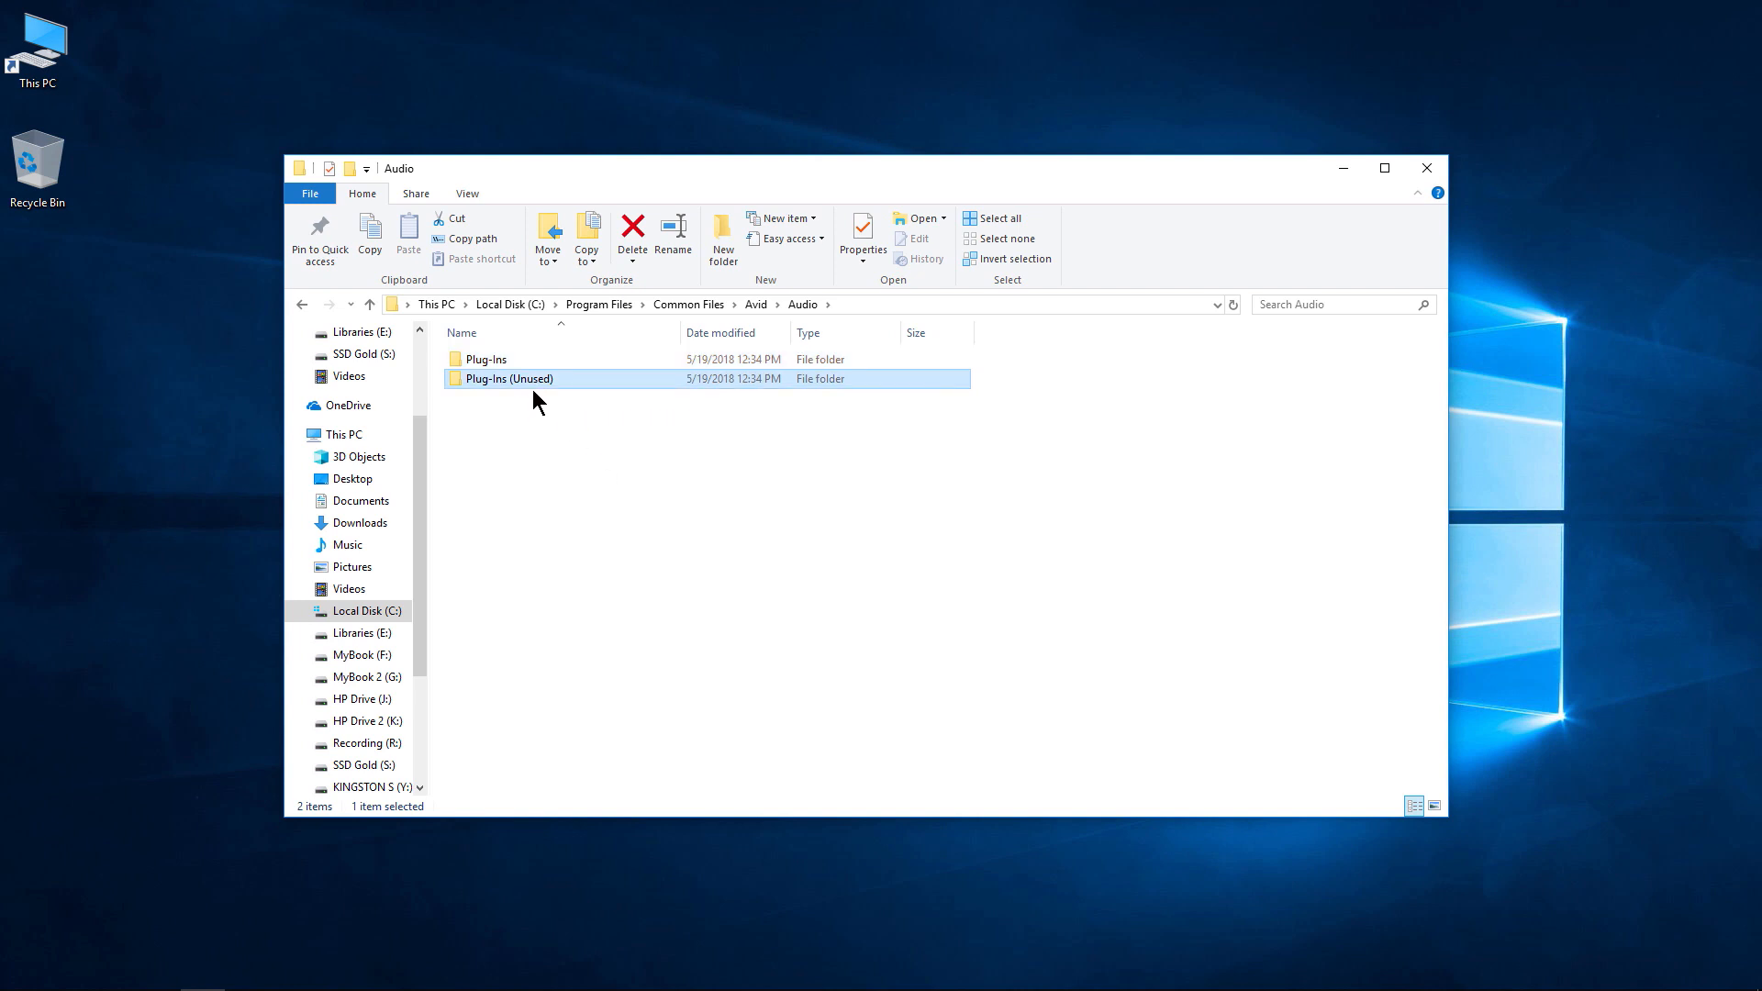
{"action": "double_click", "coordinate": [485, 359]}
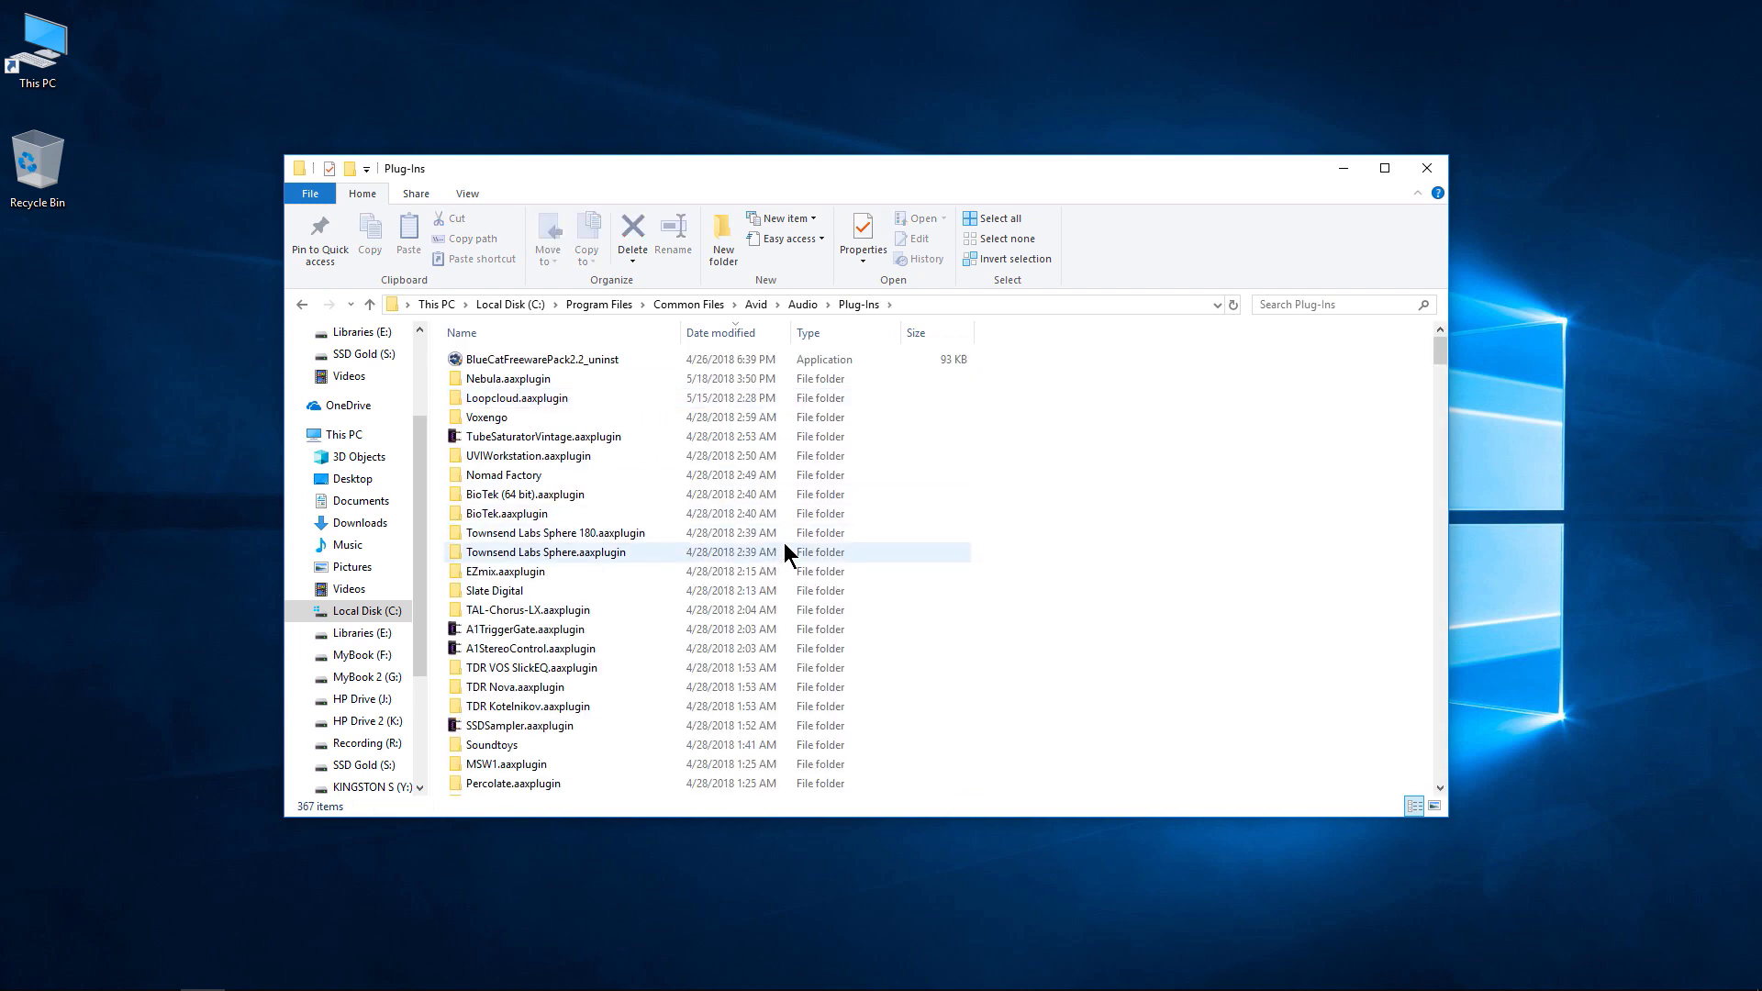